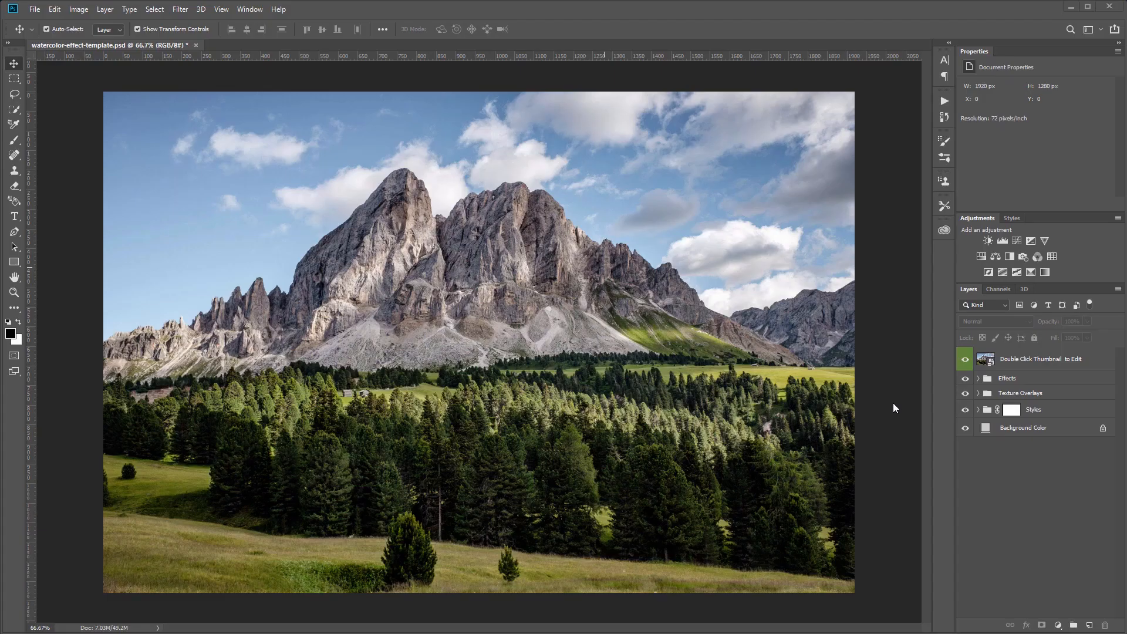
{"action": "mouse_move", "coordinate": [890, 392]}
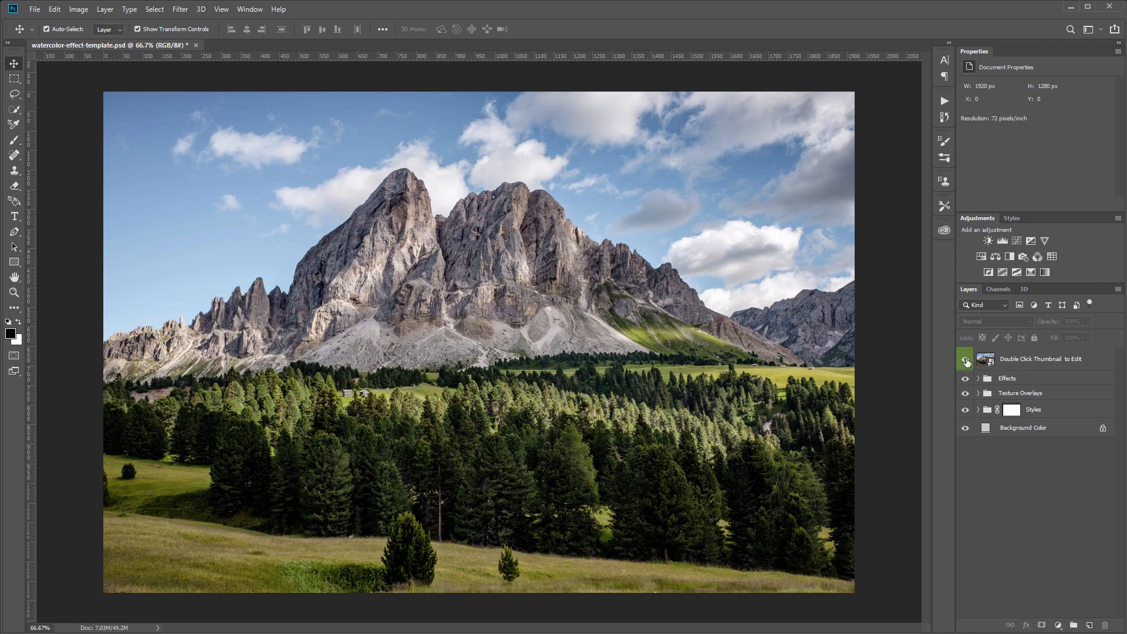
Hide the 'Double Click Thumbnail to Edit' photo layer to reveal the watercolor painting.
{"action": "left_click", "coordinate": [965, 361]}
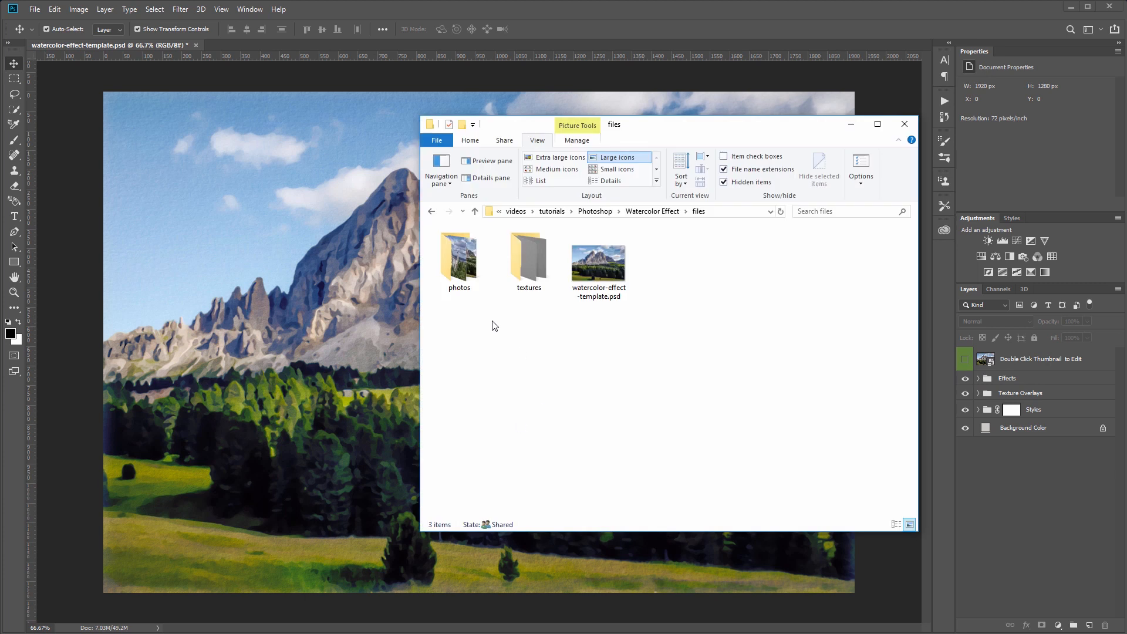
{"action": "mouse_move", "coordinate": [631, 264]}
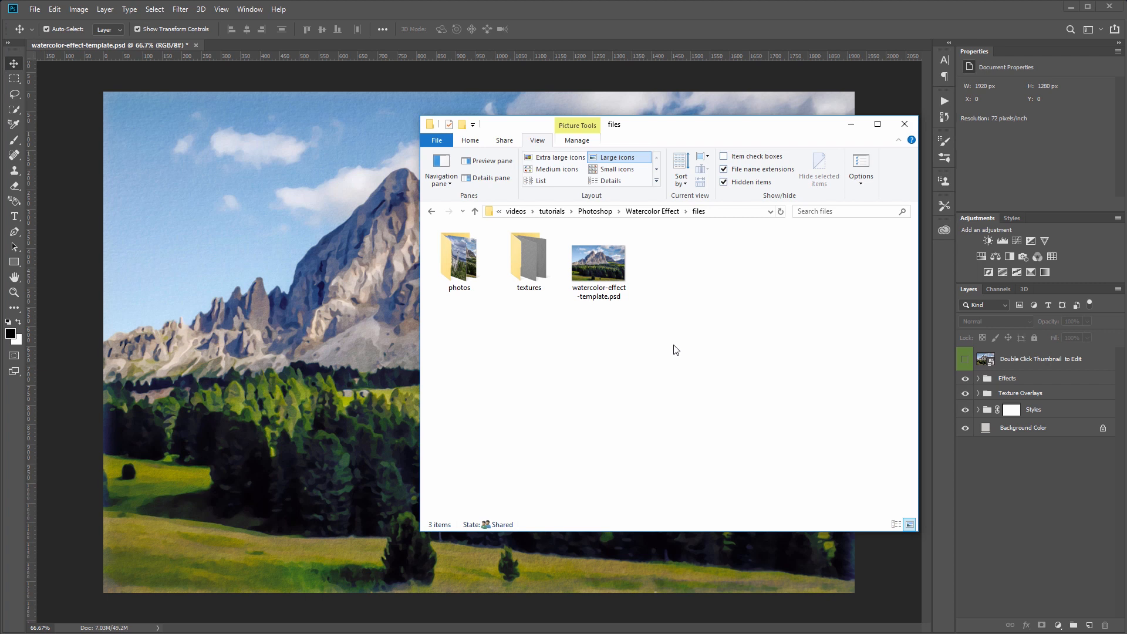
Open alpine-1845947.jpg from the photos folder as a new Photoshop document.
{"action": "double_click", "coordinate": [459, 259]}
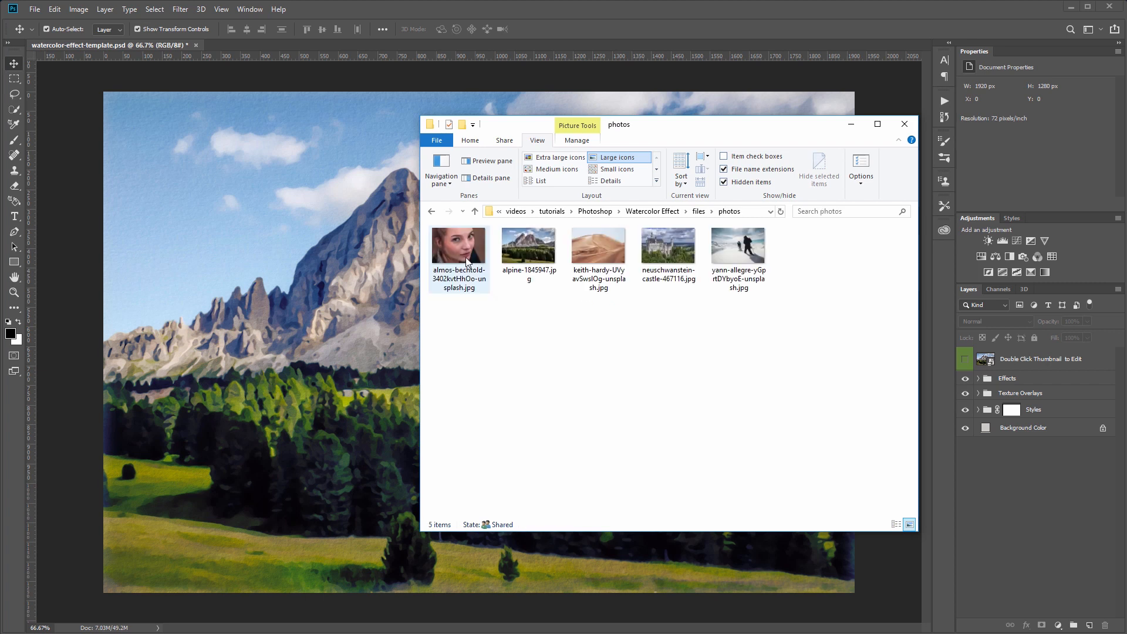
{"action": "left_click", "coordinate": [466, 328]}
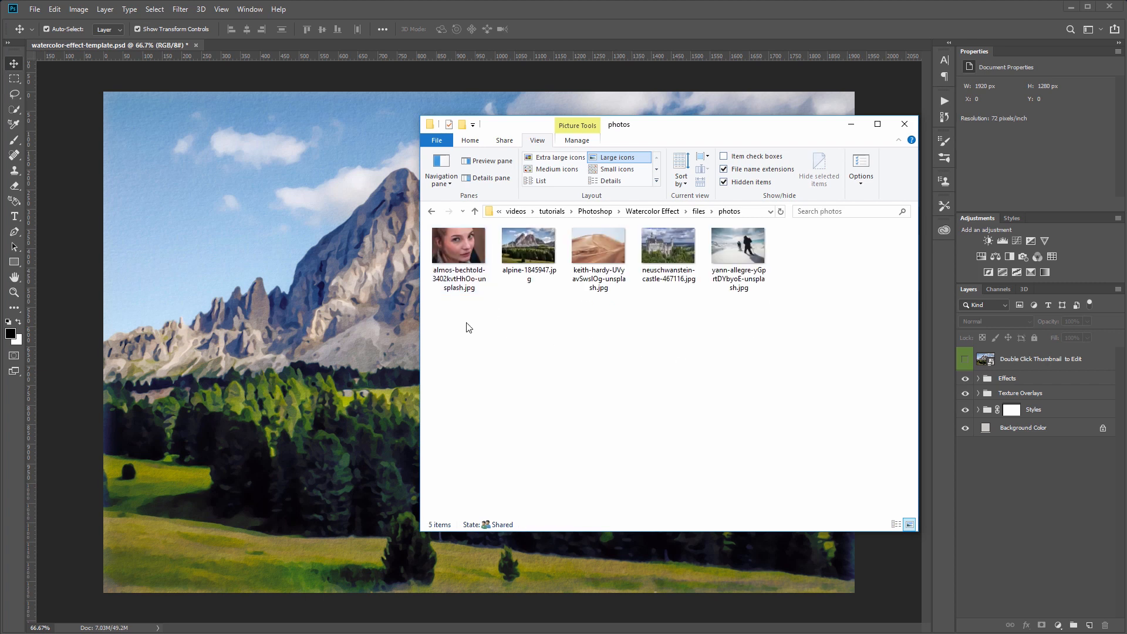
{"action": "mouse_move", "coordinate": [457, 318]}
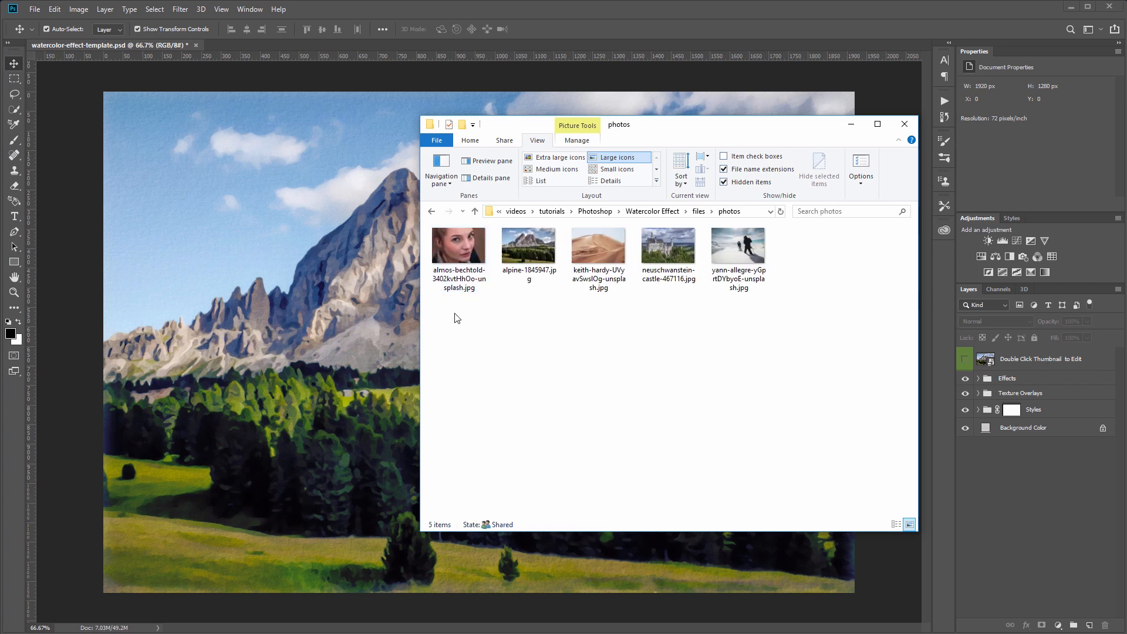
{"action": "mouse_move", "coordinate": [693, 345]}
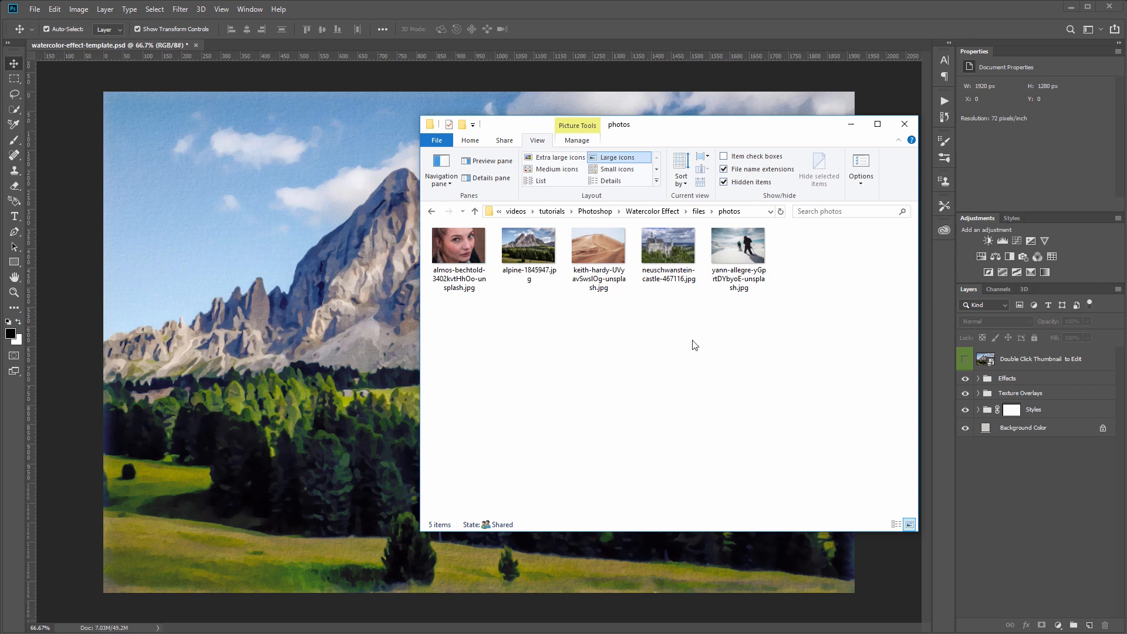
{"action": "mouse_move", "coordinate": [785, 338]}
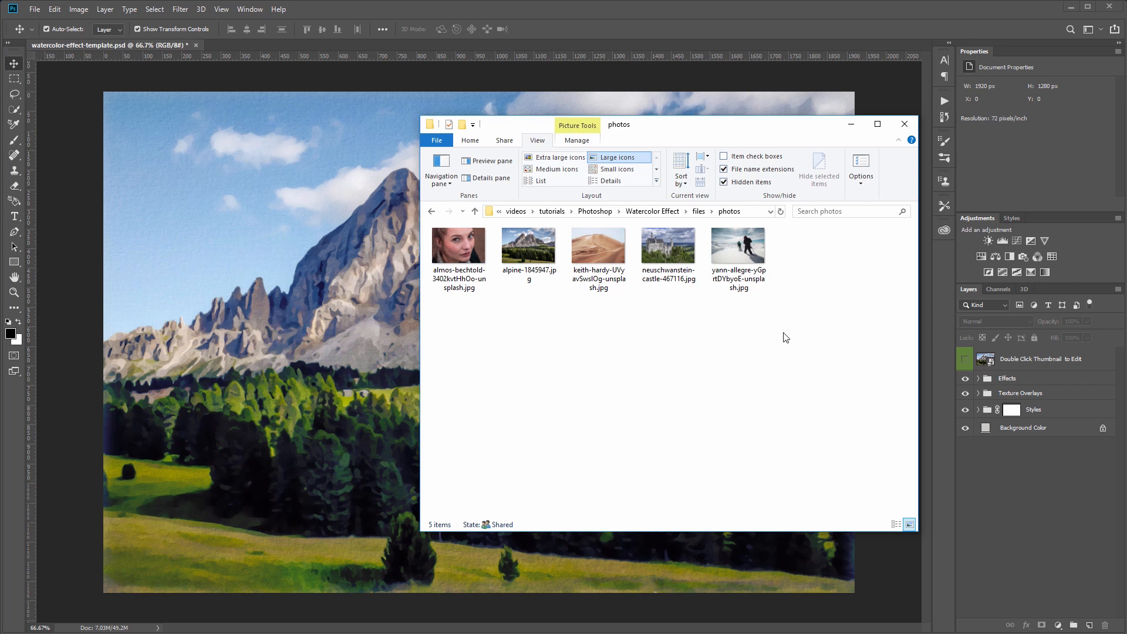
{"action": "mouse_move", "coordinate": [529, 244]}
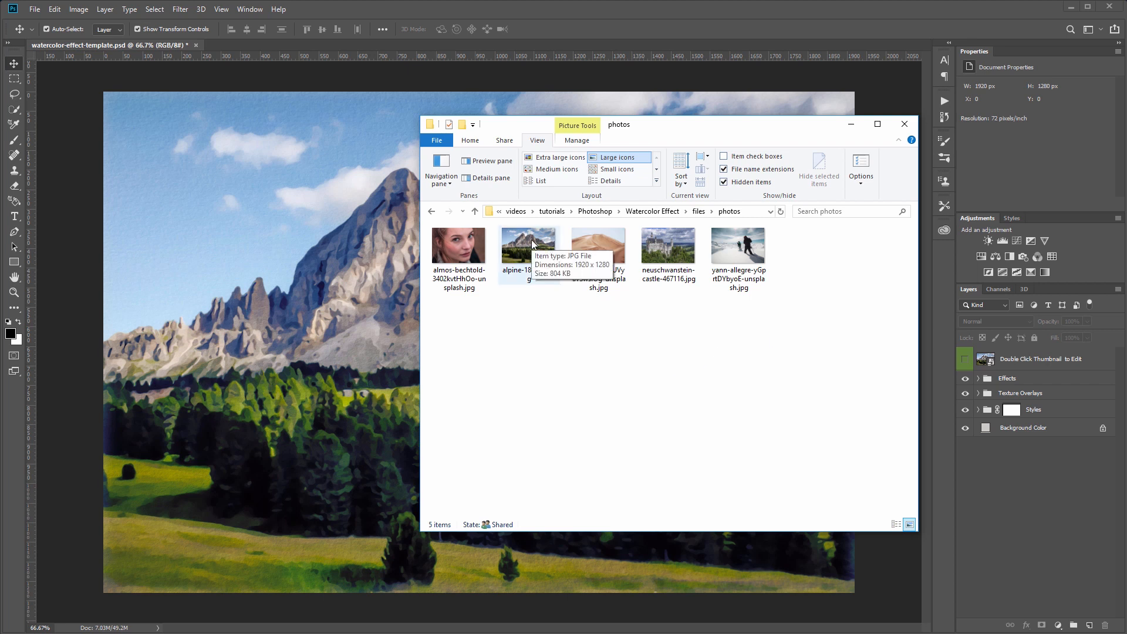
{"action": "double_click", "coordinate": [529, 244]}
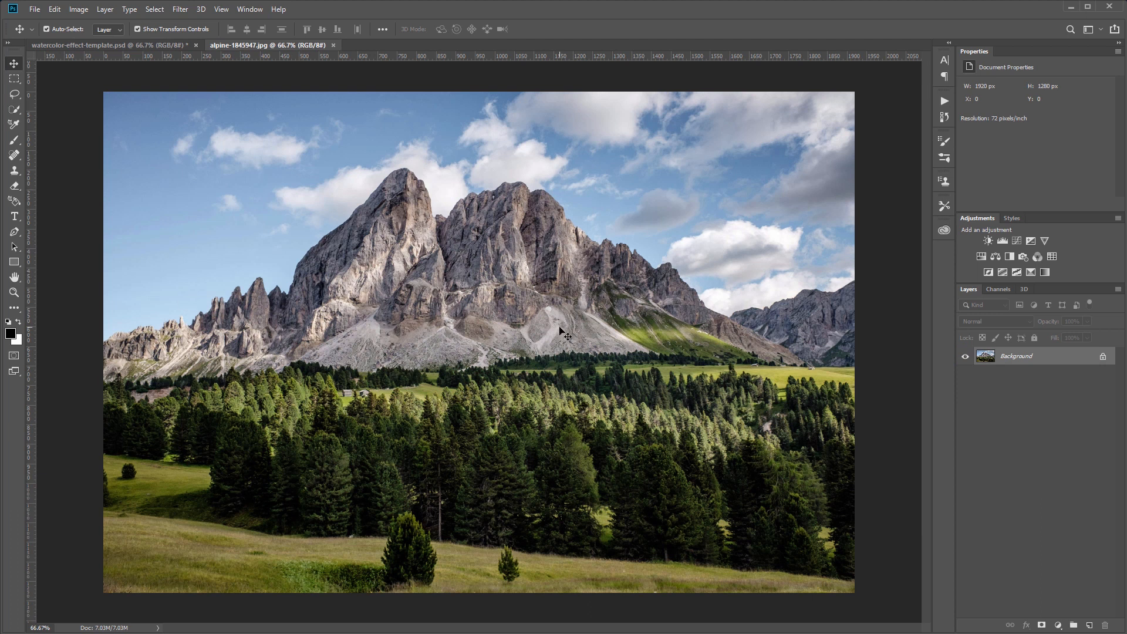
{"action": "left_click", "coordinate": [78, 8]}
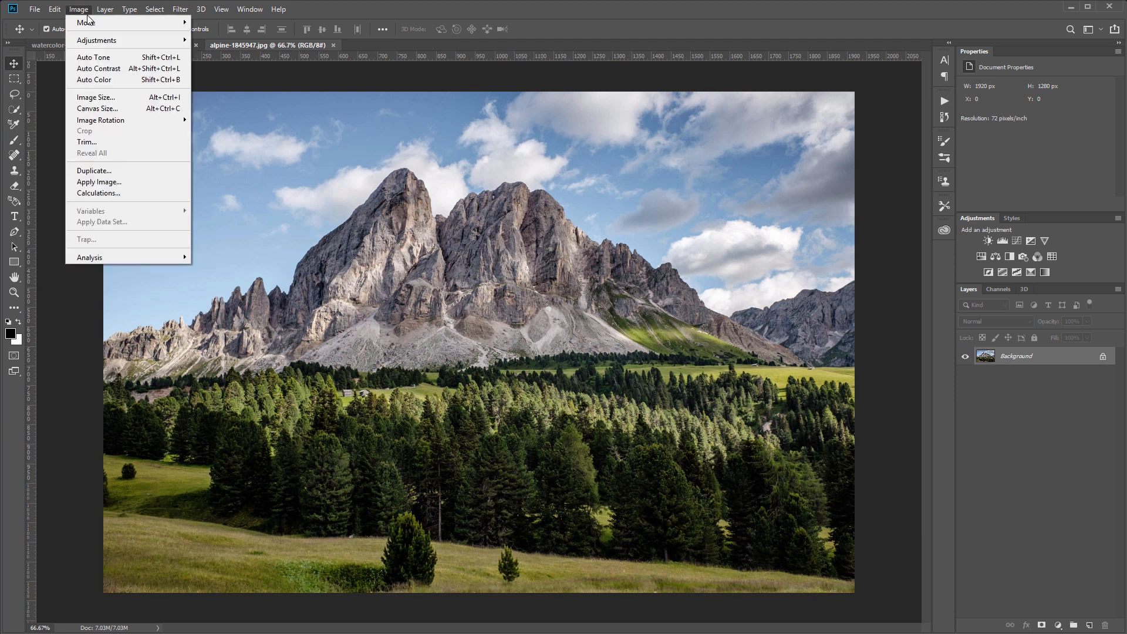
{"action": "left_click", "coordinate": [95, 98]}
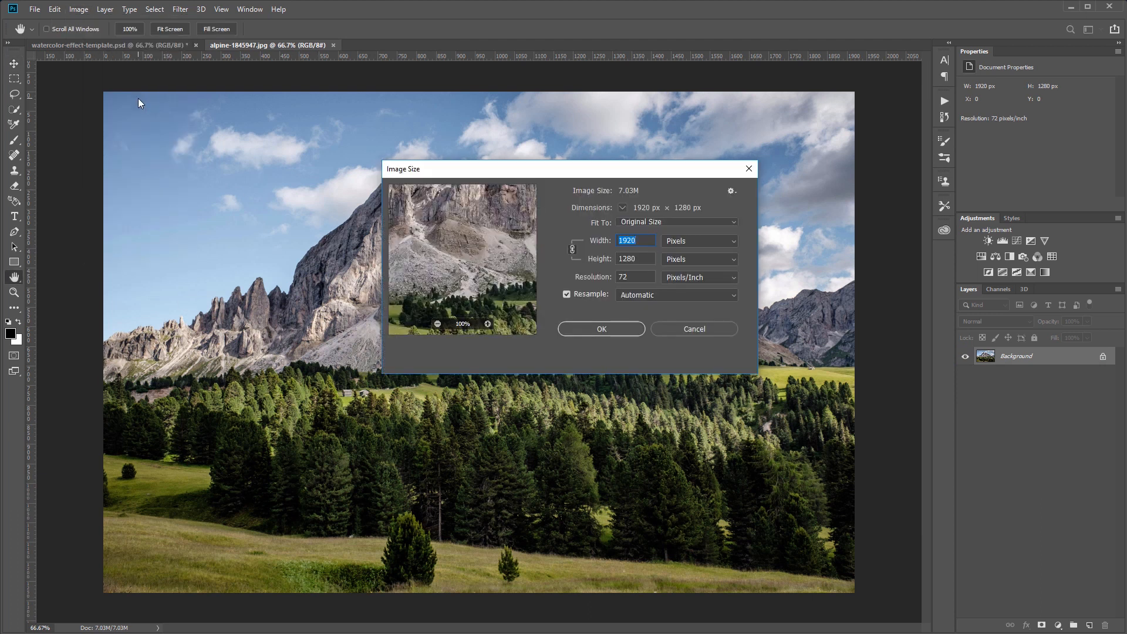
{"action": "left_click", "coordinate": [633, 240]}
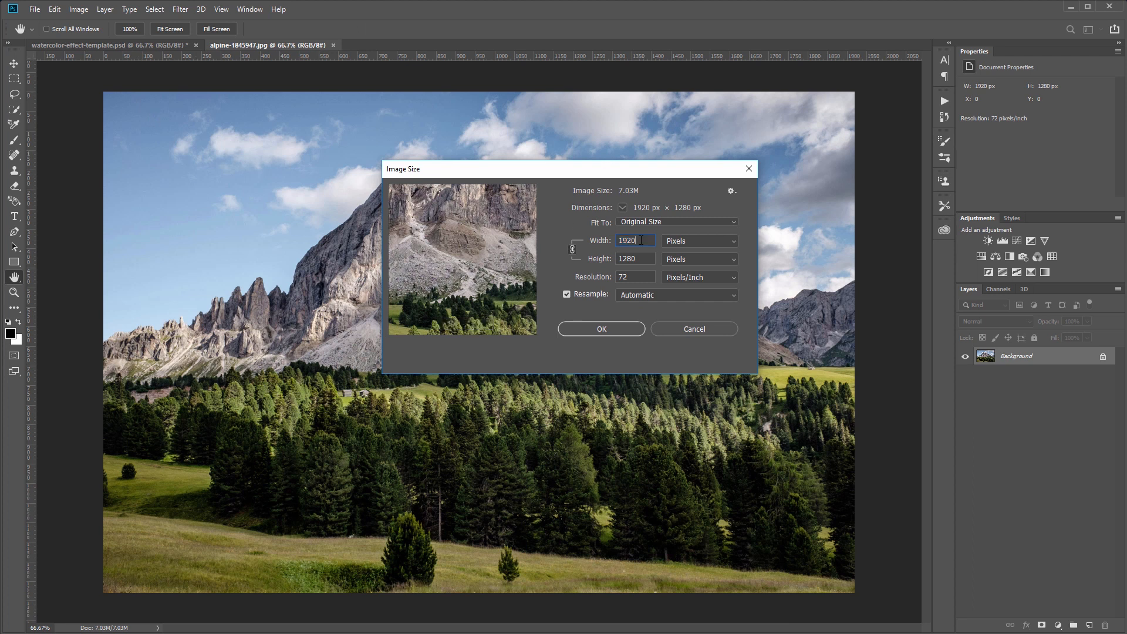
{"action": "mouse_move", "coordinate": [635, 239]}
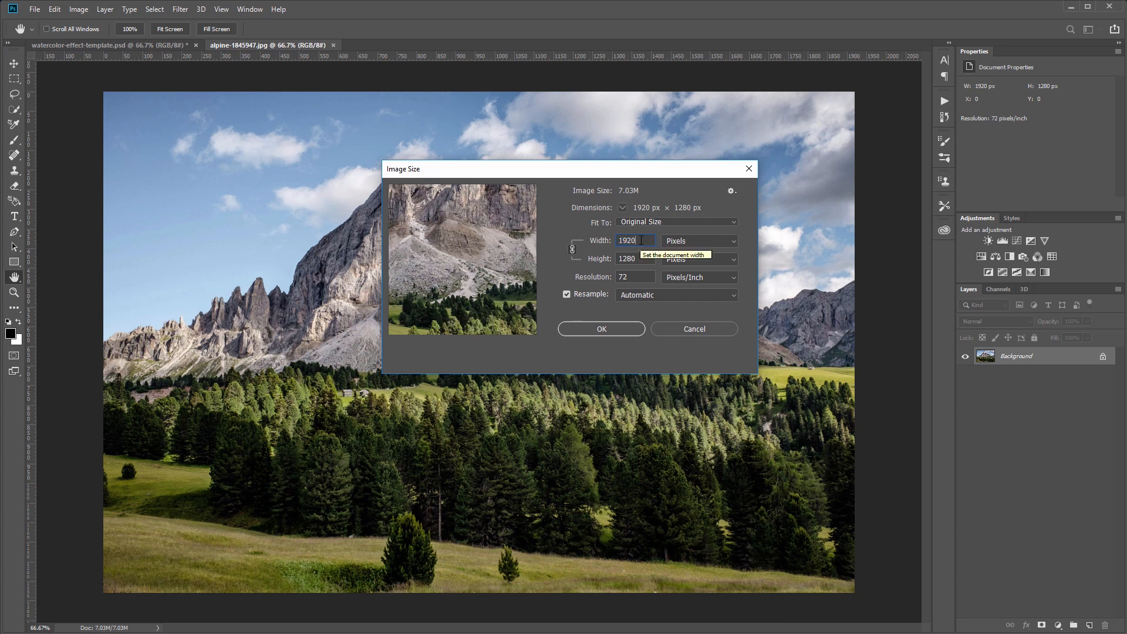
{"action": "left_click", "coordinate": [601, 329]}
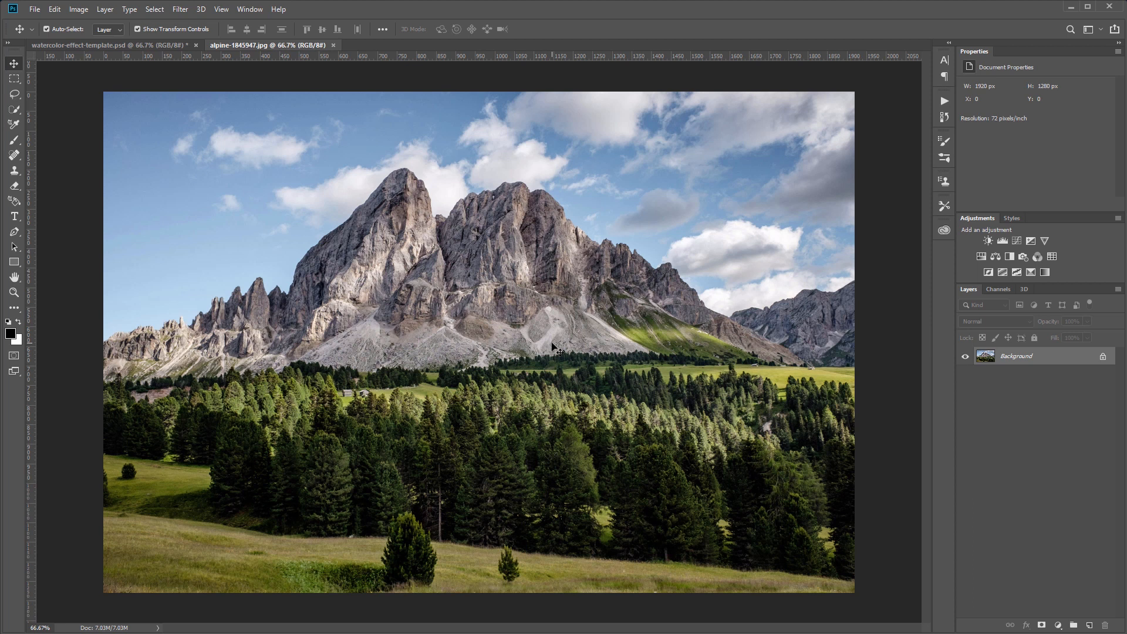
Convert the Background layer to a smart object and apply a 2-pixel Gaussian Blur.
{"action": "right_click", "coordinate": [1017, 356]}
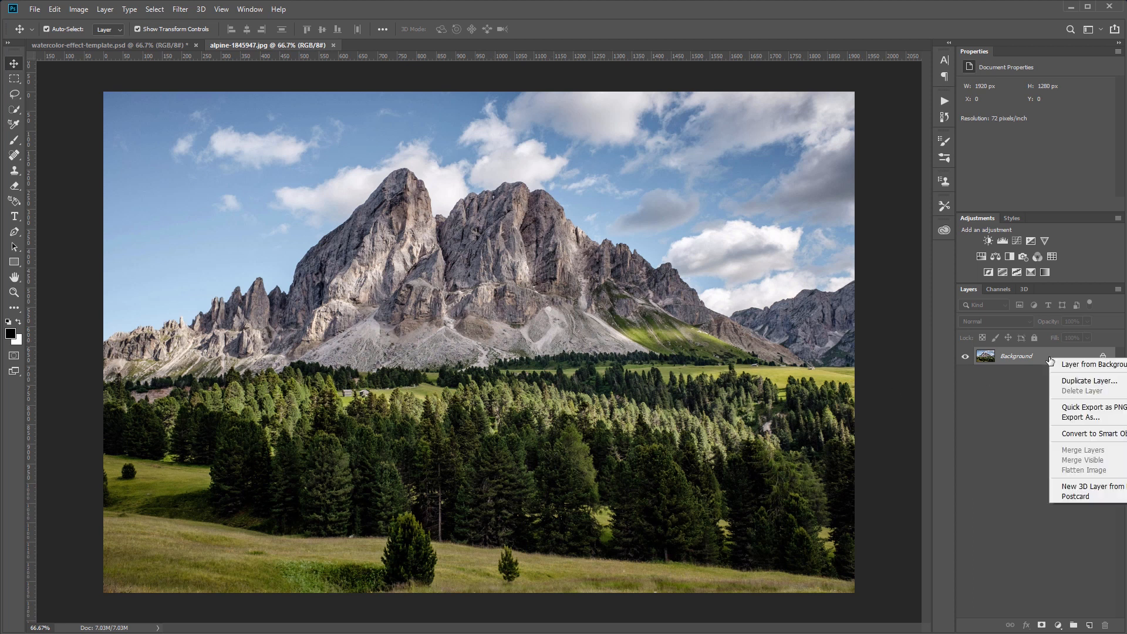
{"action": "mouse_move", "coordinate": [1099, 434]}
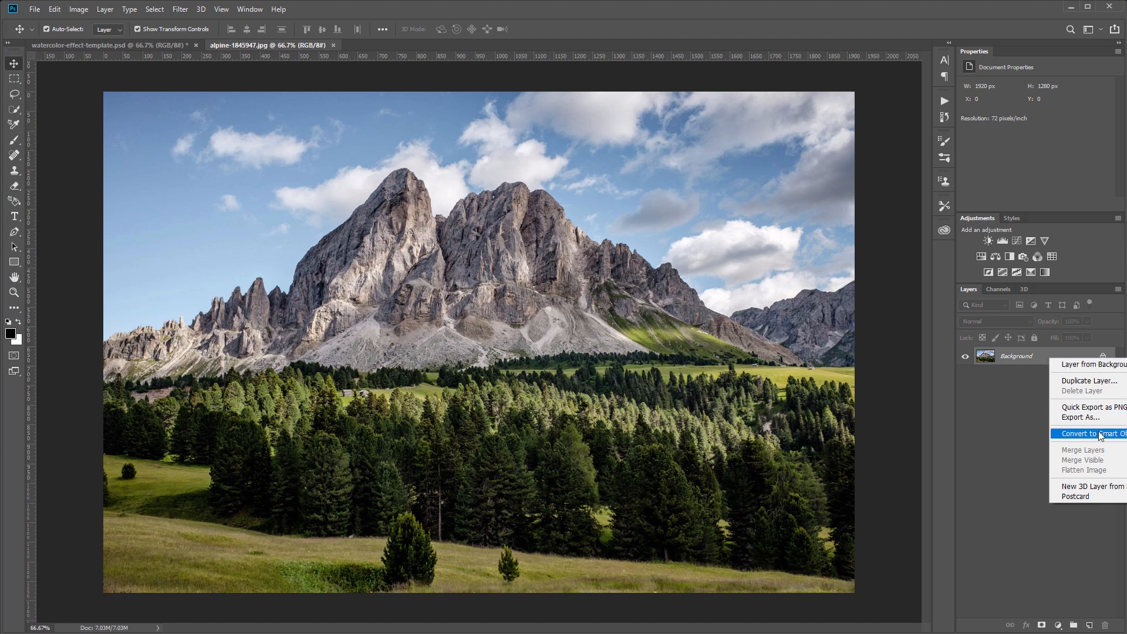
{"action": "left_click", "coordinate": [1092, 434]}
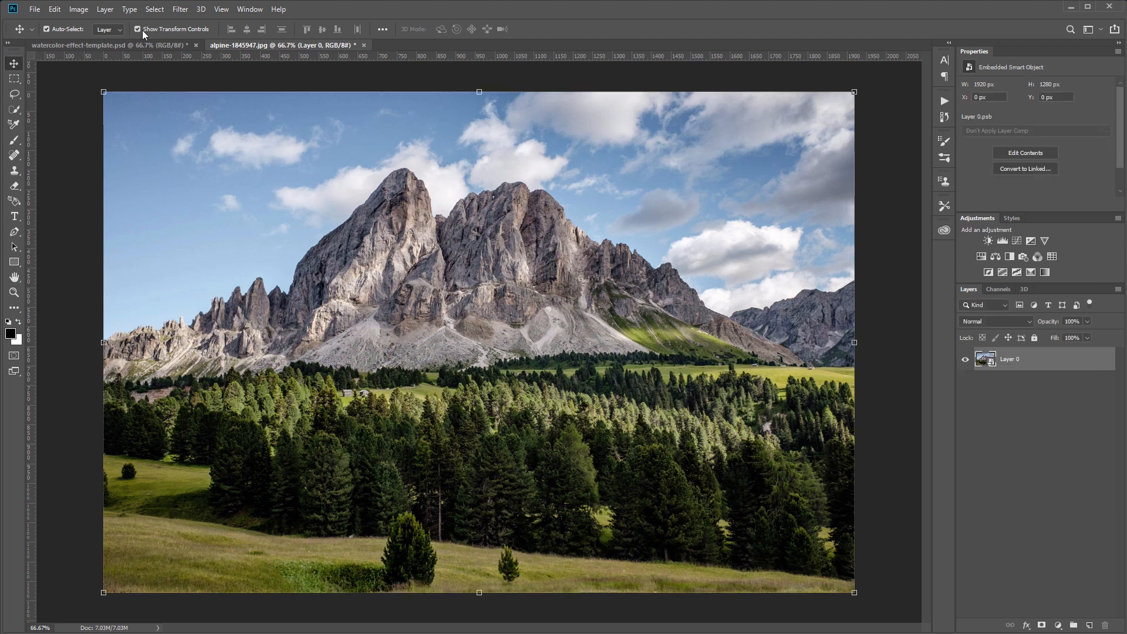
{"action": "left_click", "coordinate": [179, 9]}
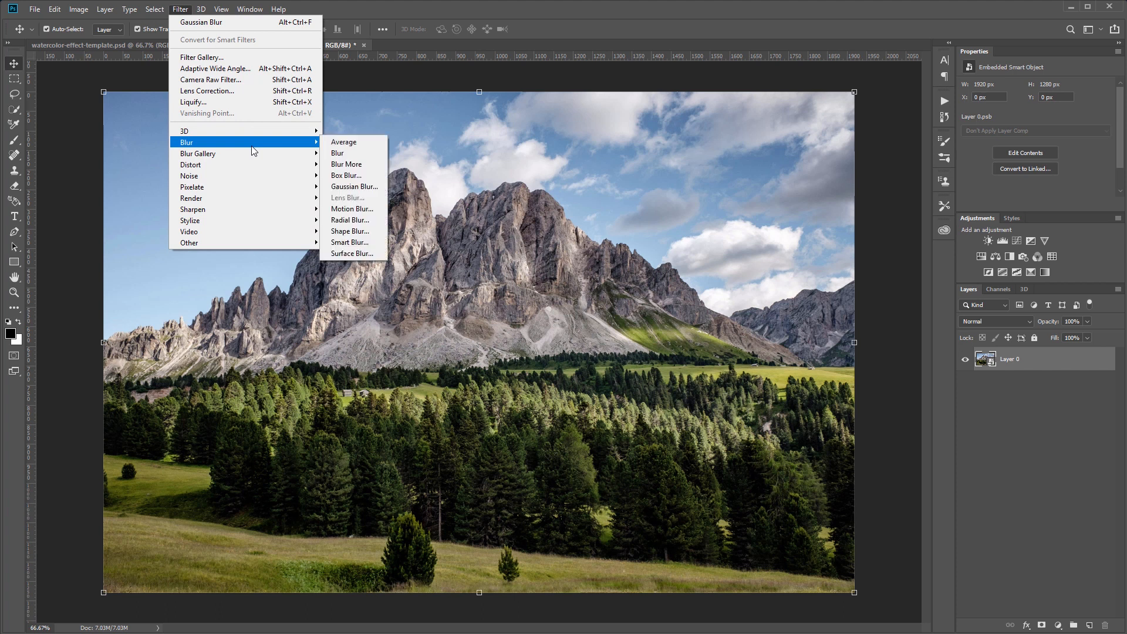
{"action": "left_click", "coordinate": [354, 186]}
{"action": "type", "text": "2"}
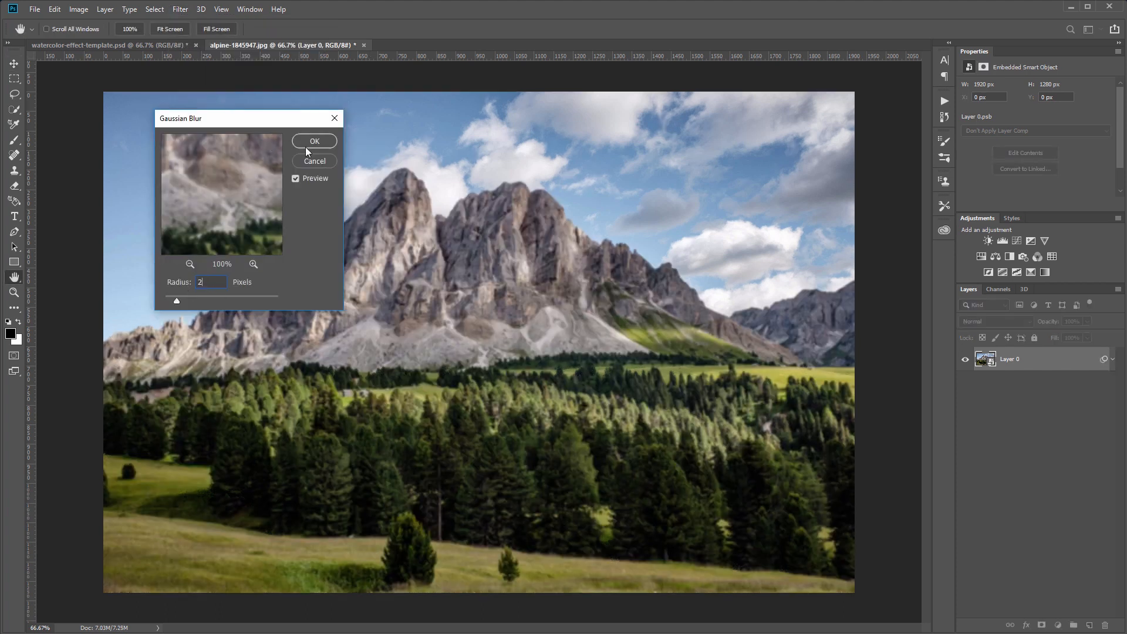
{"action": "left_click", "coordinate": [315, 140]}
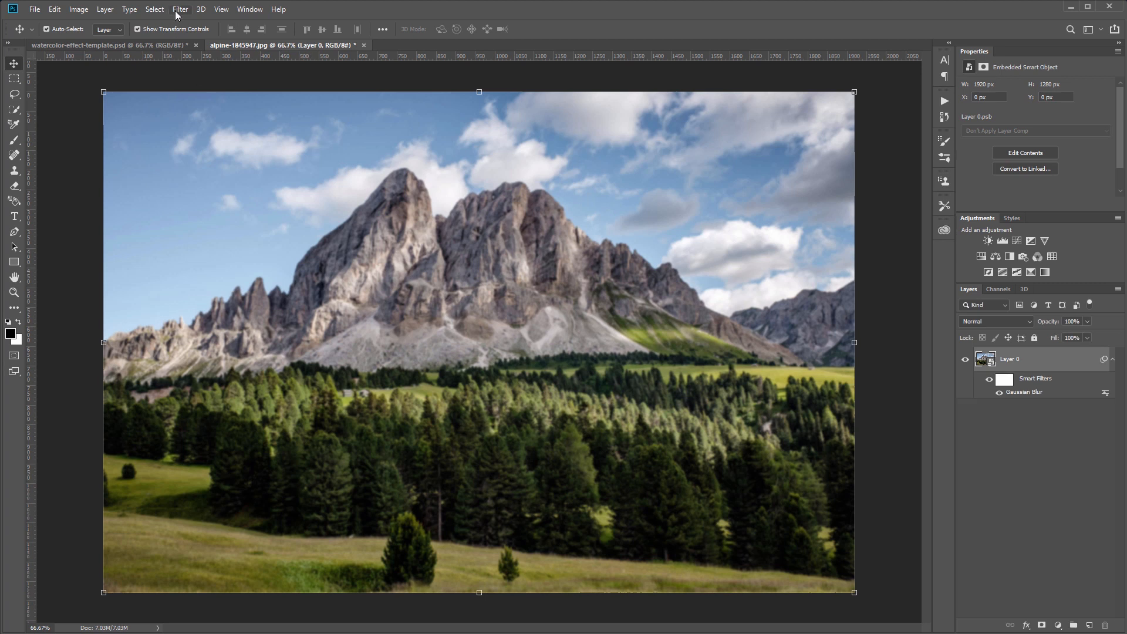
Apply repeated Anisotropic Diffuse passes until four Diffuse filters stack above the blur.
{"action": "left_click", "coordinate": [179, 9]}
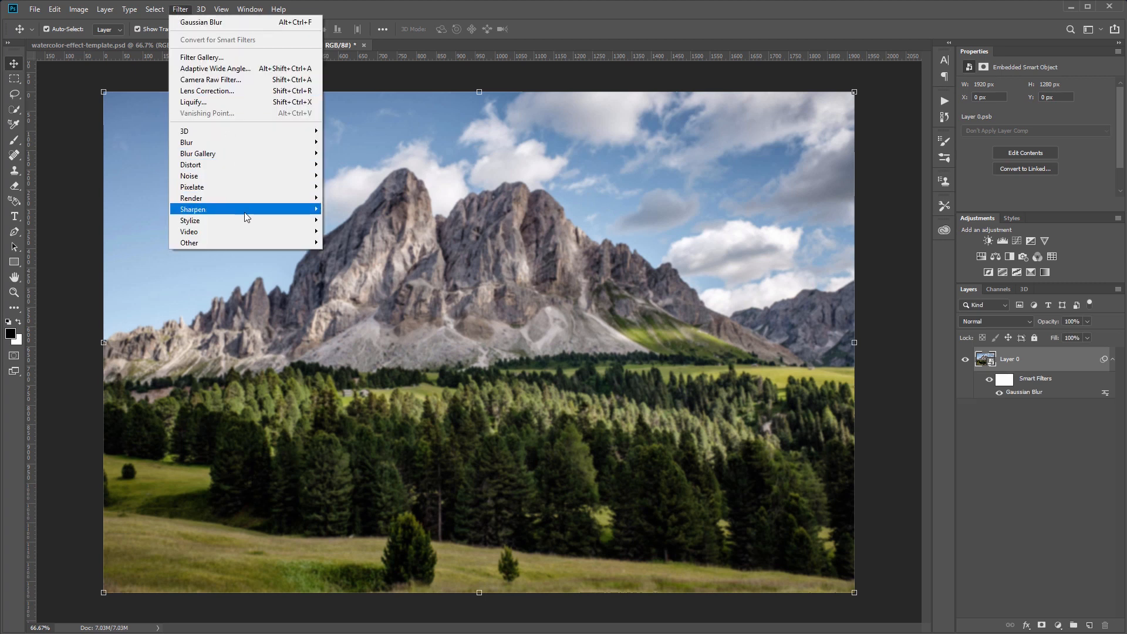
{"action": "mouse_move", "coordinate": [191, 220]}
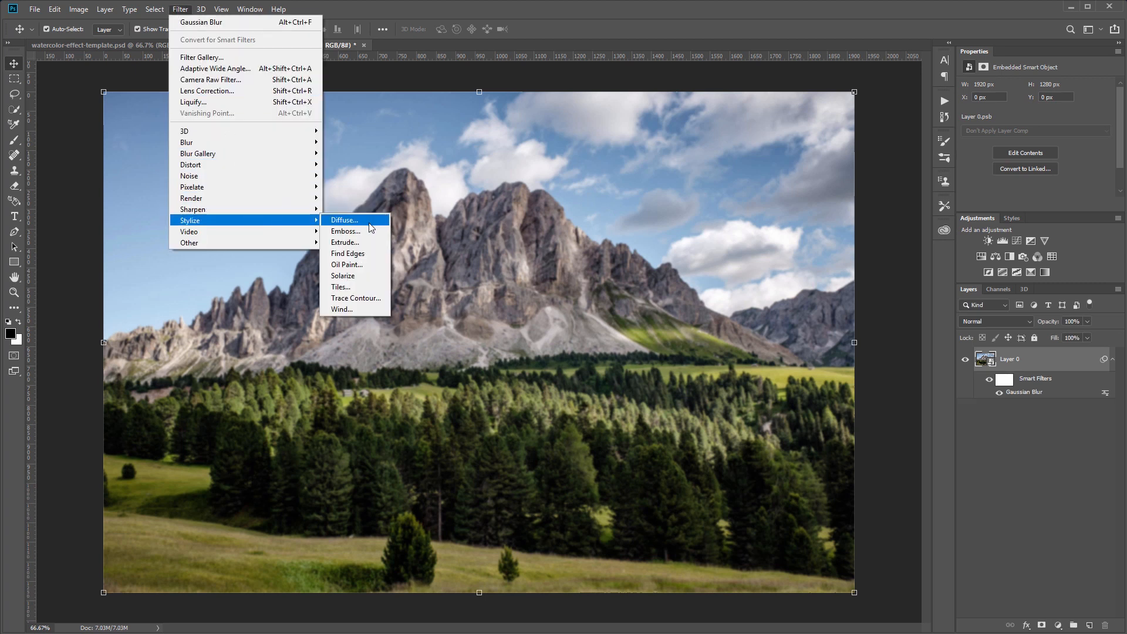
{"action": "left_click", "coordinate": [344, 220]}
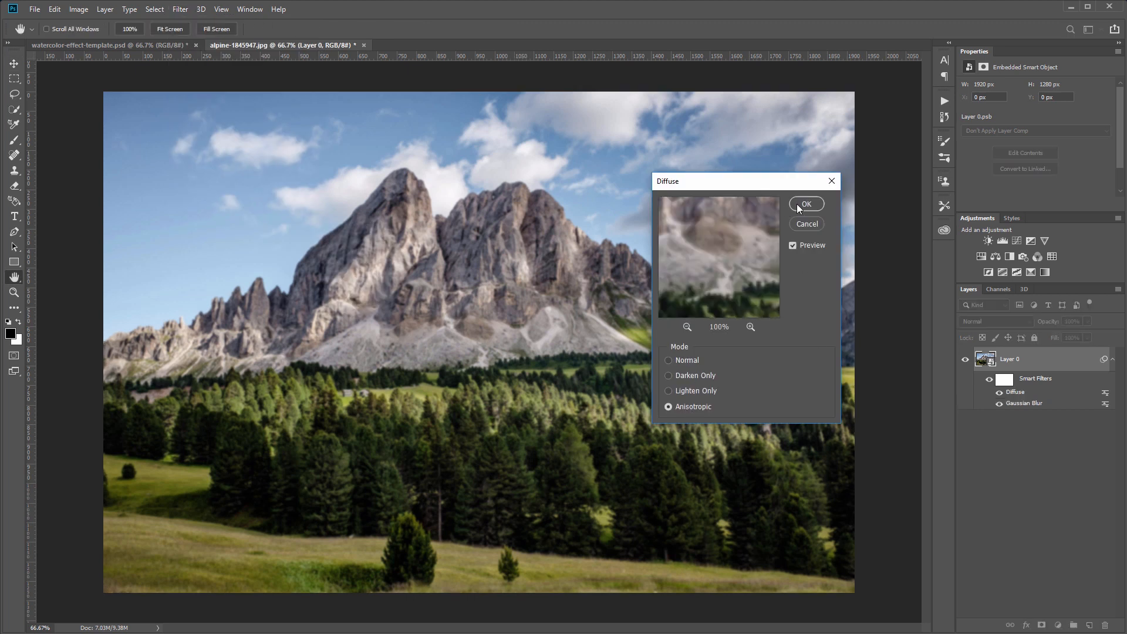
{"action": "left_click", "coordinate": [806, 203]}
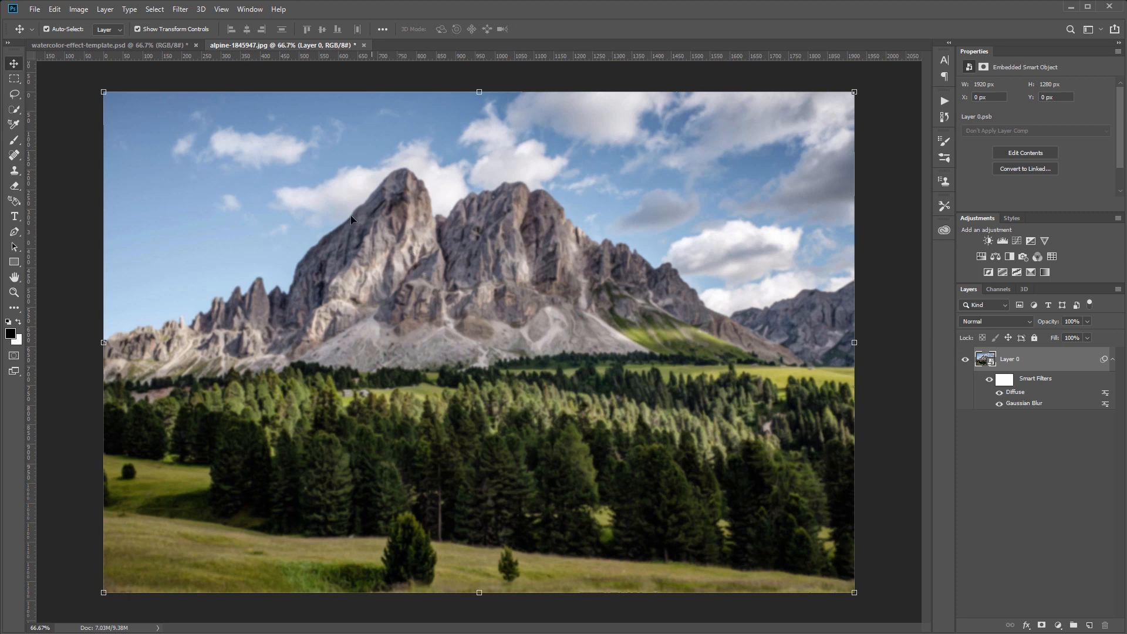
{"action": "left_click", "coordinate": [180, 8]}
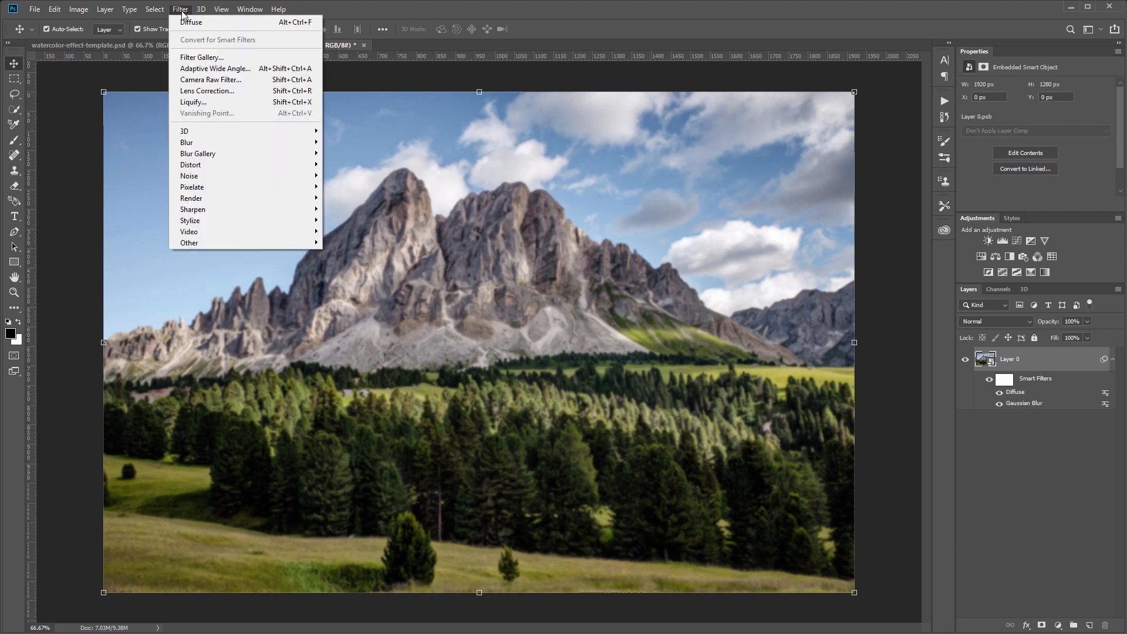
{"action": "mouse_move", "coordinate": [191, 219]}
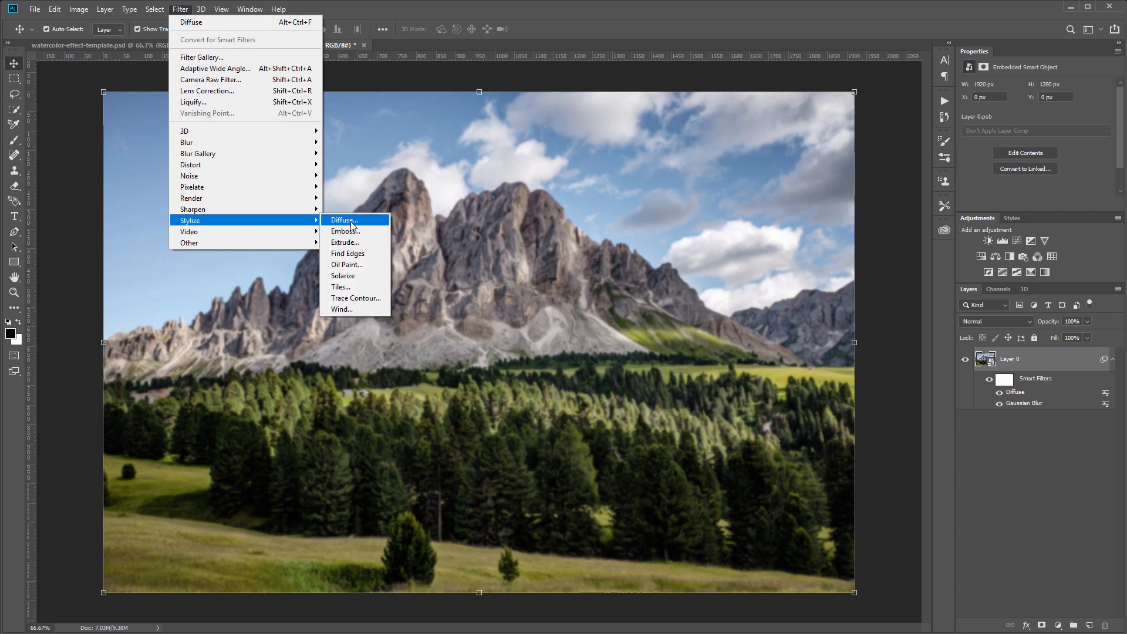
{"action": "mouse_move", "coordinate": [216, 21]}
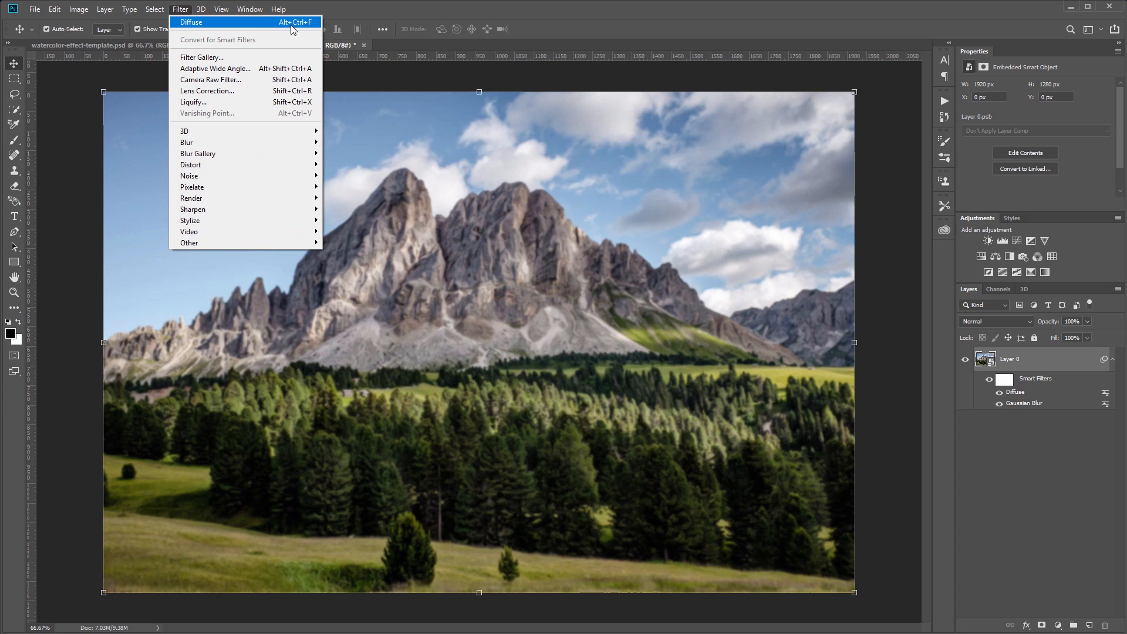
{"action": "mouse_move", "coordinate": [223, 28]}
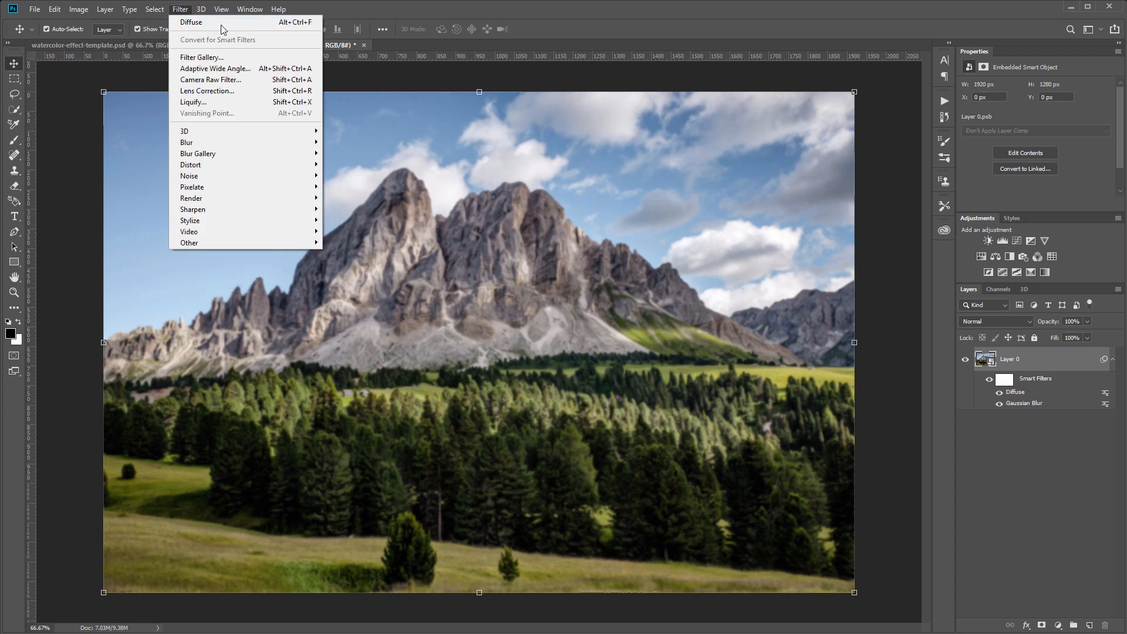
{"action": "left_click", "coordinate": [191, 23]}
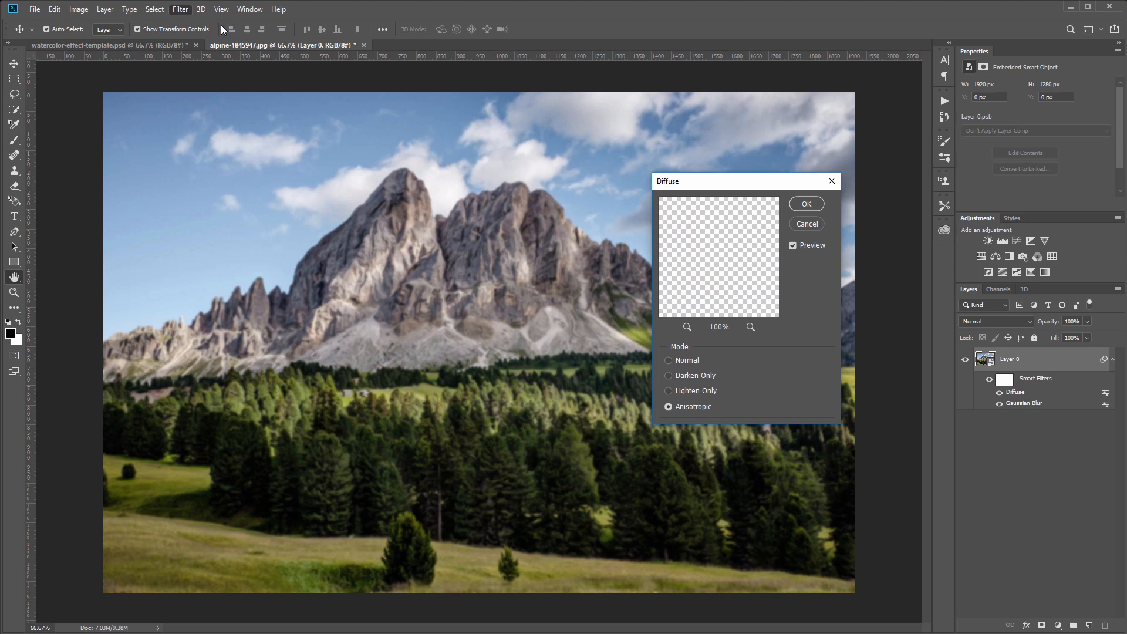
{"action": "left_click", "coordinate": [806, 203]}
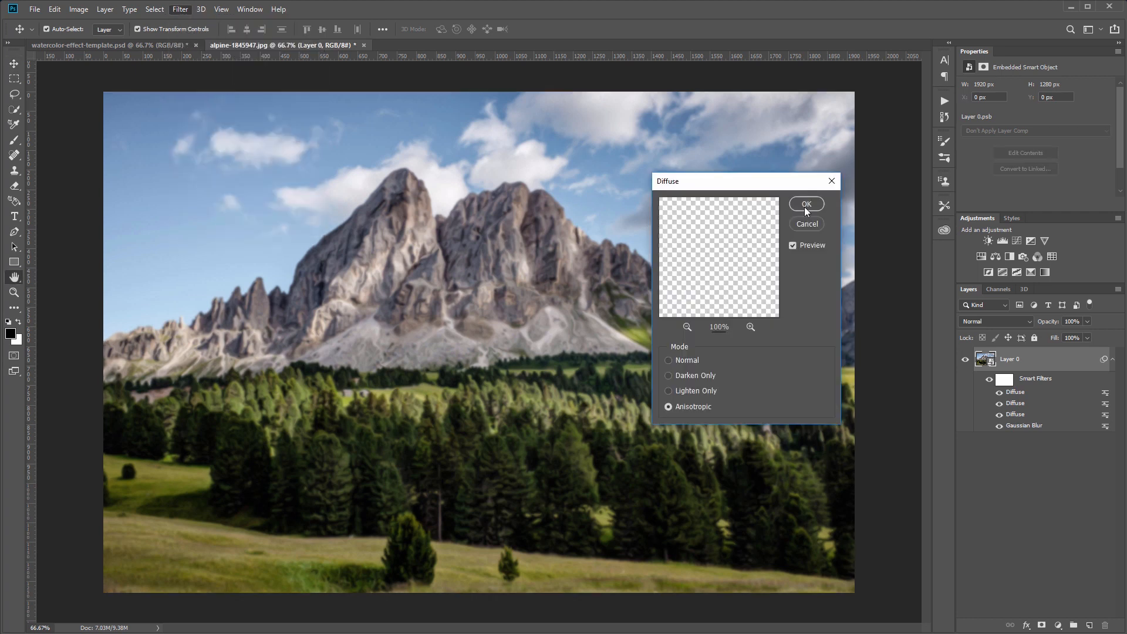
{"action": "left_click", "coordinate": [806, 203]}
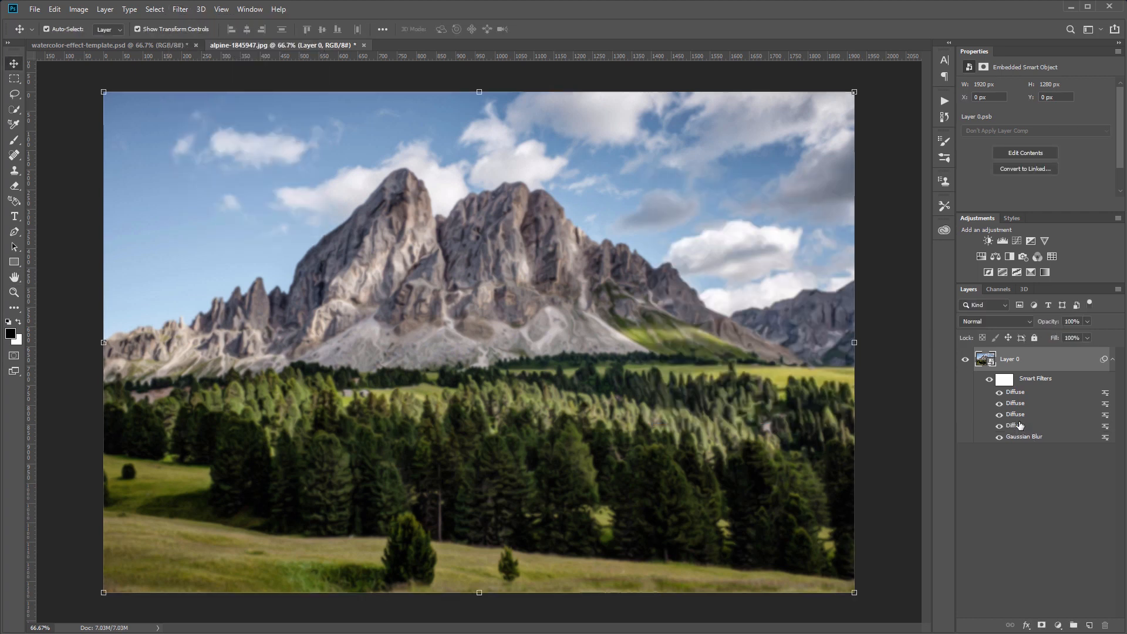
{"action": "mouse_move", "coordinate": [984, 397]}
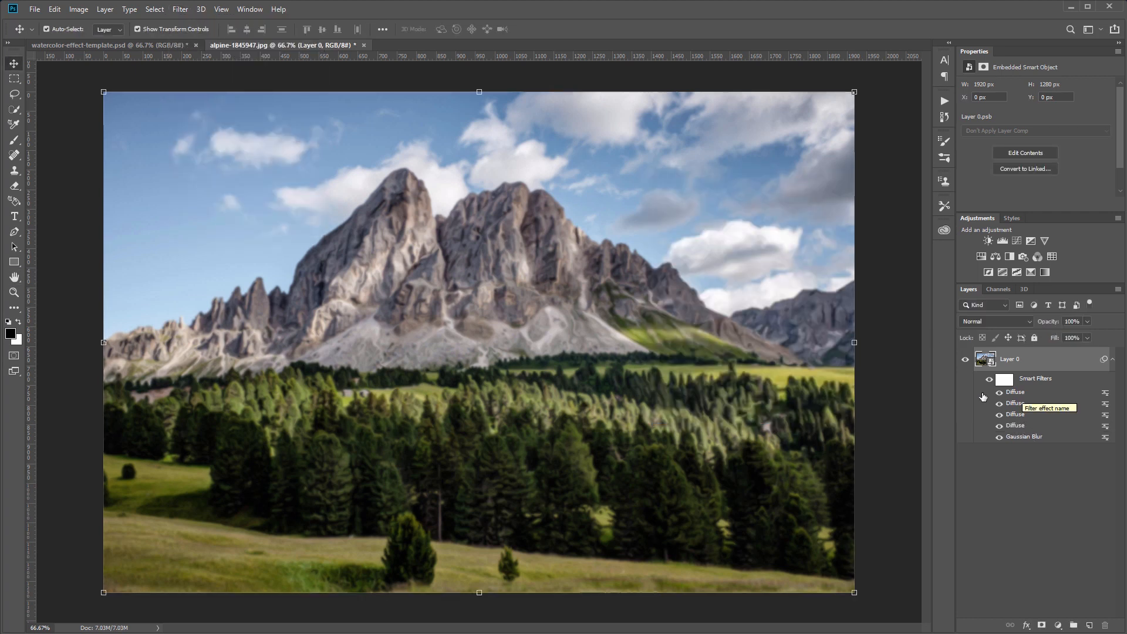
Apply Smart Sharpen at 400% amount, 4 px radius, 99% noise reduction, removing Lens Blur.
{"action": "left_click", "coordinate": [180, 8]}
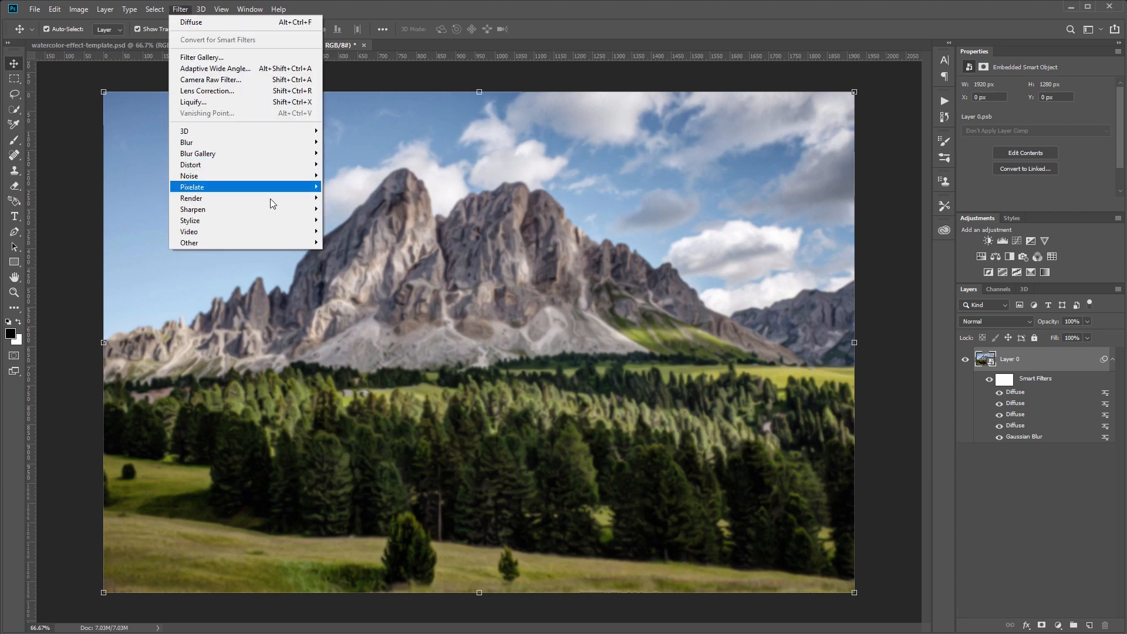
{"action": "mouse_move", "coordinate": [191, 209]}
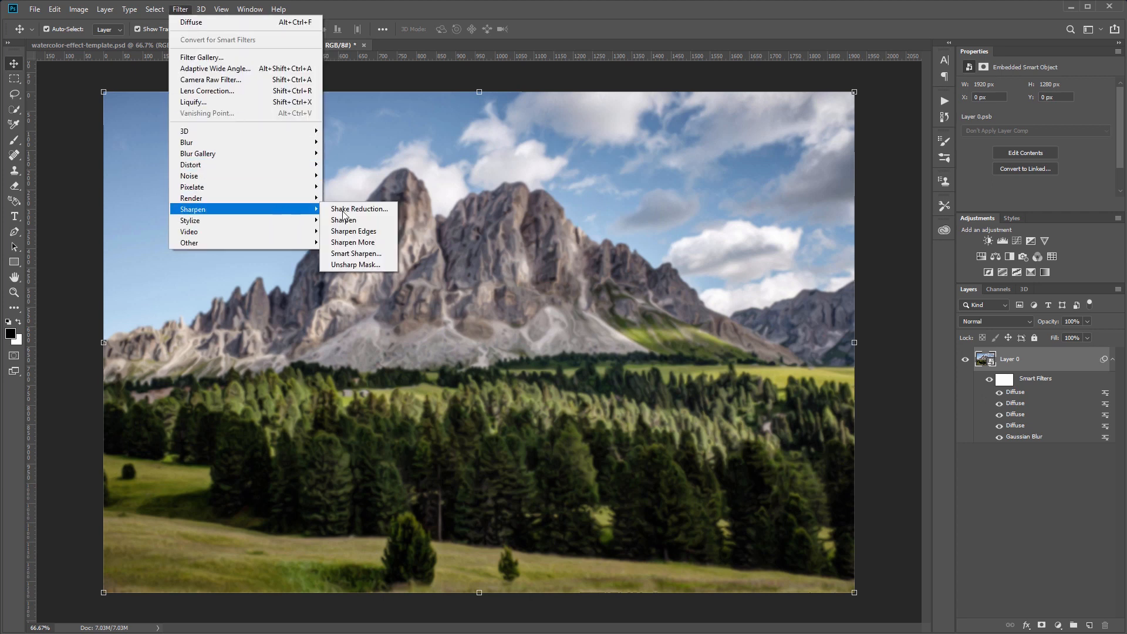
{"action": "left_click", "coordinate": [356, 254]}
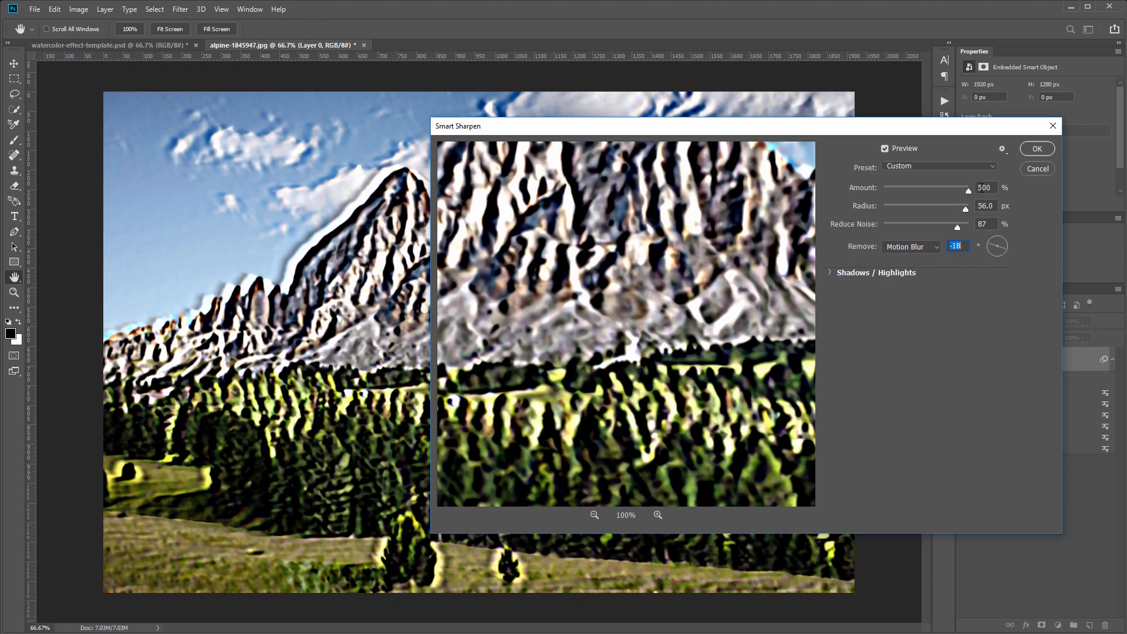
{"action": "type", "text": "400"}
{"action": "left_click", "coordinate": [985, 223]}
{"action": "type", "text": "99"}
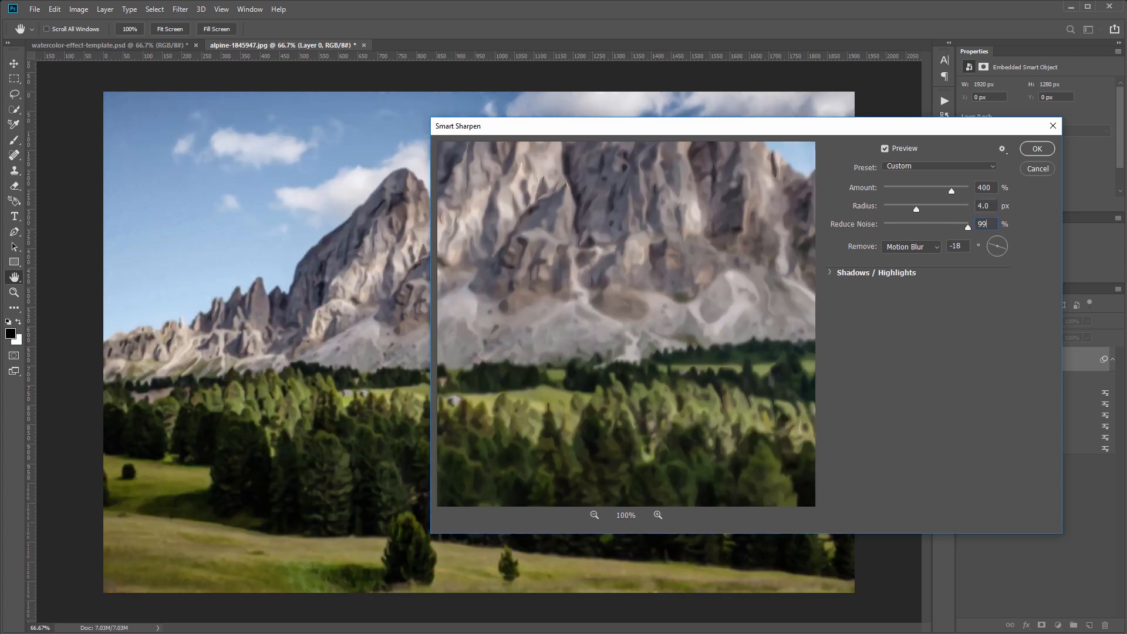
{"action": "left_click", "coordinate": [911, 247]}
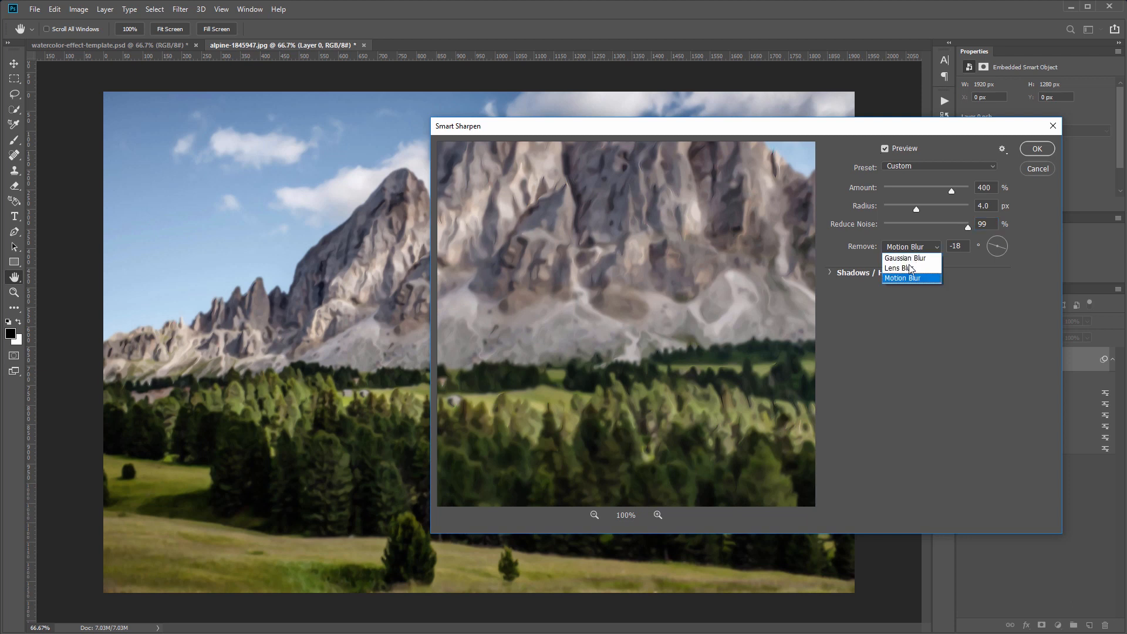
{"action": "left_click", "coordinate": [899, 267]}
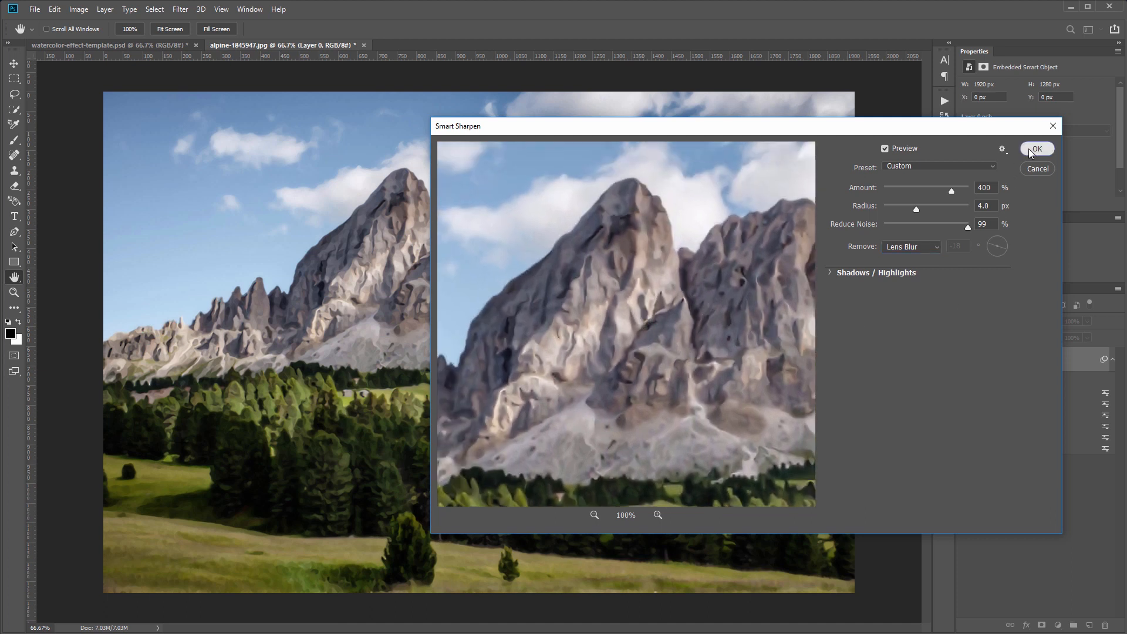
{"action": "left_click", "coordinate": [1037, 149]}
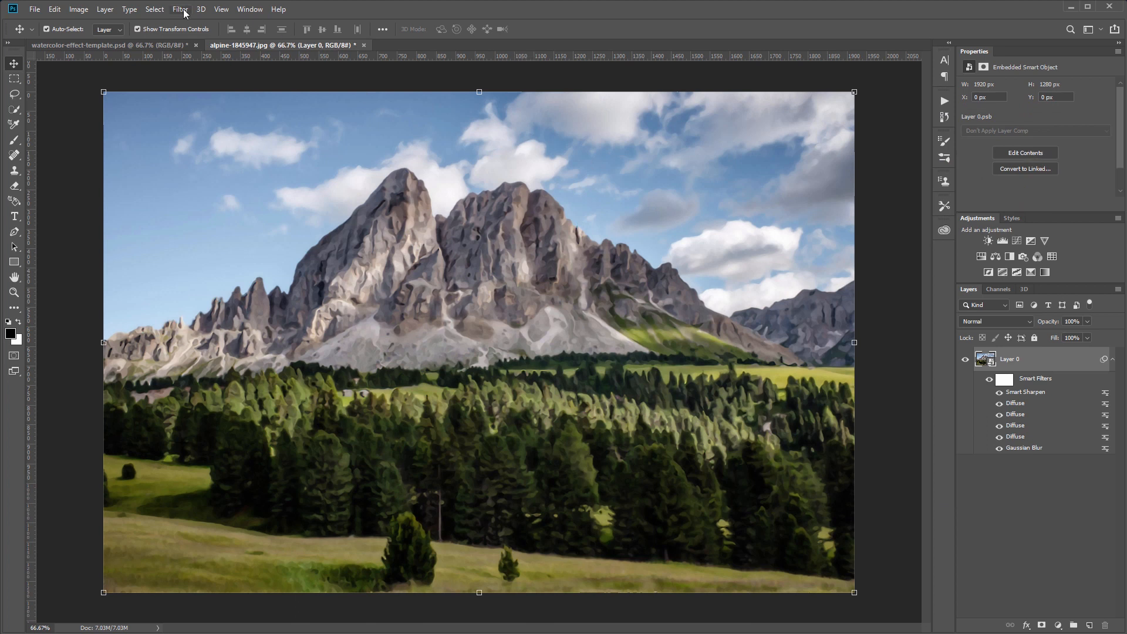
Apply a Surface Blur with 10 px radius and 5 levels threshold.
{"action": "left_click", "coordinate": [181, 10]}
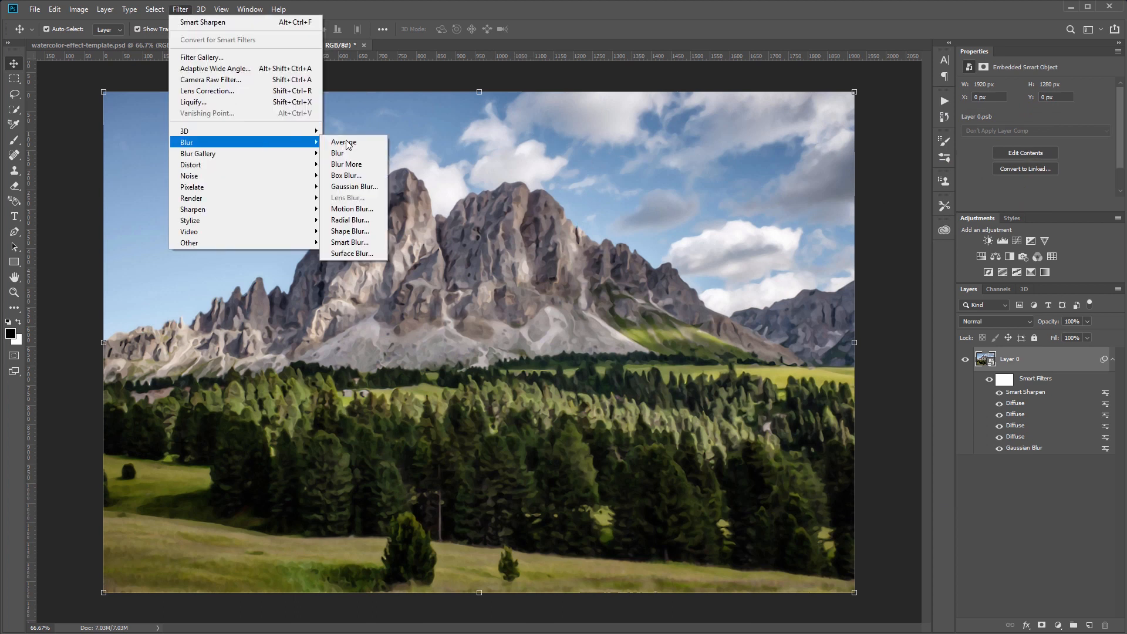
{"action": "left_click", "coordinate": [351, 253]}
{"action": "type", "text": "5"}
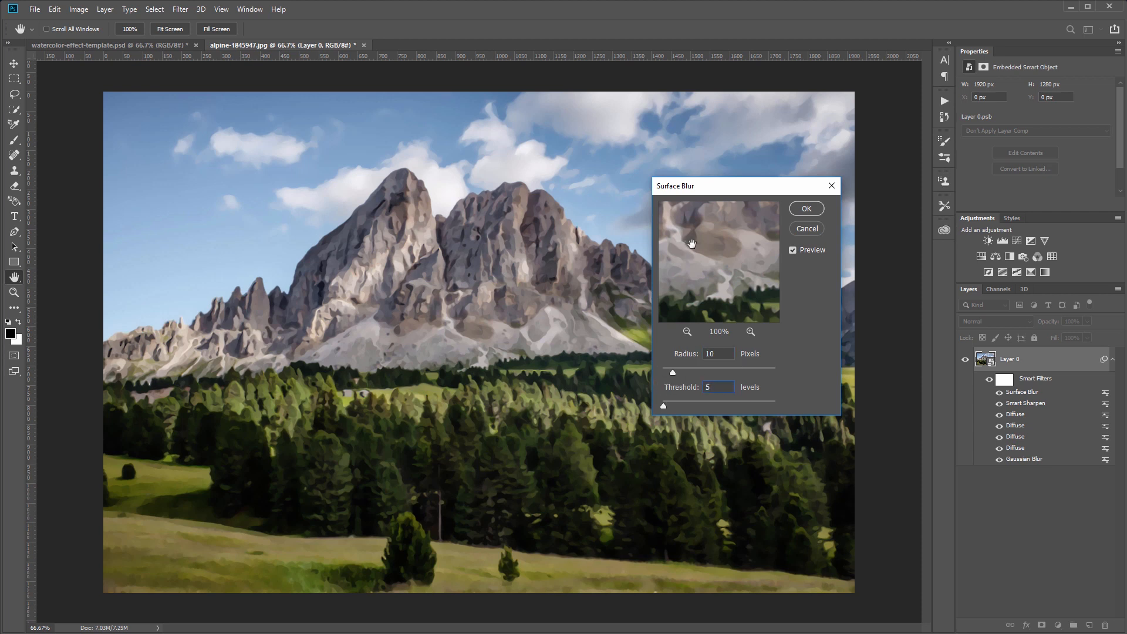
{"action": "left_click", "coordinate": [806, 209]}
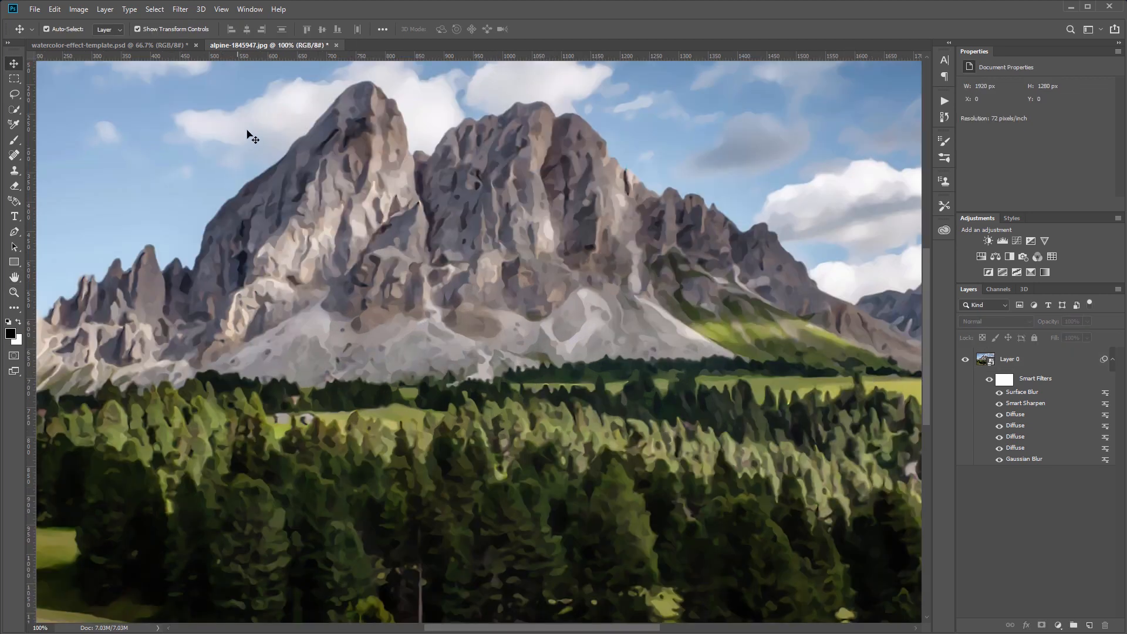
{"action": "mouse_move", "coordinate": [438, 280]}
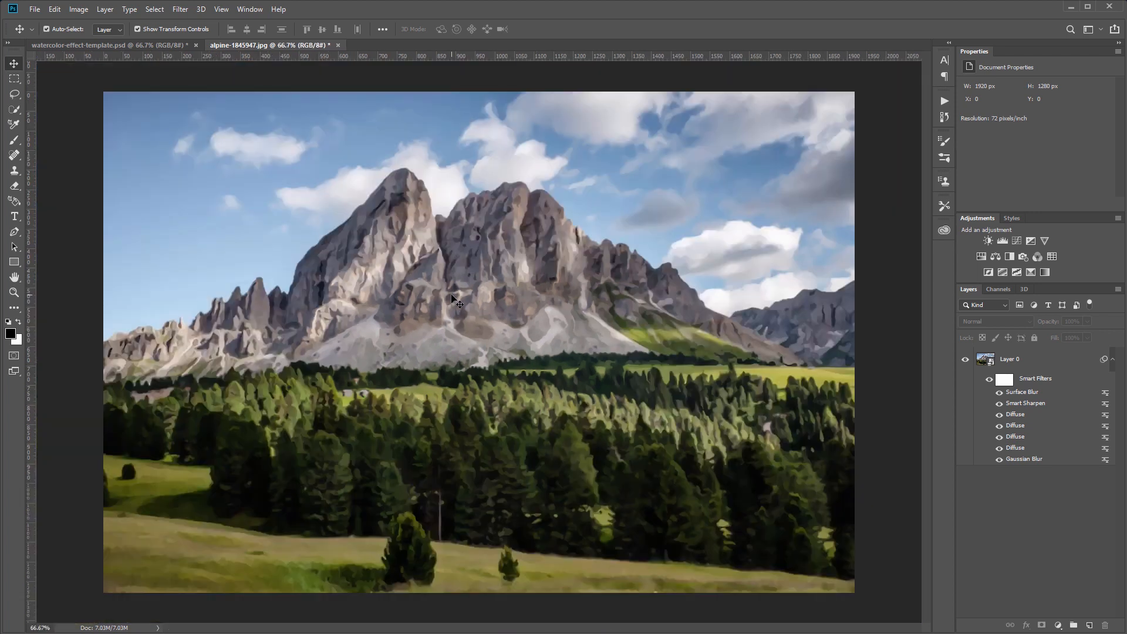
{"action": "mouse_move", "coordinate": [799, 324]}
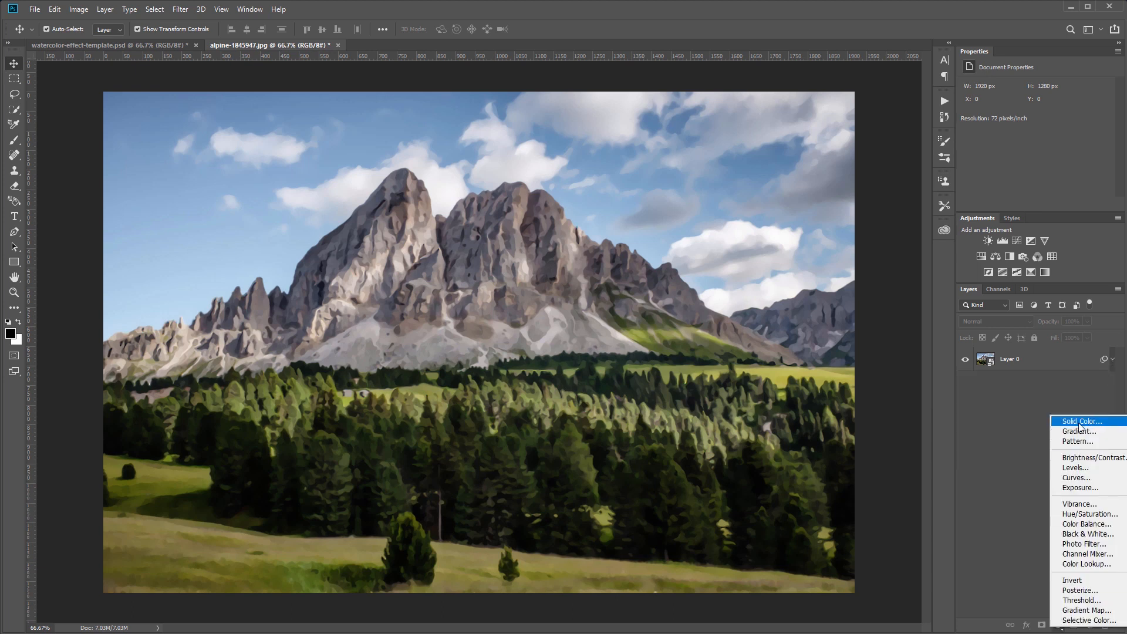
Create a Solid Color fill layer to sit beneath the photo layer.
{"action": "left_click", "coordinate": [1081, 421]}
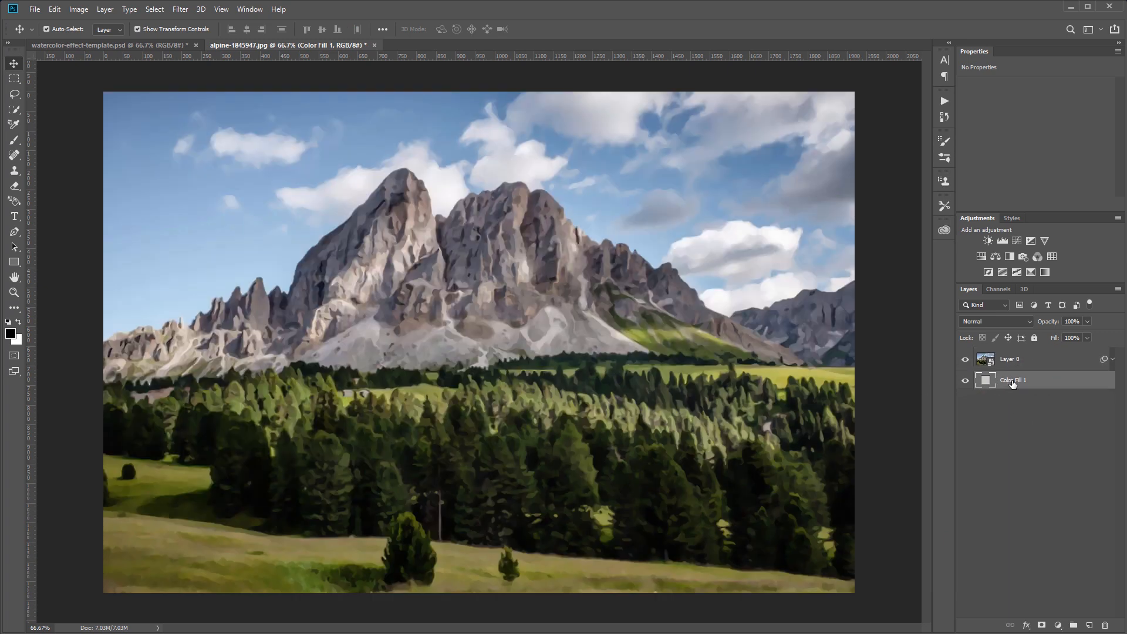
{"action": "mouse_move", "coordinate": [640, 230]}
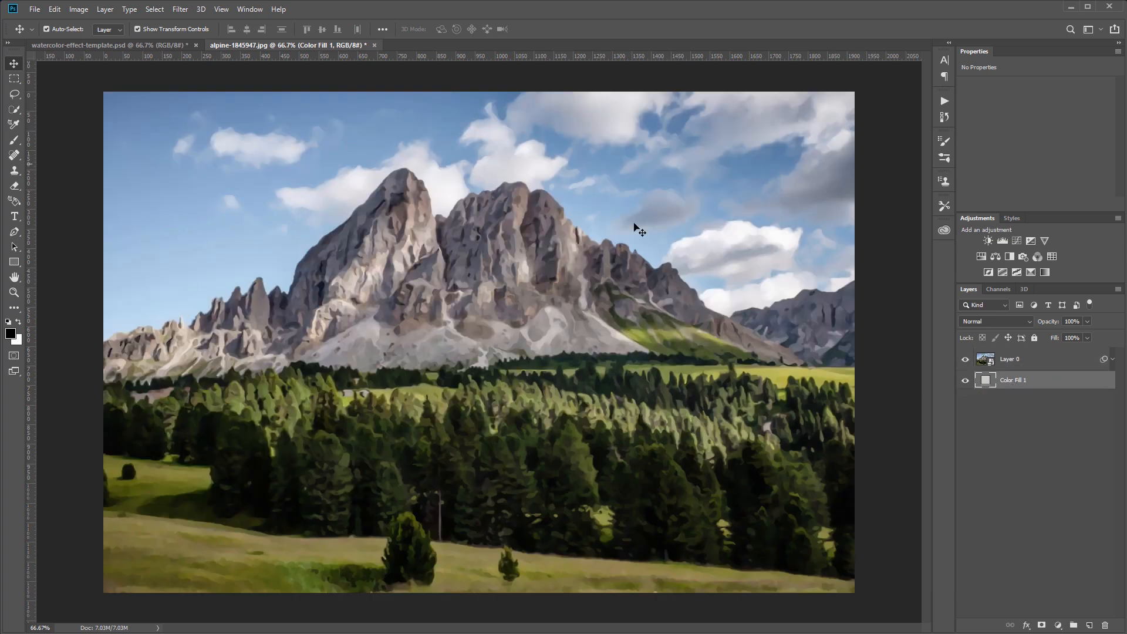
{"action": "mouse_move", "coordinate": [485, 333]}
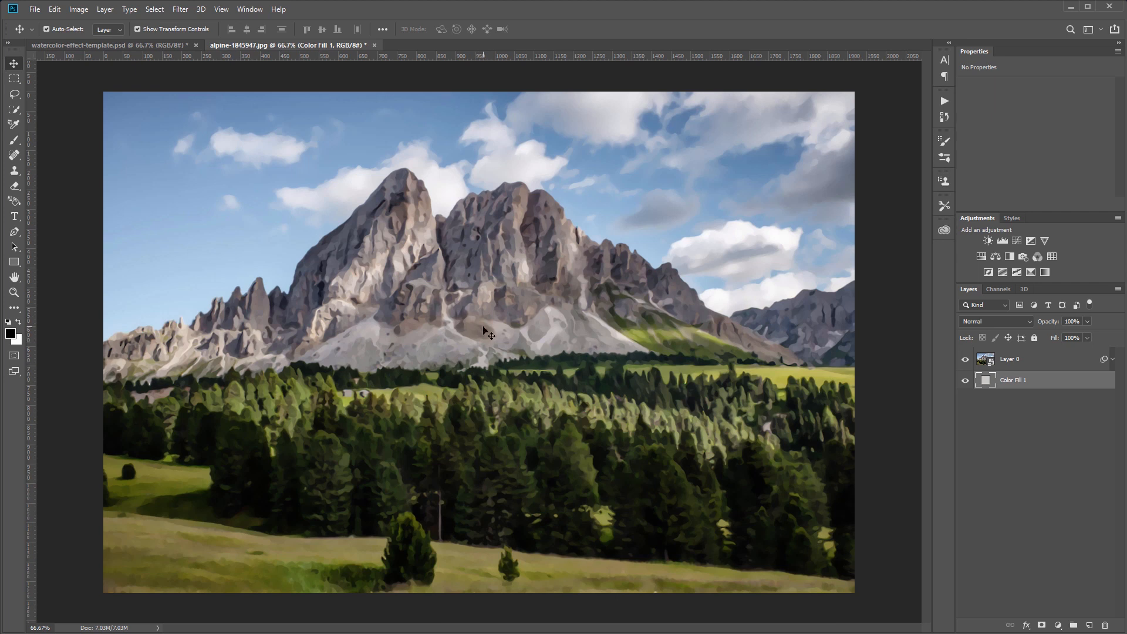
{"action": "mouse_move", "coordinate": [885, 382]}
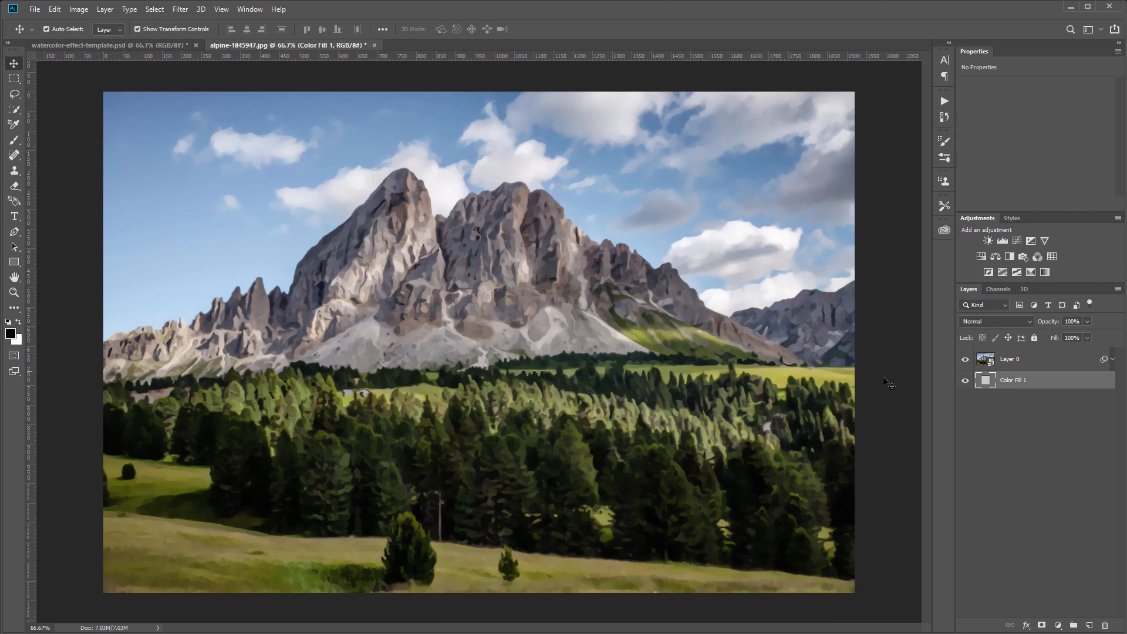
Create a 1920 × 1280 px rectangle as Layer 0's vector mask covering the photo.
{"action": "left_click", "coordinate": [1010, 359]}
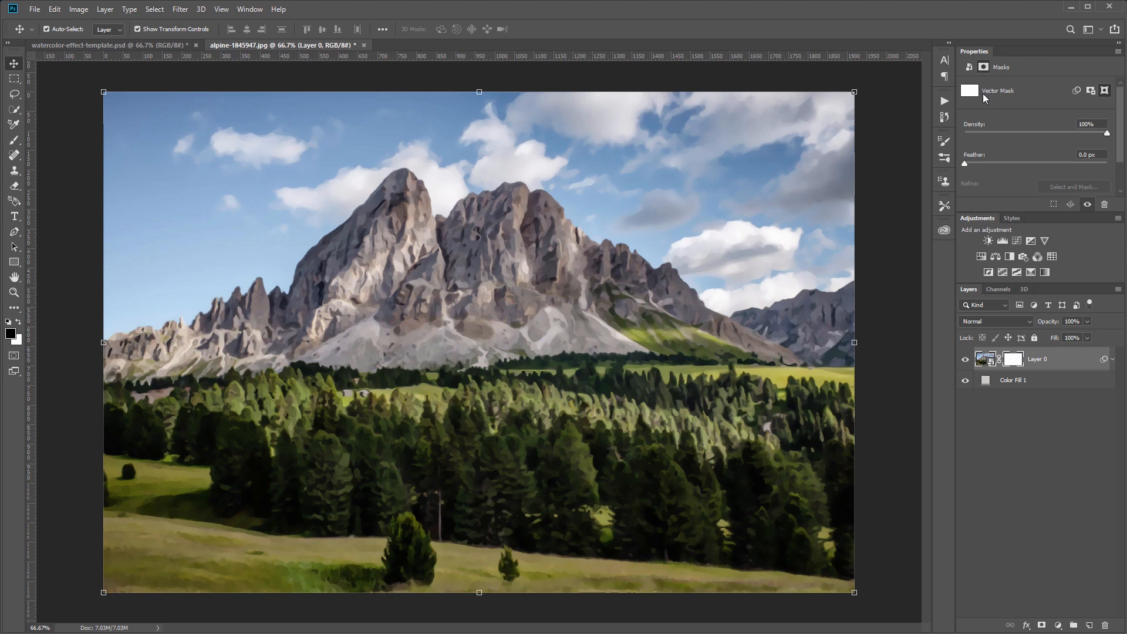
{"action": "mouse_move", "coordinate": [75, 251]}
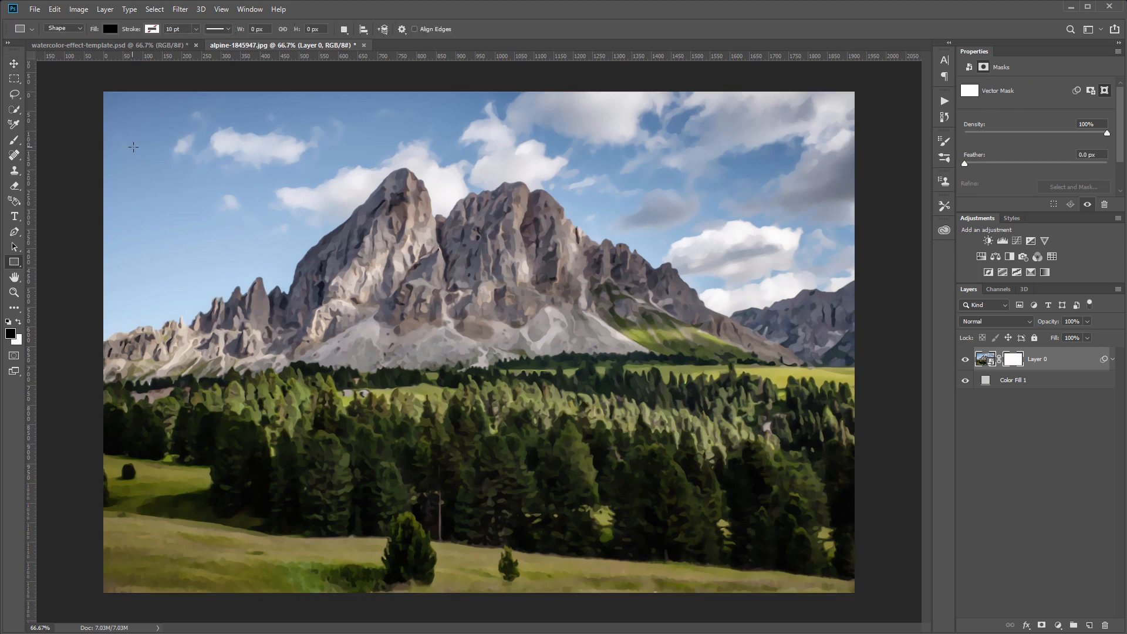
{"action": "left_click", "coordinate": [410, 321]}
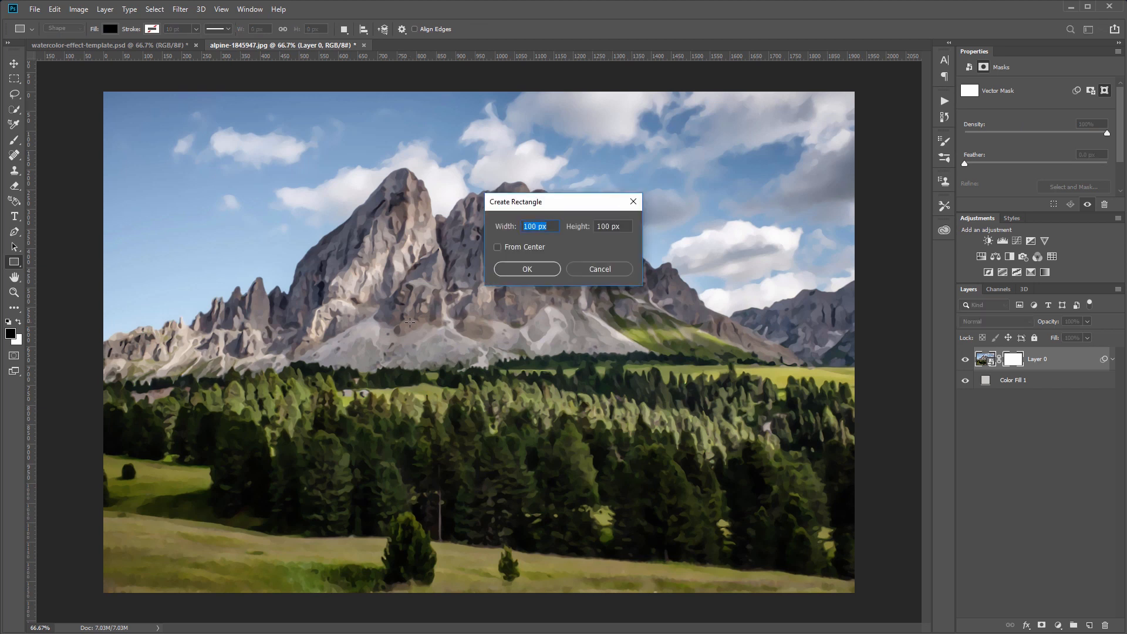
{"action": "type", "text": "1280"}
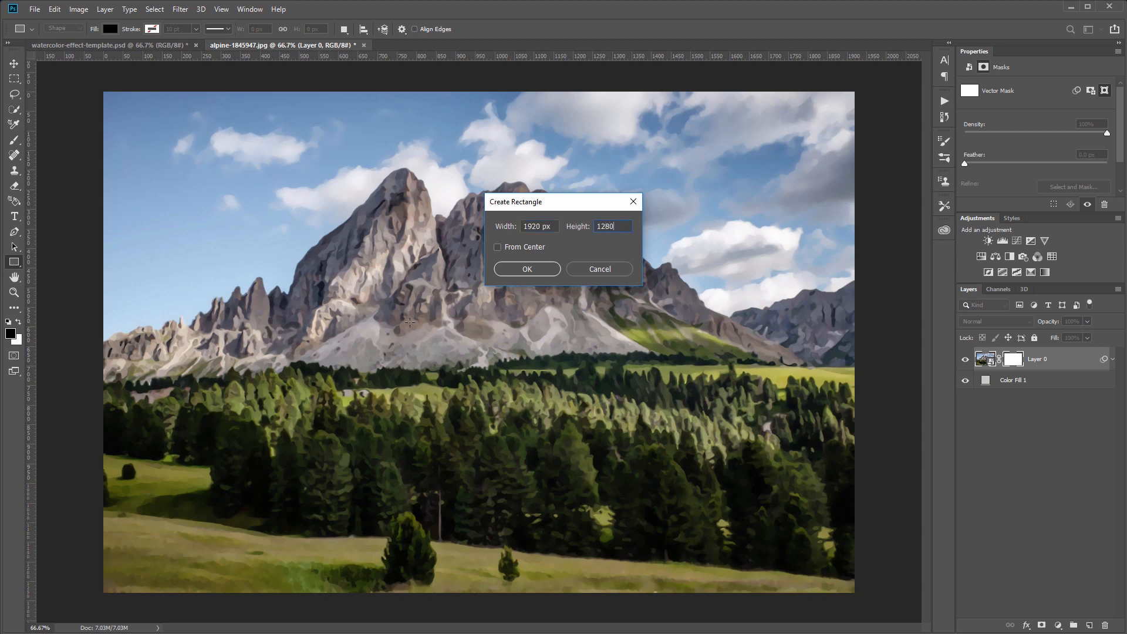
{"action": "left_click", "coordinate": [526, 268]}
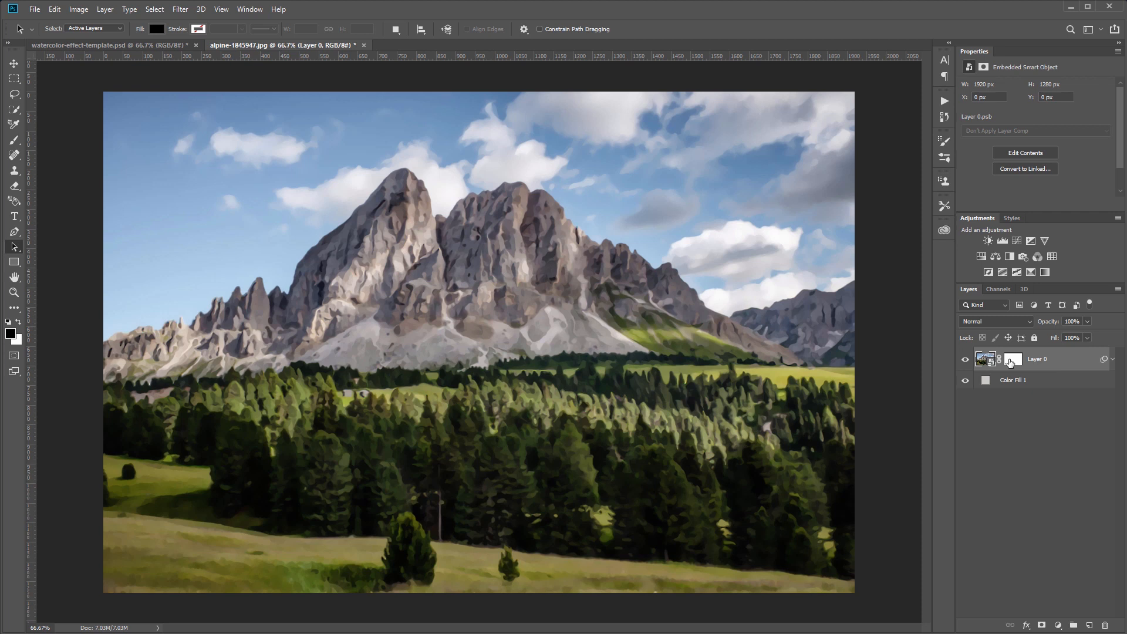
Select Layer 0's vector mask to feather its edges.
{"action": "left_click", "coordinate": [1014, 359]}
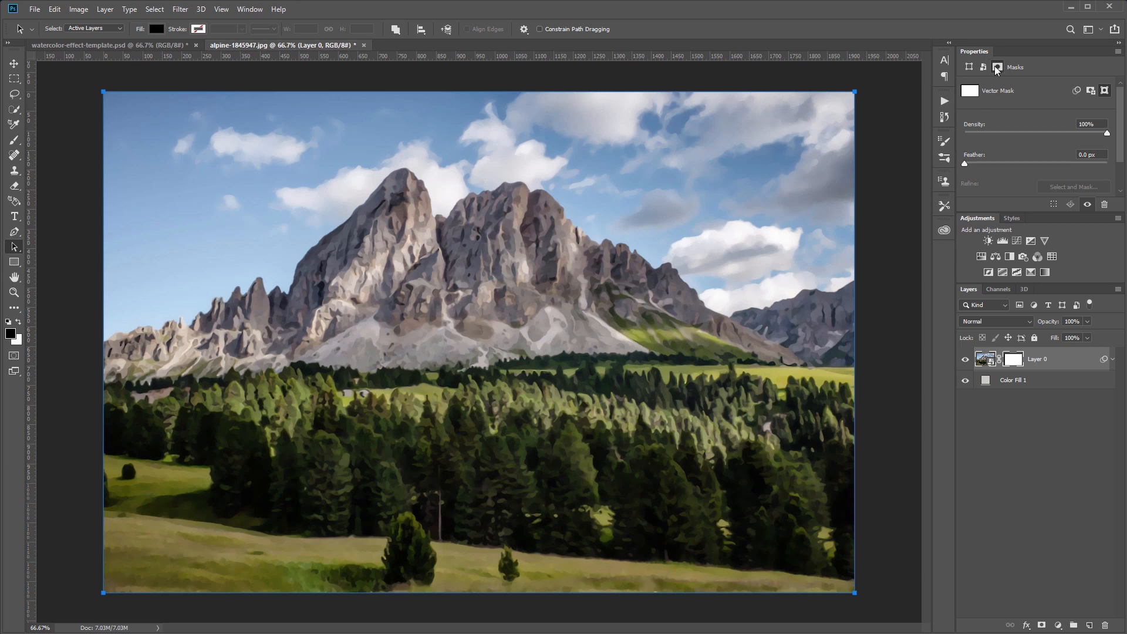
{"action": "mouse_move", "coordinate": [975, 54]}
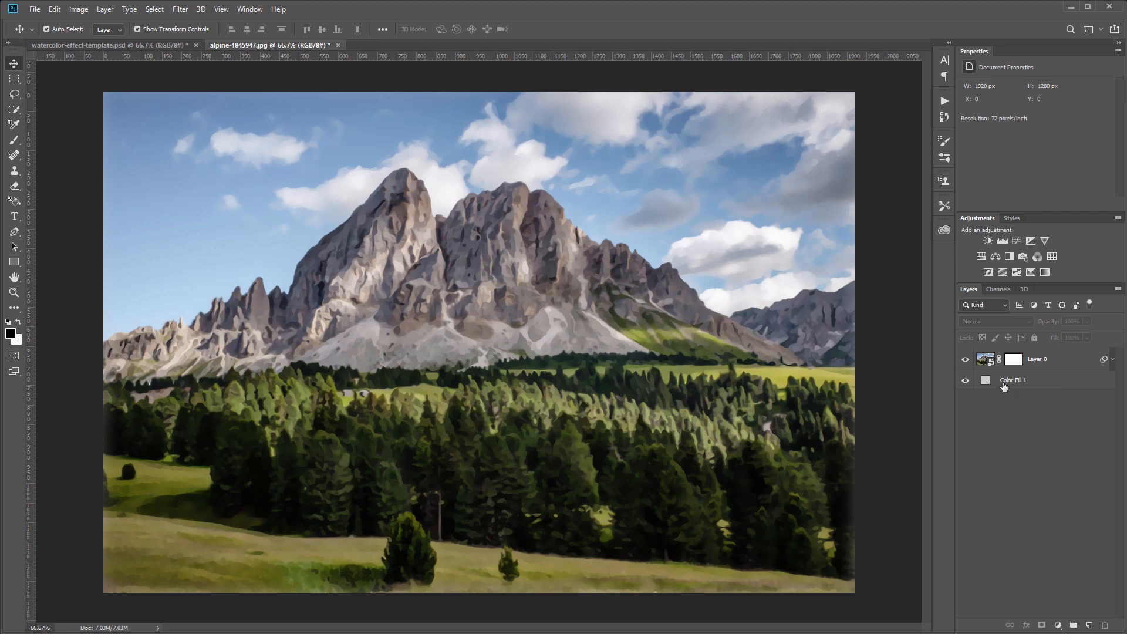
{"action": "mouse_move", "coordinate": [1066, 360]}
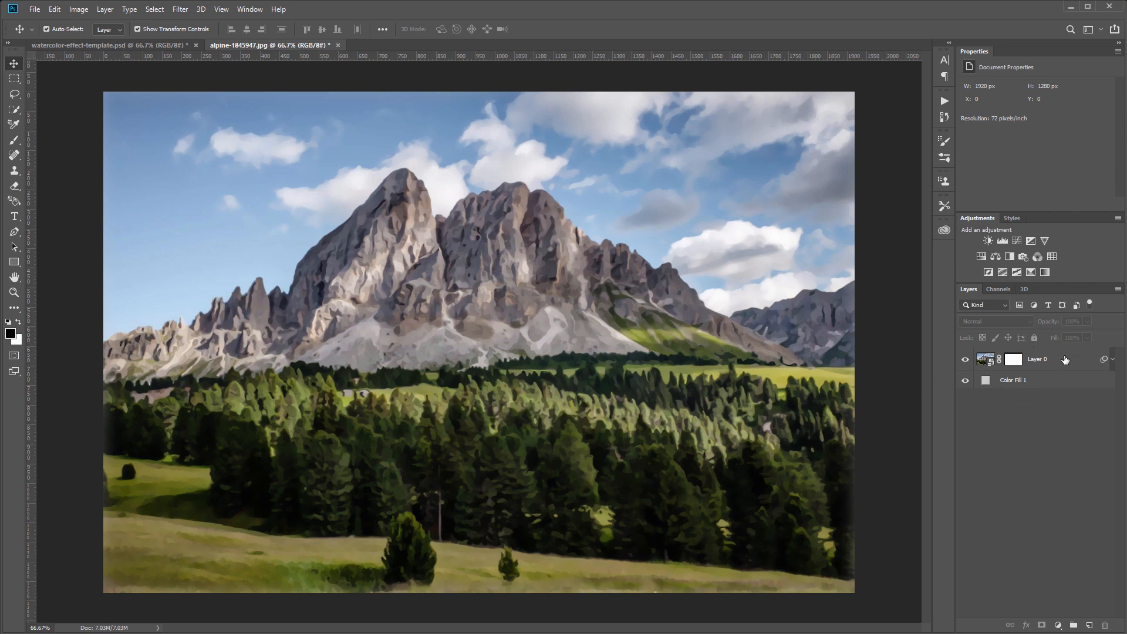
Pick the Texture-3 paper image from the project's textures folder.
{"action": "left_click", "coordinate": [1037, 360]}
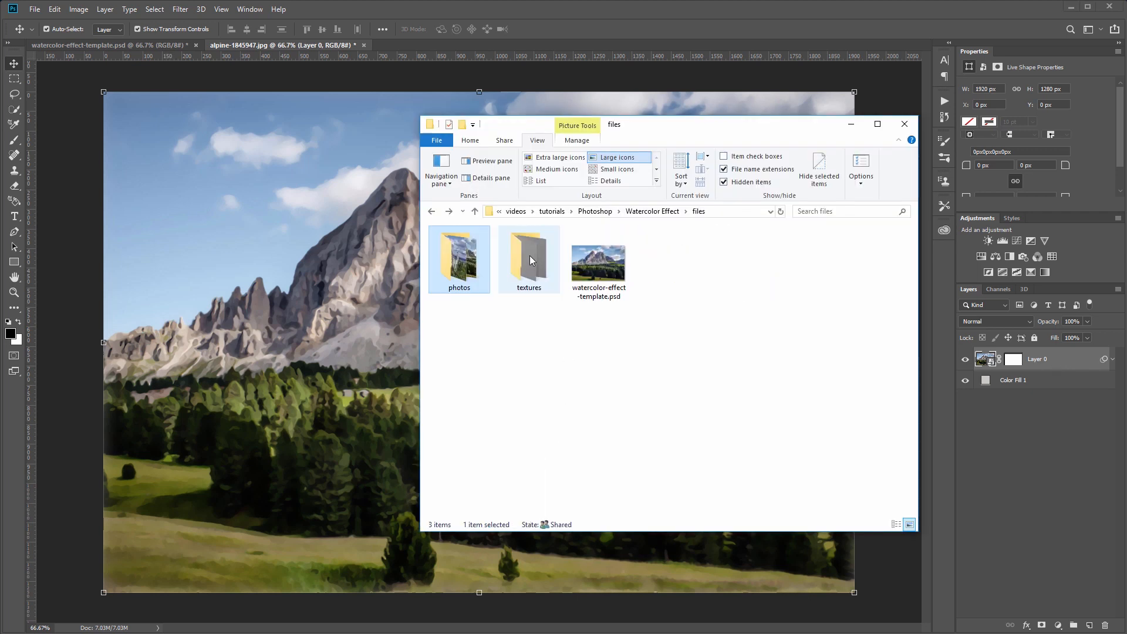
{"action": "double_click", "coordinate": [528, 255]}
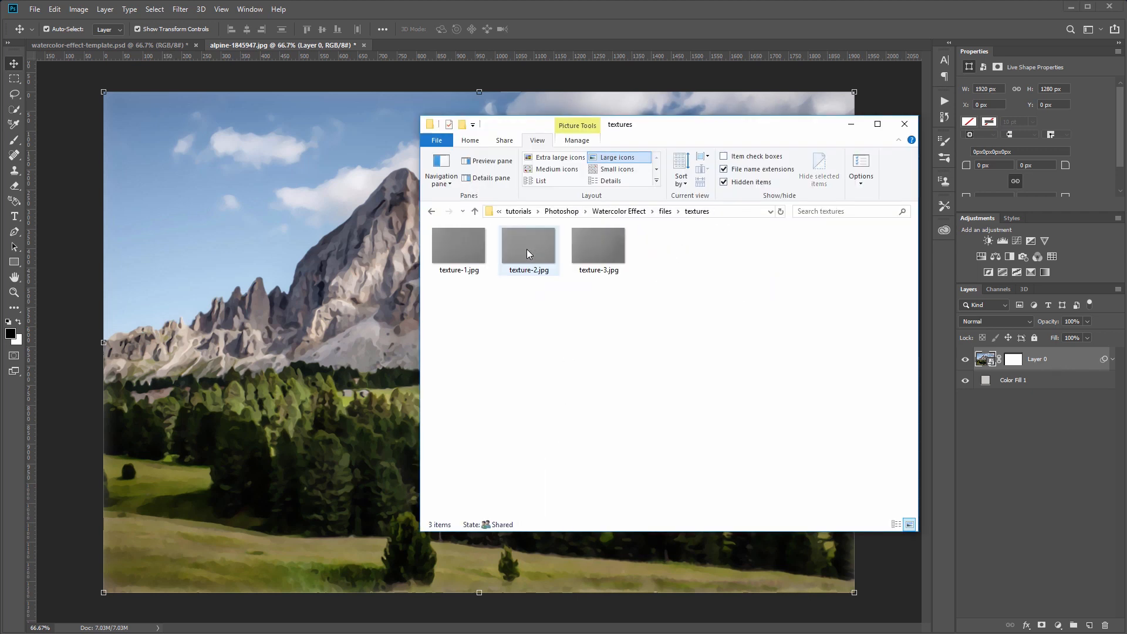
{"action": "left_click", "coordinate": [597, 245]}
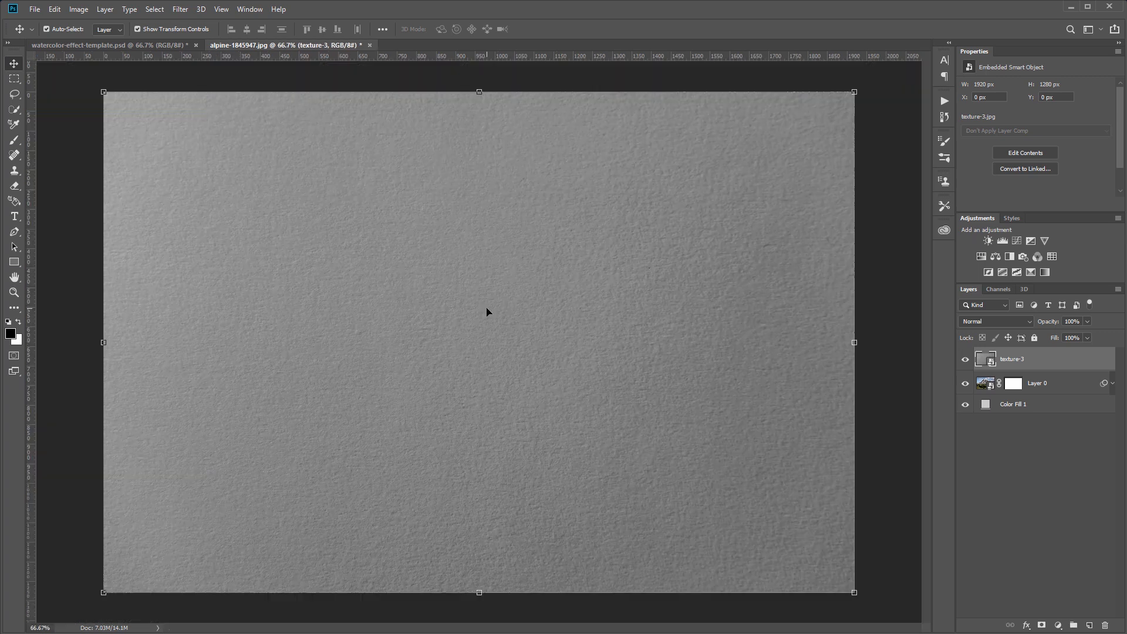
Blend texture-3 over the photo in Overlay mode at 75% fill for paper grain.
{"action": "left_click", "coordinate": [996, 322]}
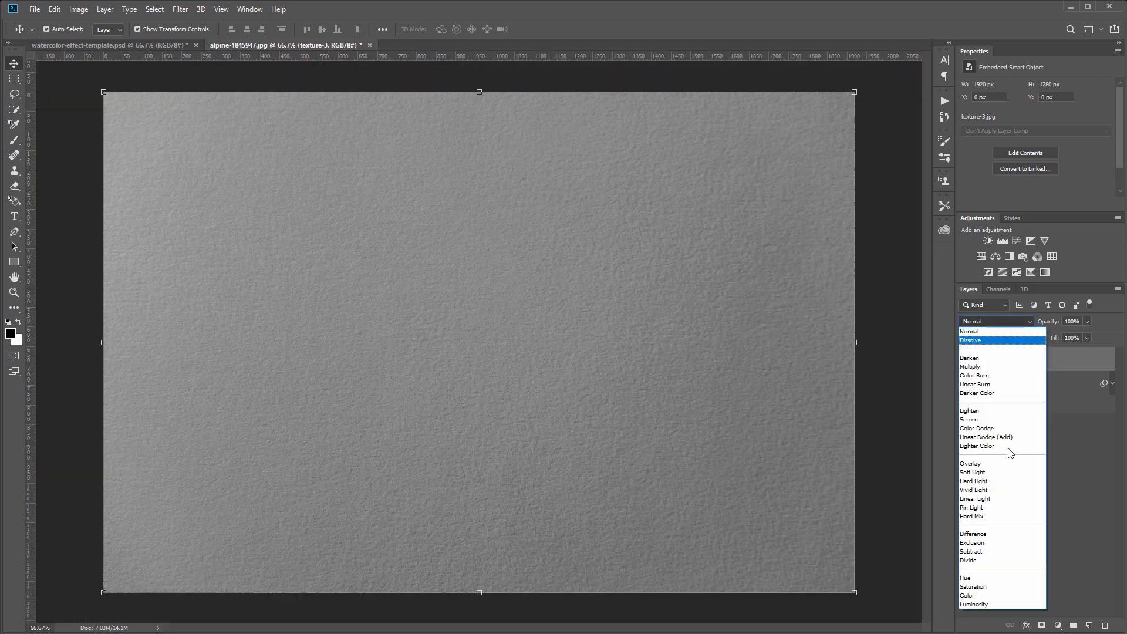
{"action": "left_click", "coordinate": [971, 462]}
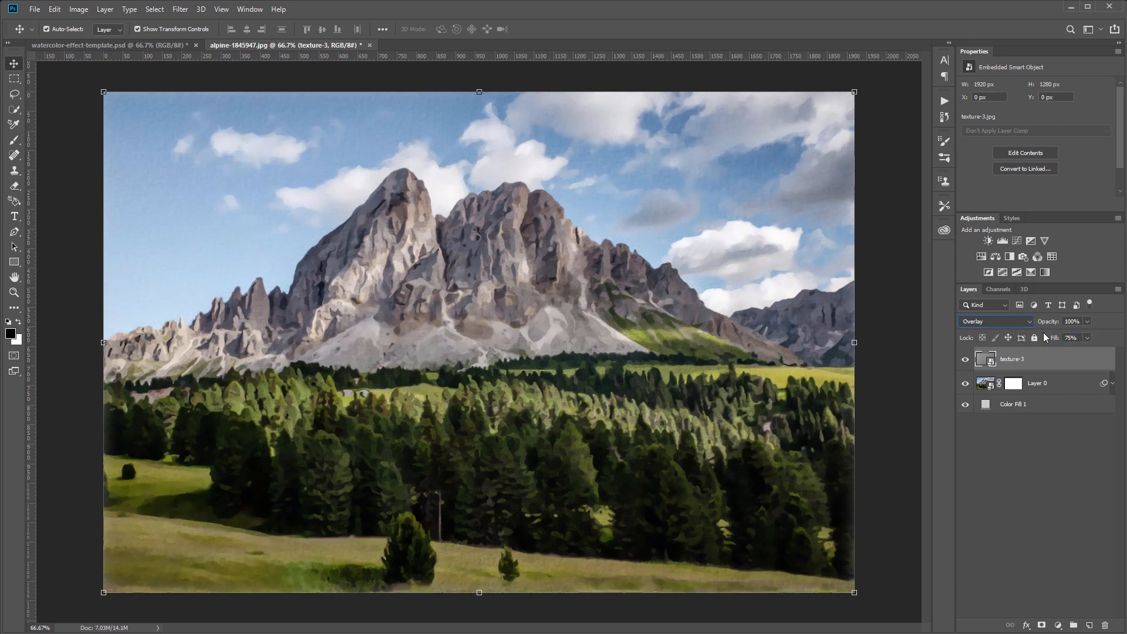
{"action": "mouse_move", "coordinate": [997, 328]}
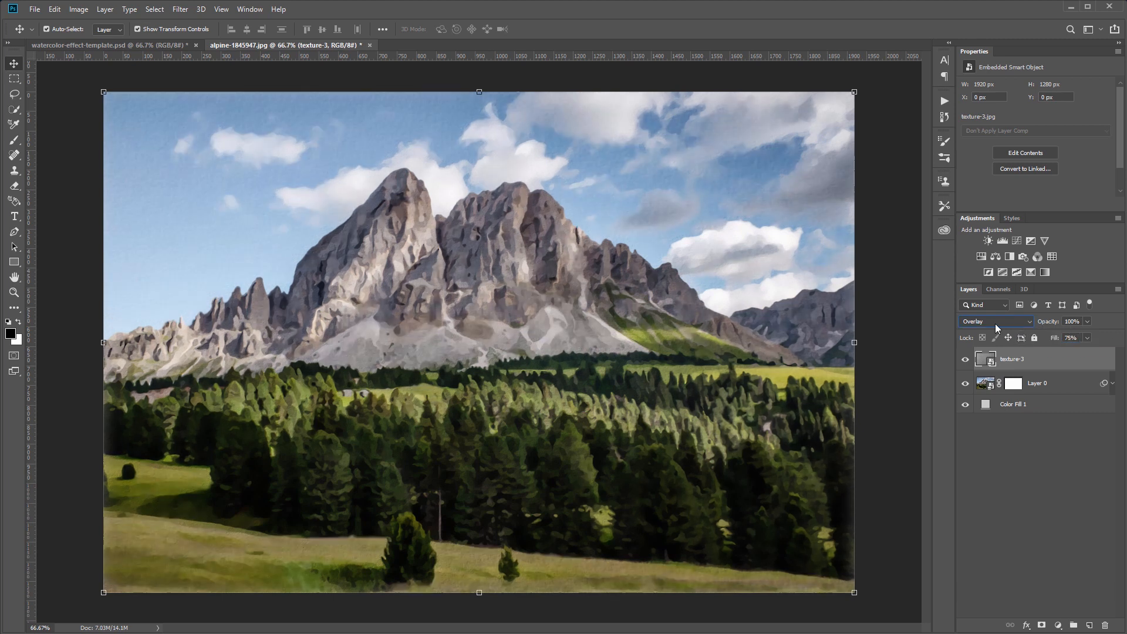
{"action": "left_click", "coordinate": [996, 322]}
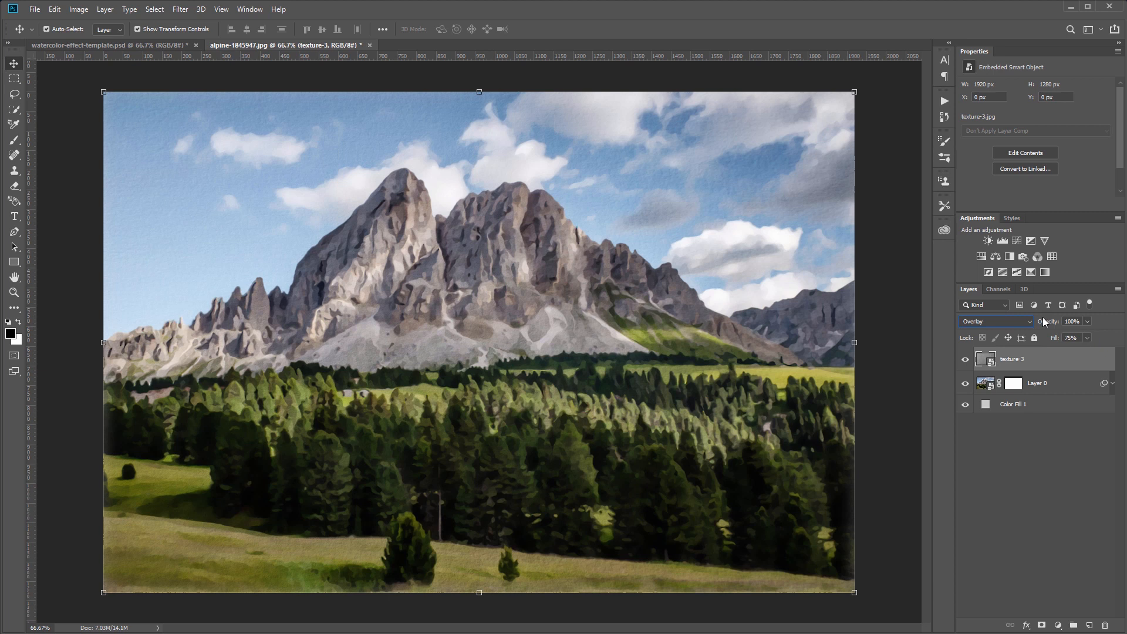
{"action": "mouse_move", "coordinate": [966, 361]}
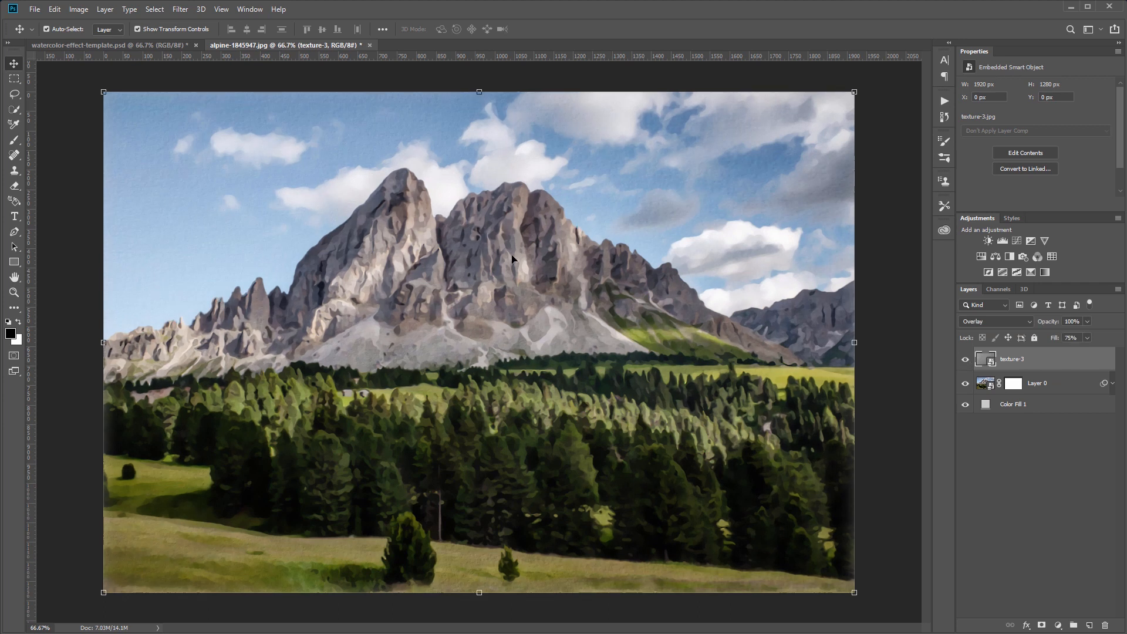
{"action": "mouse_move", "coordinate": [474, 366]}
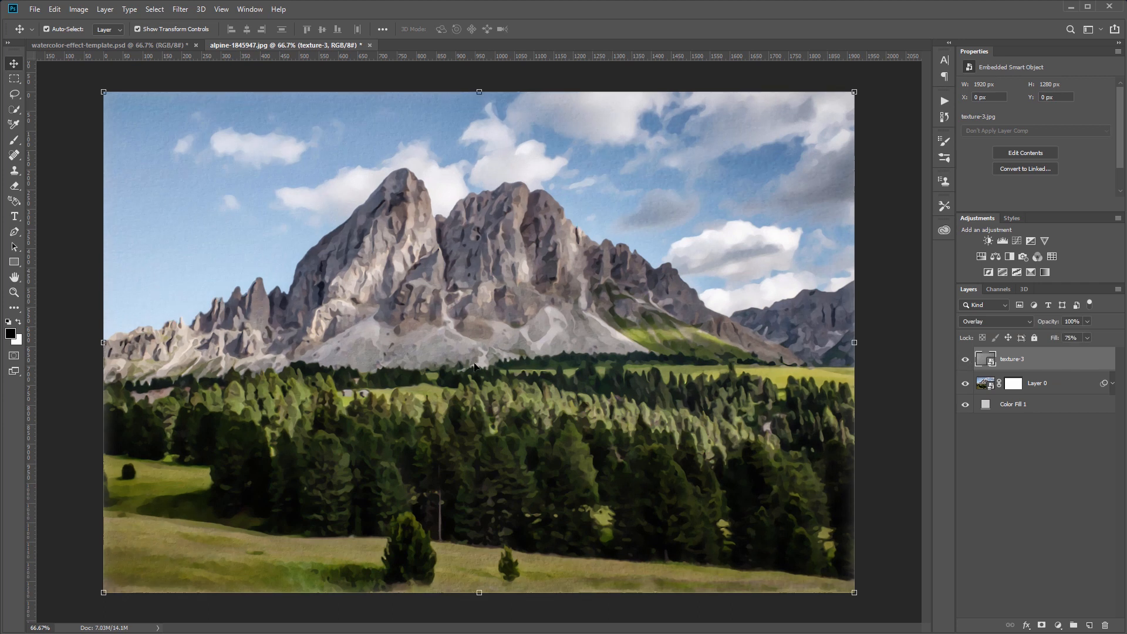
Add a Vibrance adjustment layer with vibrance and saturation both at +20.
{"action": "left_click", "coordinate": [1045, 241]}
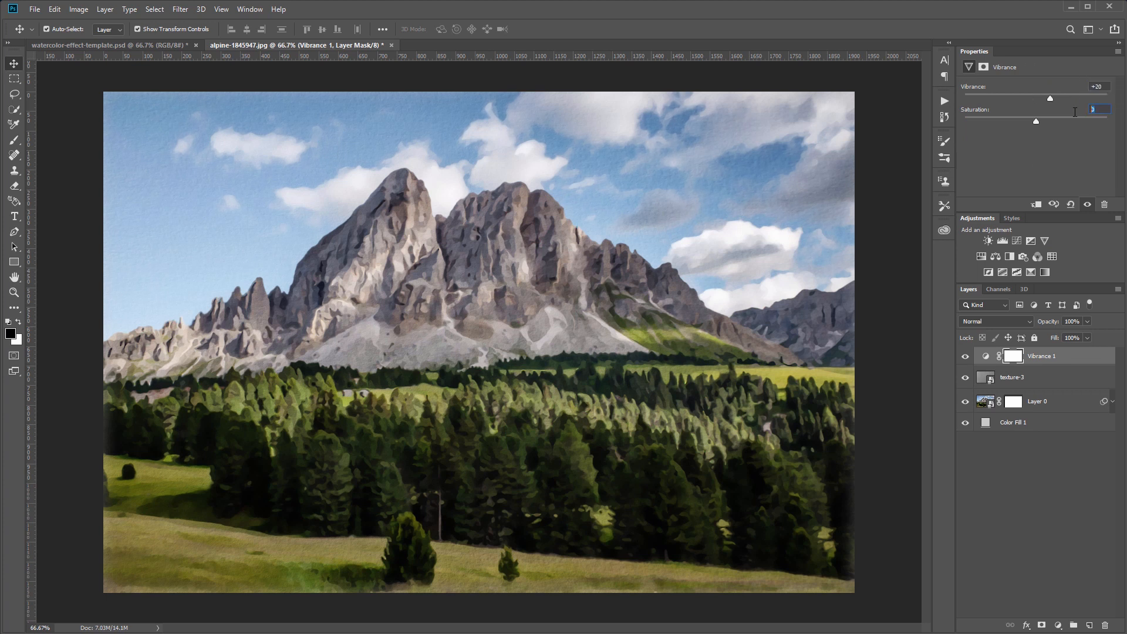
{"action": "type", "text": "+20"}
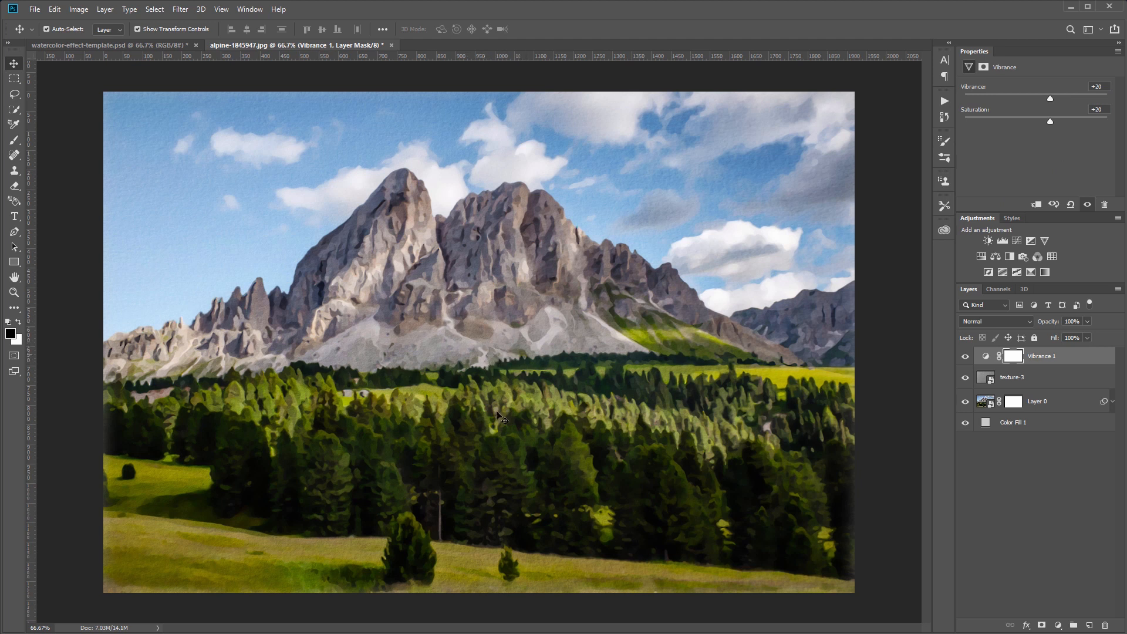
{"action": "mouse_move", "coordinate": [538, 329]}
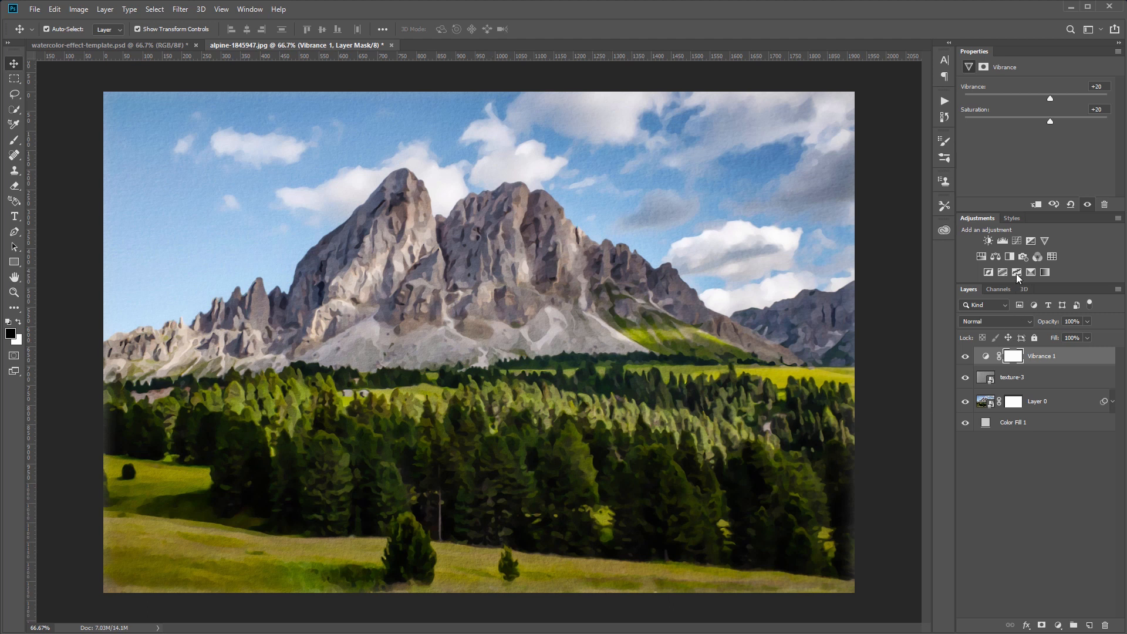
Add a Color Balance layer shifting shadows to -20 cyan-red and +35 yellow-blue.
{"action": "left_click", "coordinate": [1016, 271]}
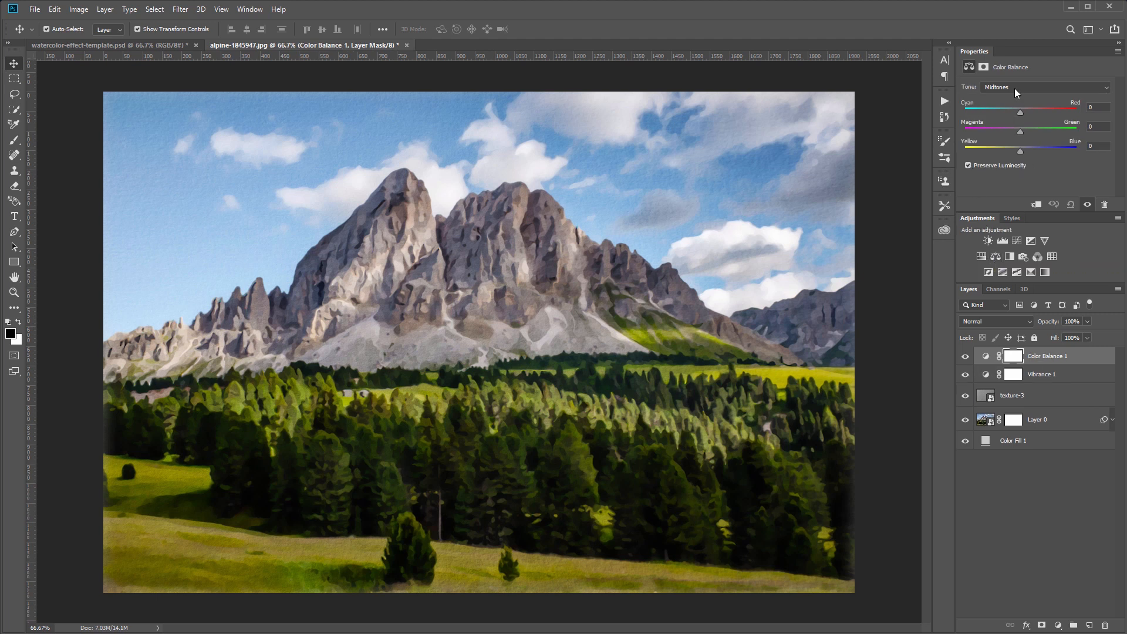
{"action": "left_click", "coordinate": [1045, 85]}
{"action": "type", "text": "-20"}
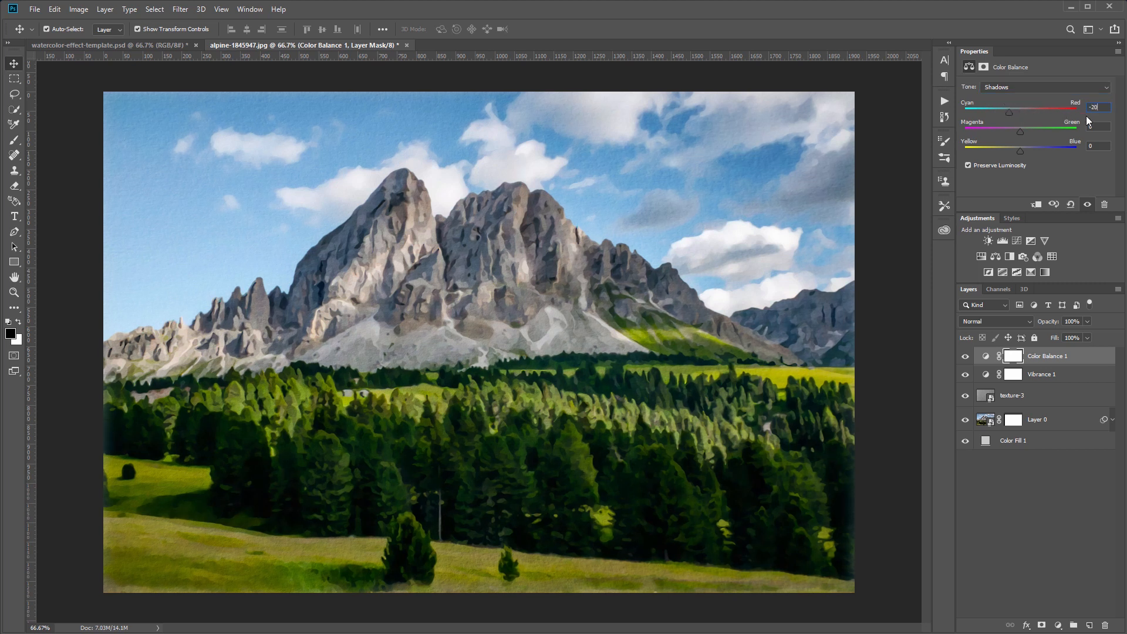
{"action": "left_click", "coordinate": [1098, 147]}
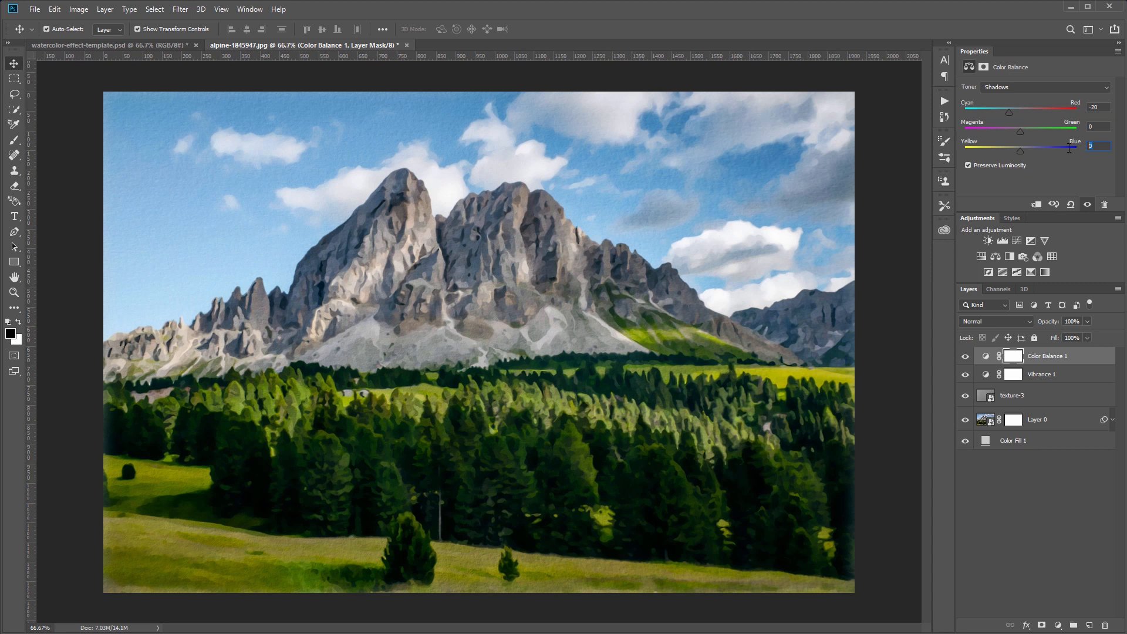
{"action": "type", "text": "35"}
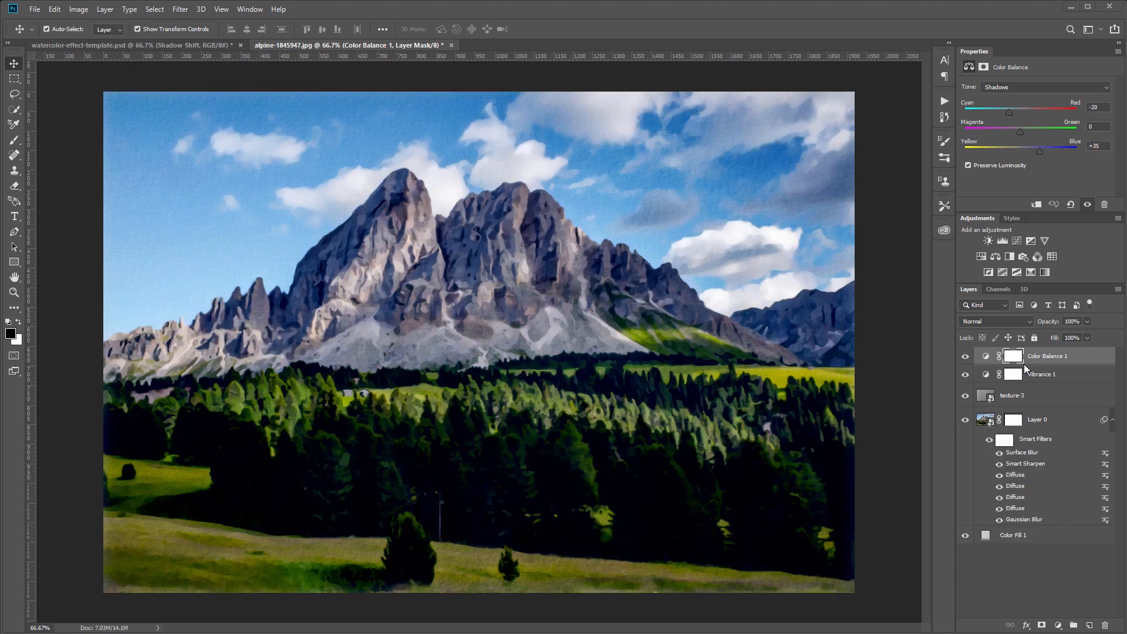
{"action": "mouse_move", "coordinate": [1042, 354]}
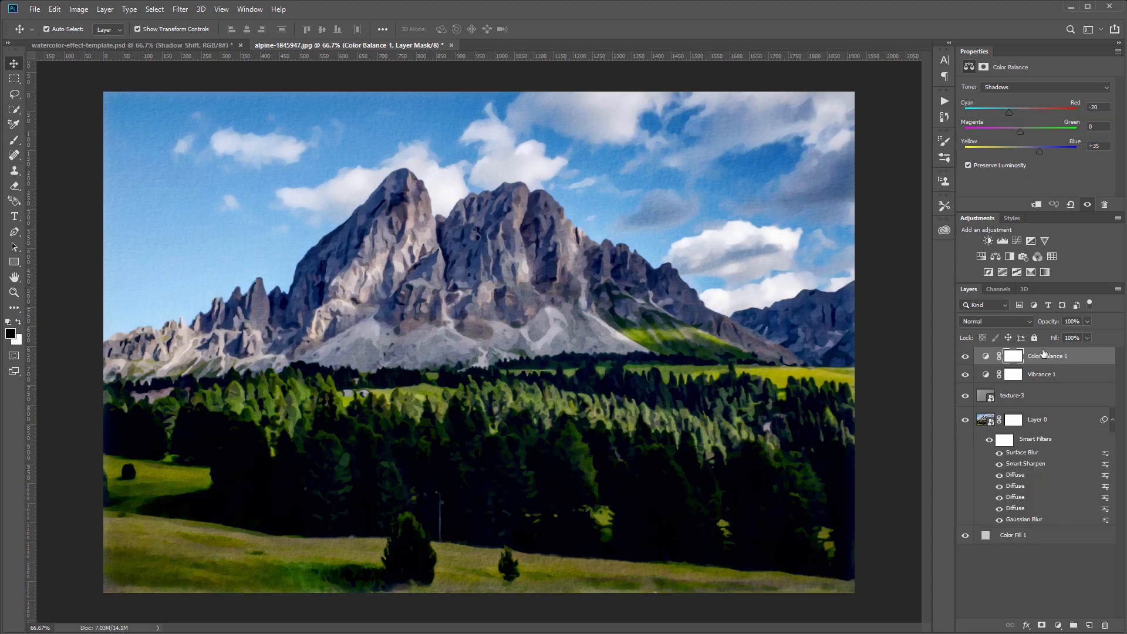
{"action": "left_click", "coordinate": [996, 321]}
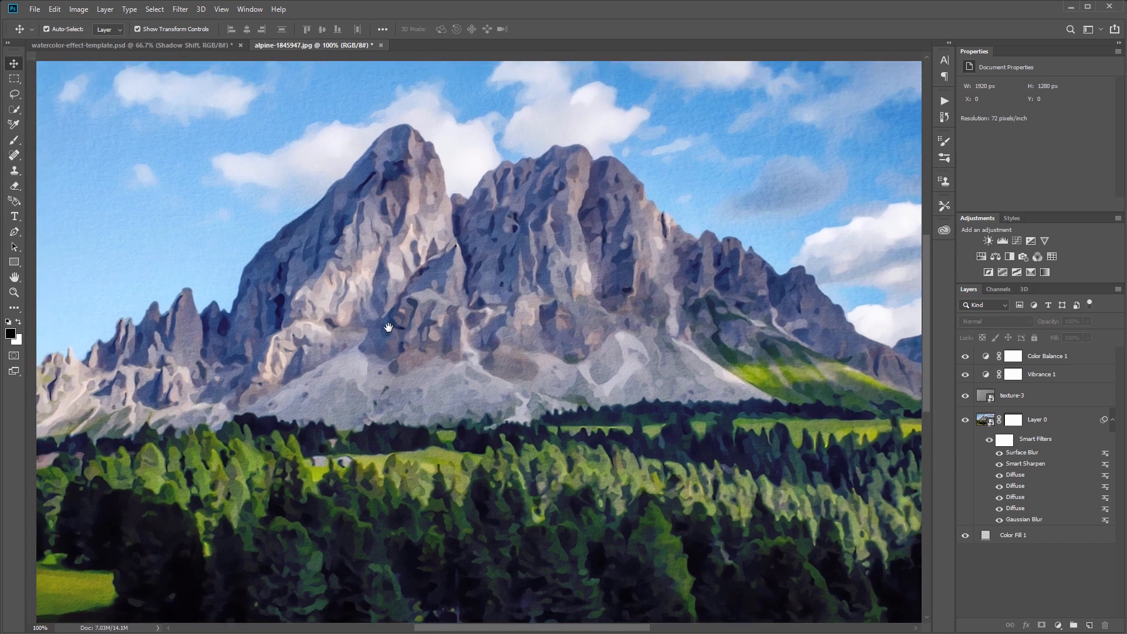
Bring the watercolor-effect-template.psd document to the front.
{"action": "left_click_drag", "start_coordinate": [389, 328], "coordinate": [362, 230]}
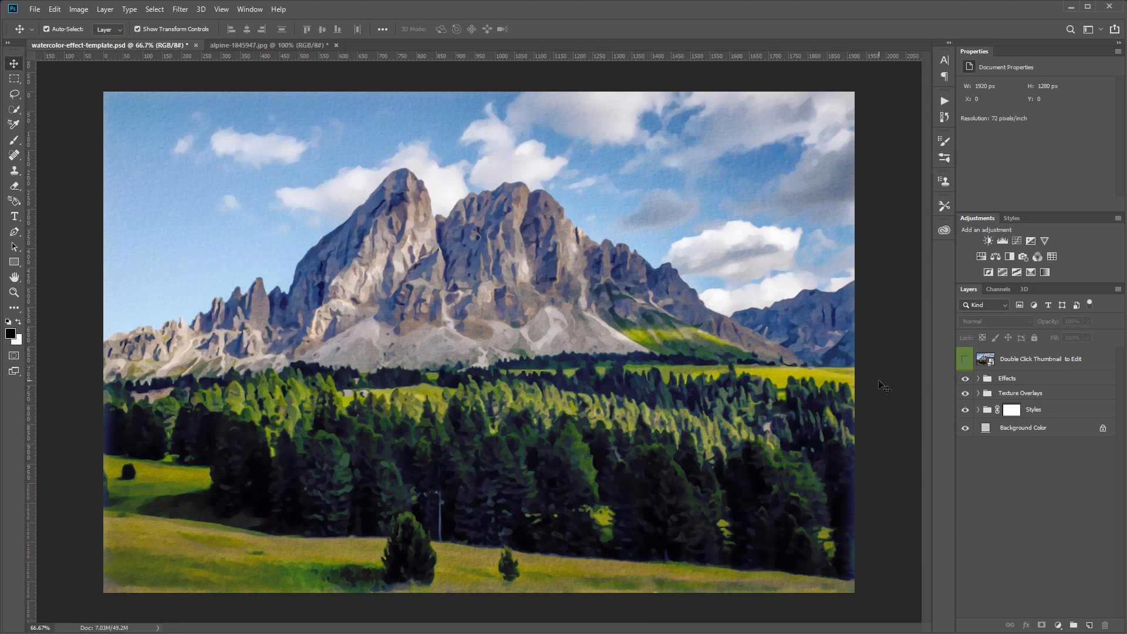
{"action": "mouse_move", "coordinate": [913, 412]}
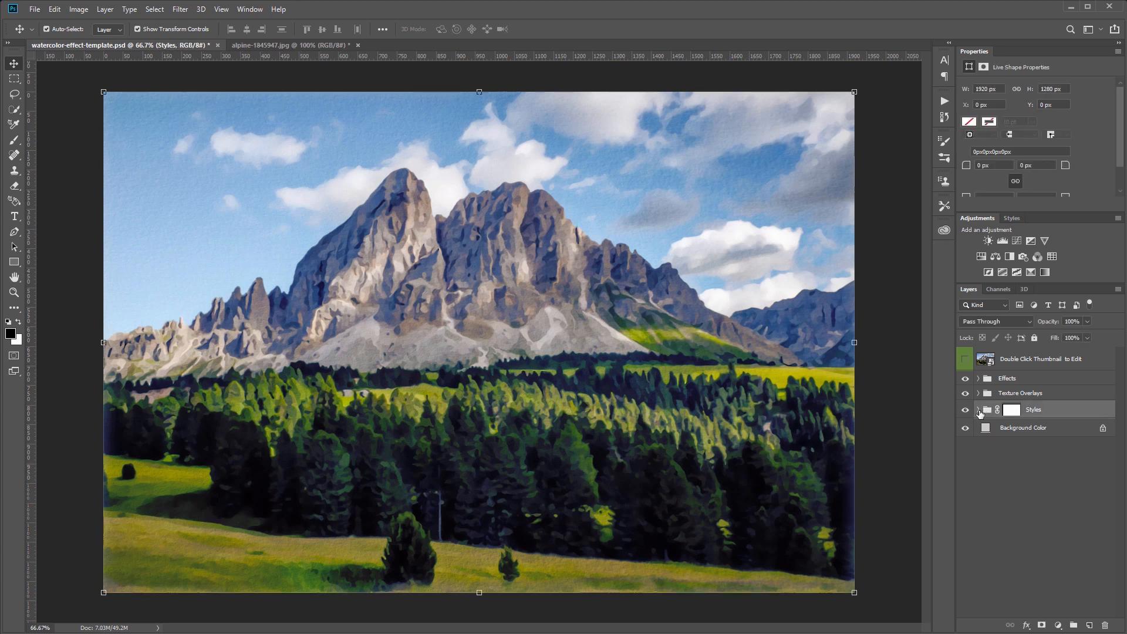
Expand the Styles group and hide Style 3 to compare the look.
{"action": "left_click", "coordinate": [978, 410]}
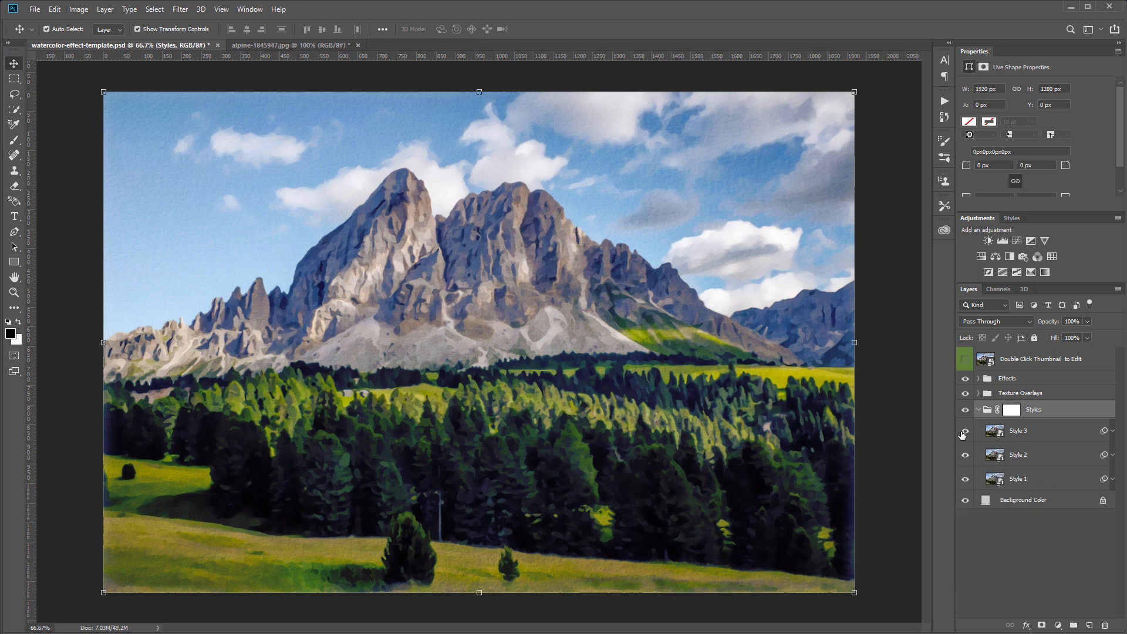
{"action": "mouse_move", "coordinate": [965, 431]}
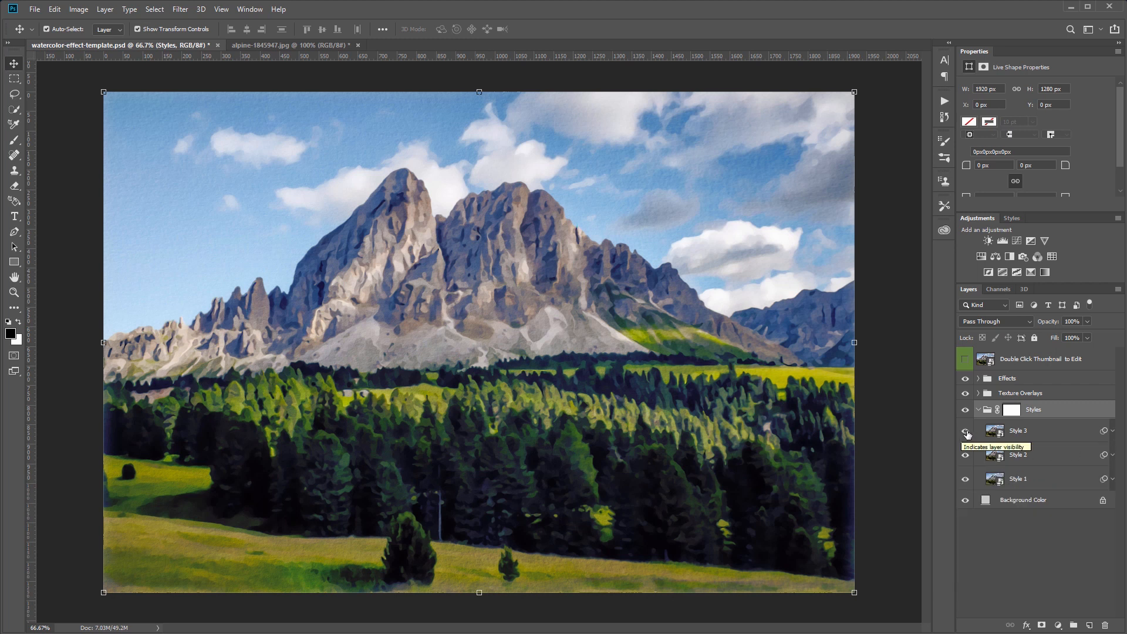
{"action": "left_click", "coordinate": [965, 431]}
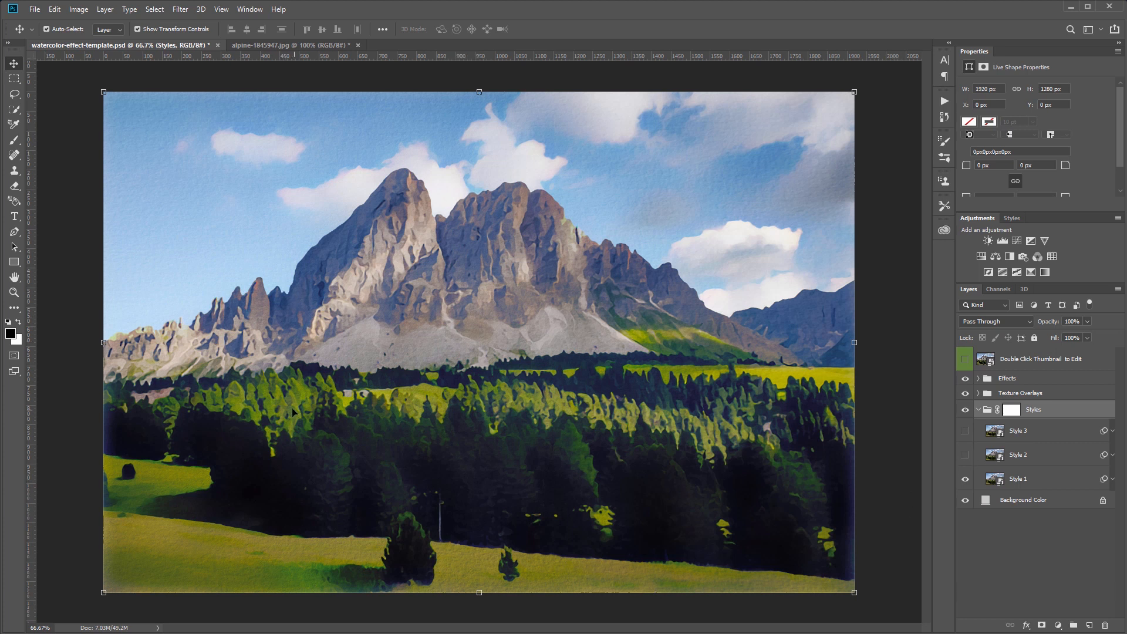
{"action": "mouse_move", "coordinate": [680, 350]}
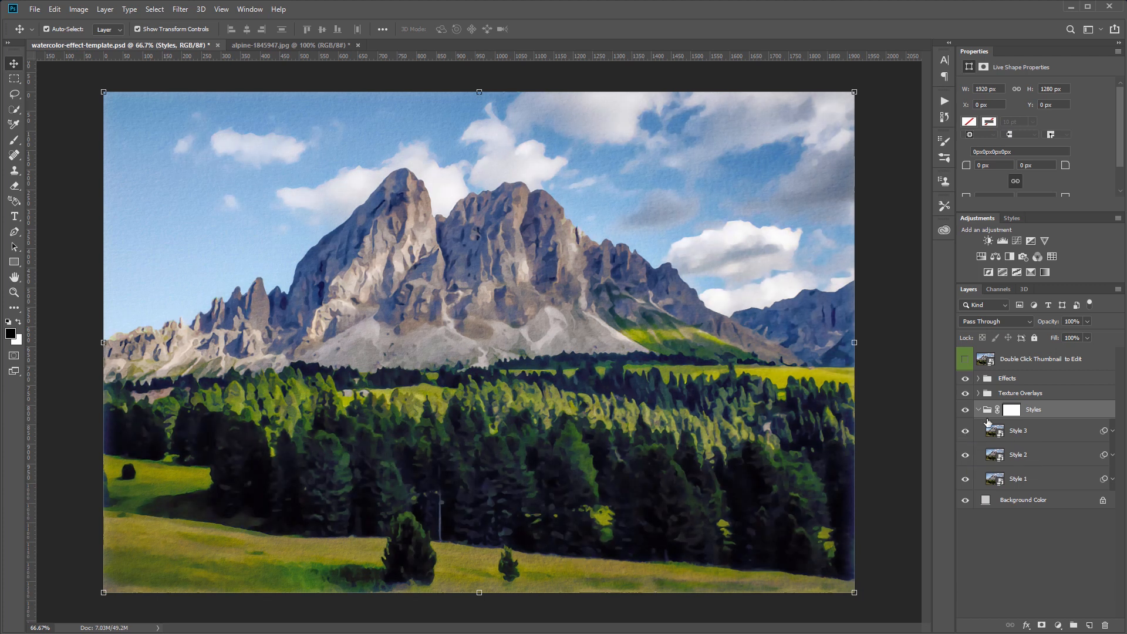
{"action": "left_click", "coordinate": [978, 394]}
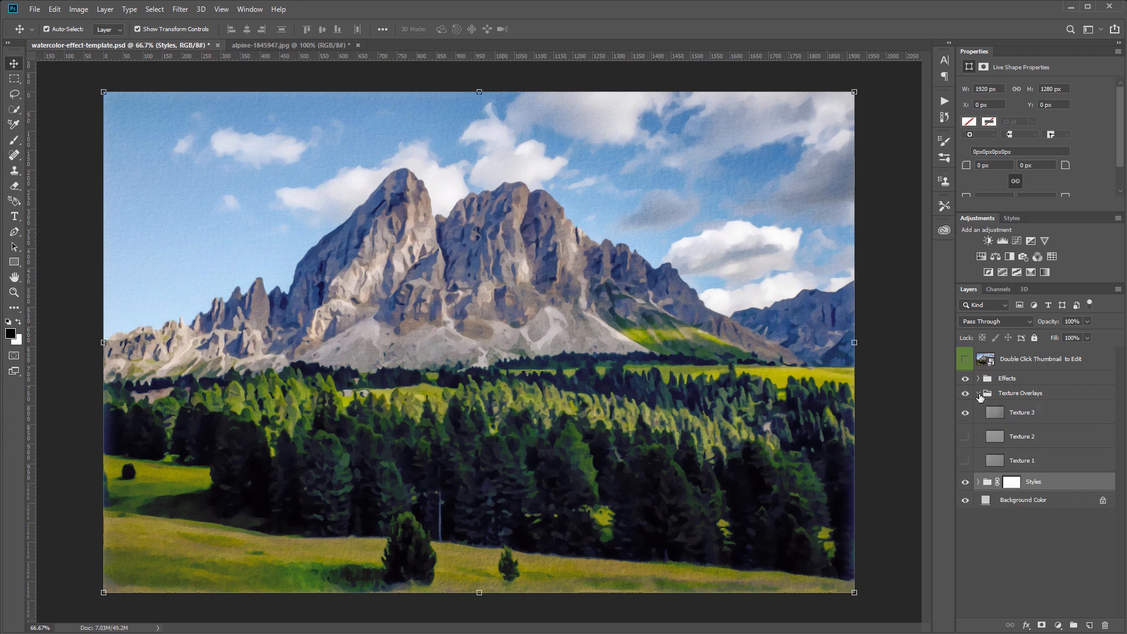
{"action": "mouse_move", "coordinate": [966, 419]}
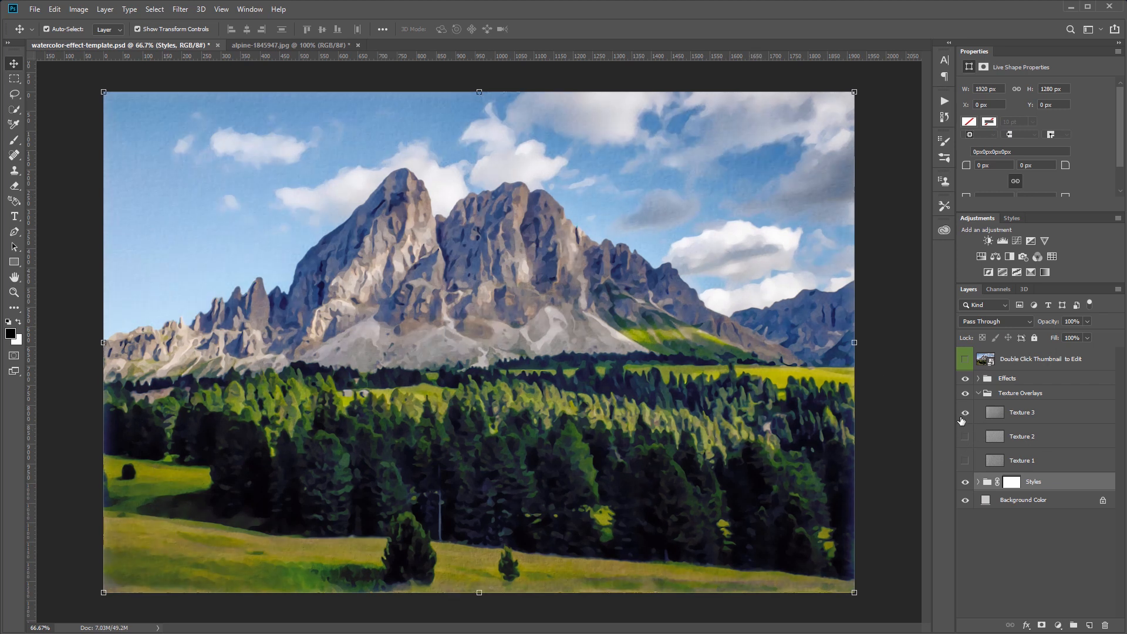
{"action": "left_click", "coordinate": [978, 394]}
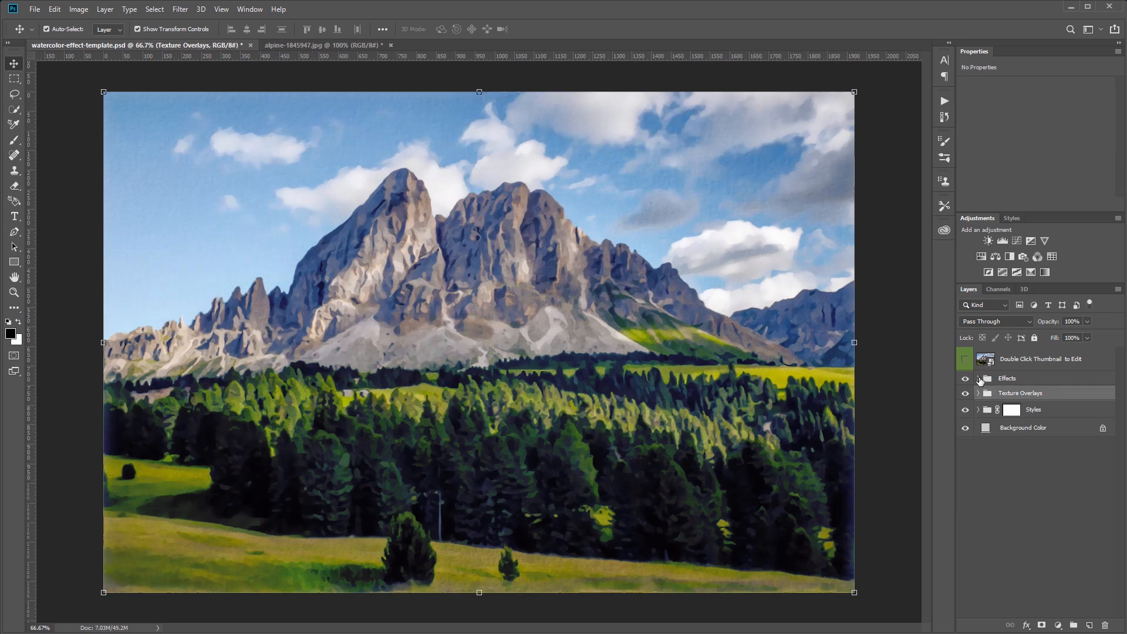
{"action": "left_click", "coordinate": [979, 378]}
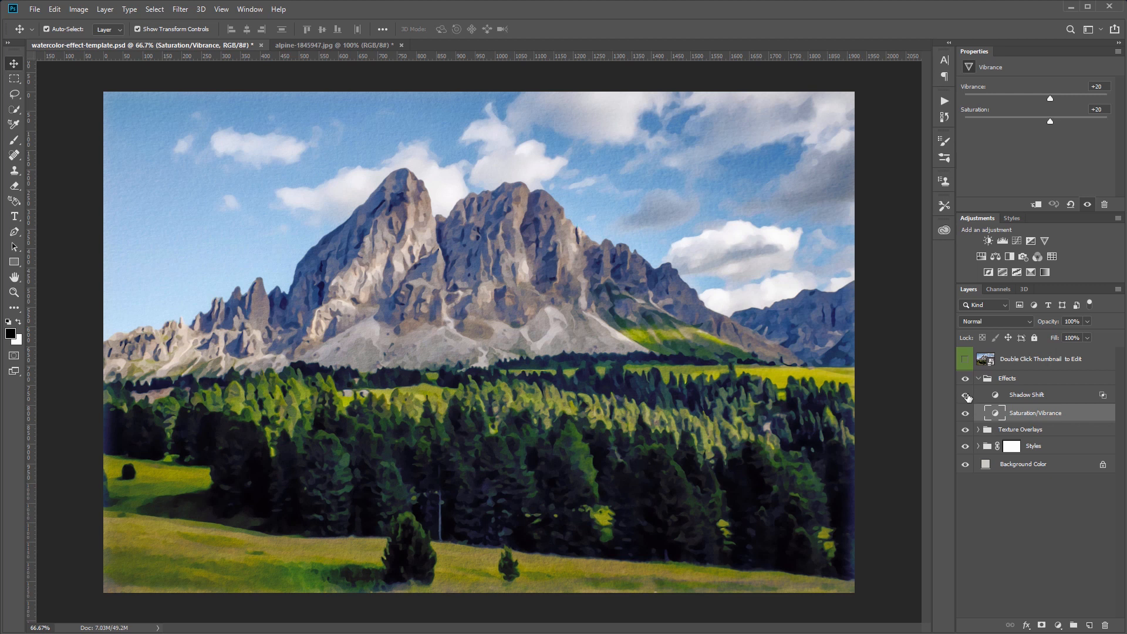
{"action": "left_click", "coordinate": [978, 378]}
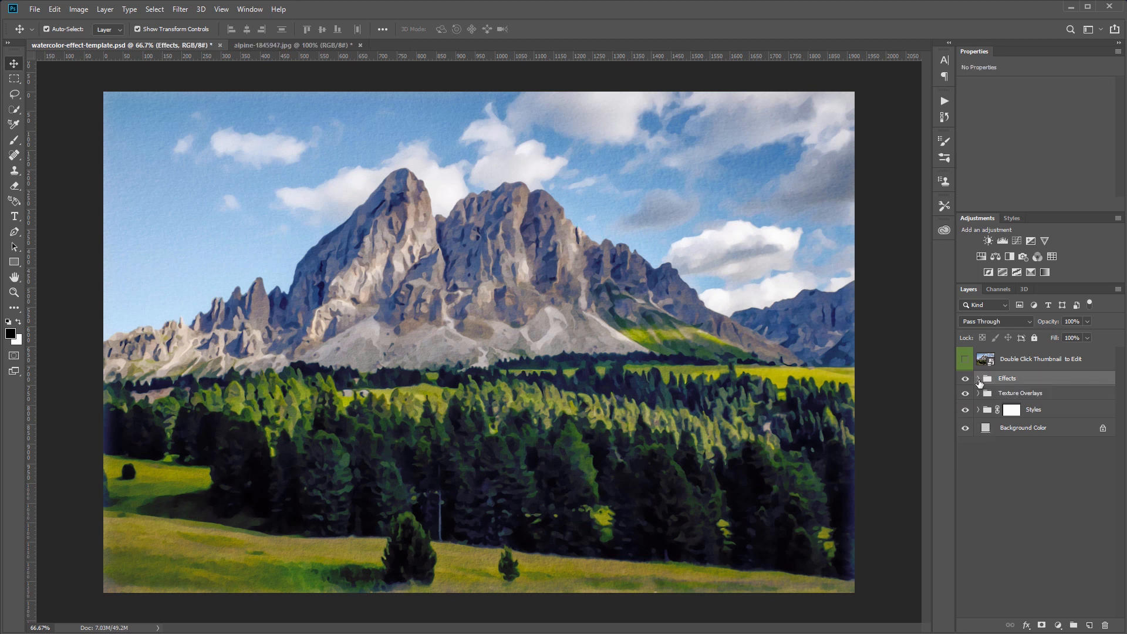
{"action": "mouse_move", "coordinate": [982, 361]}
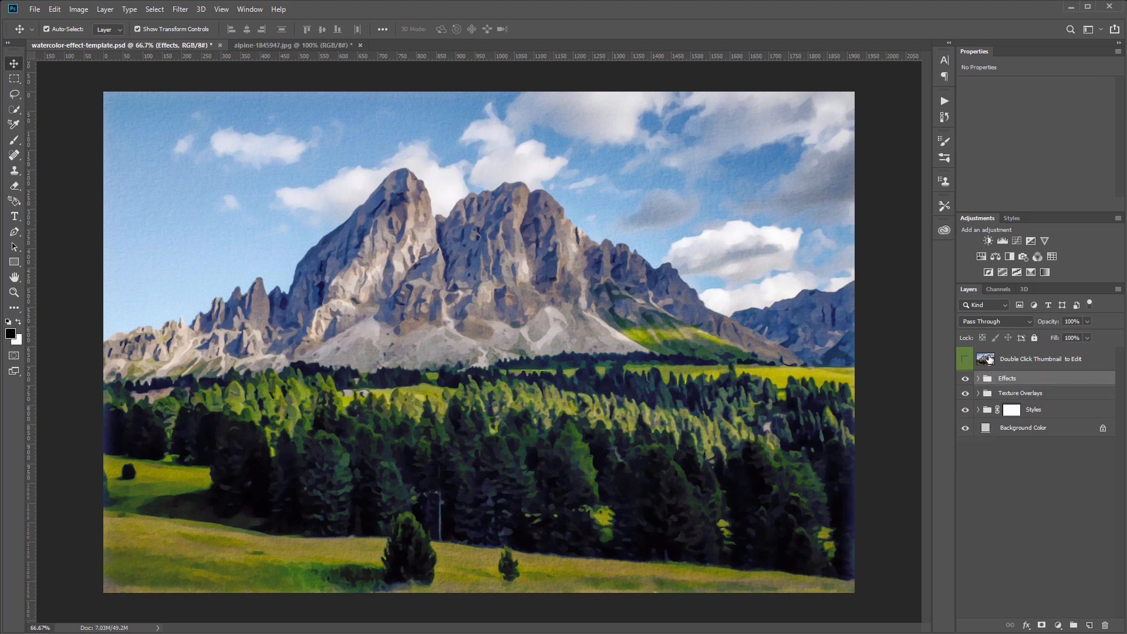
{"action": "mouse_move", "coordinate": [986, 359]}
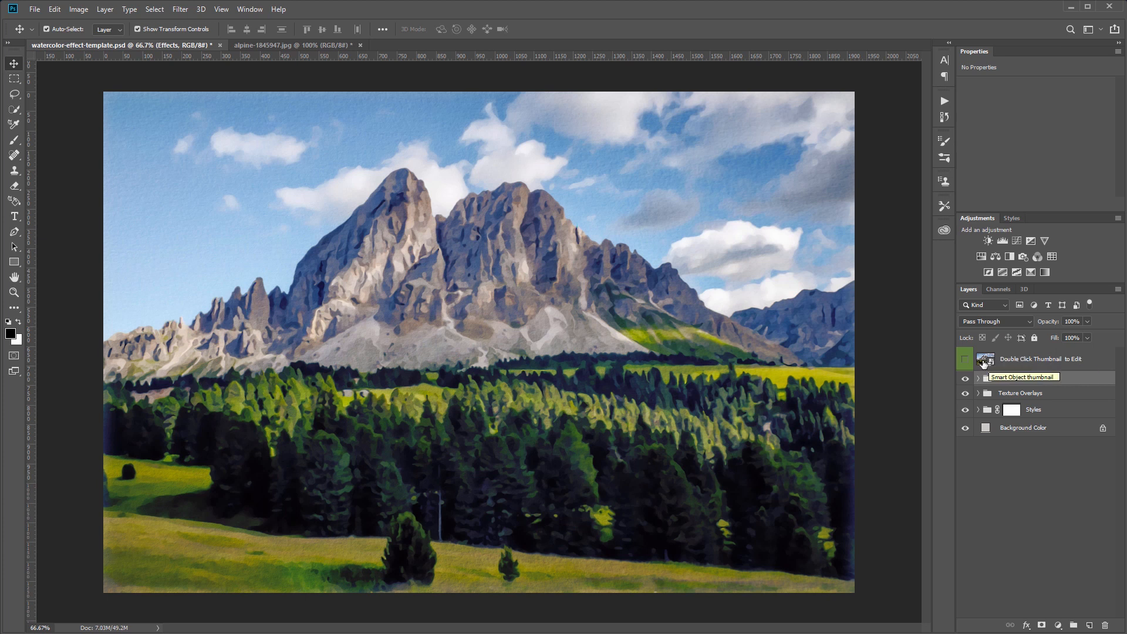
Replace the smart object's contents with the portrait photo and save it back into the template.
{"action": "double_click", "coordinate": [986, 359]}
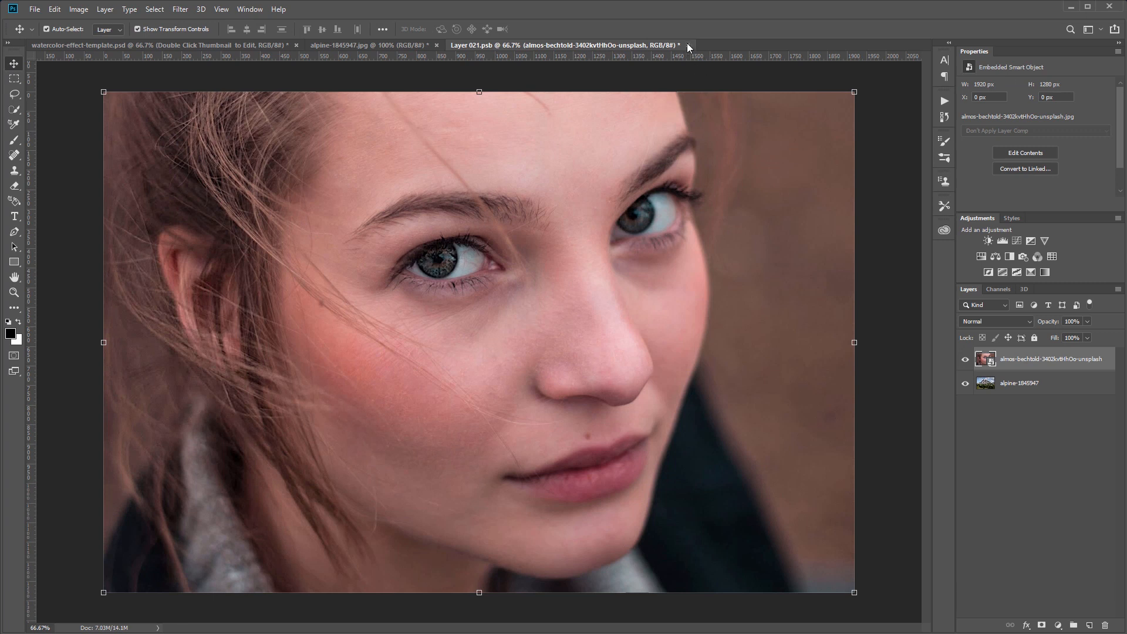
{"action": "left_click", "coordinate": [679, 44]}
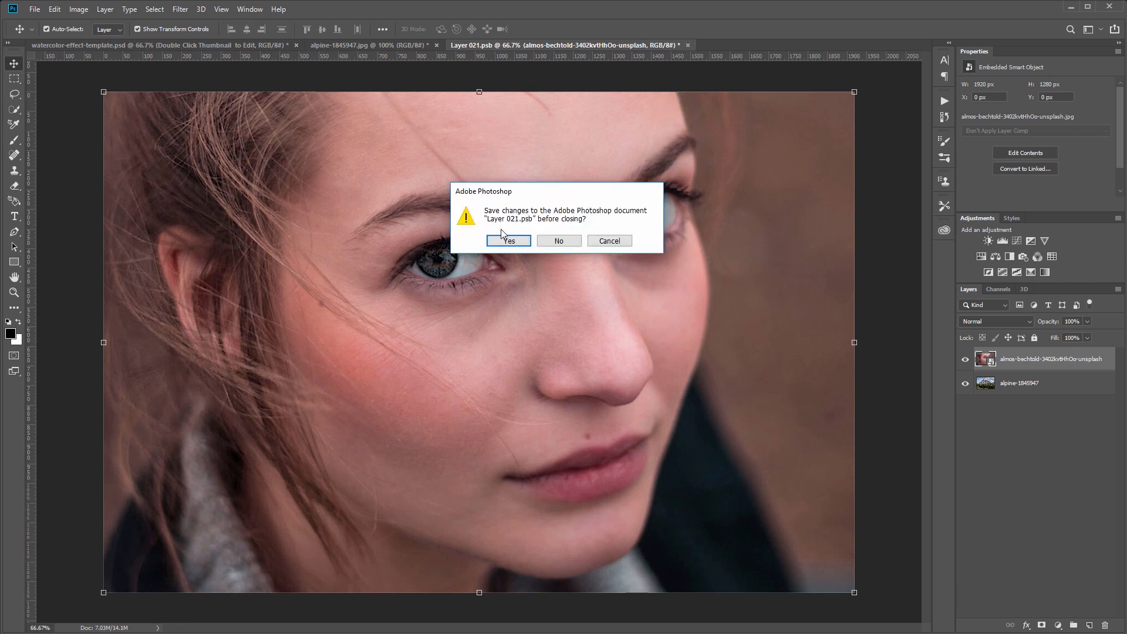
{"action": "left_click", "coordinate": [509, 240]}
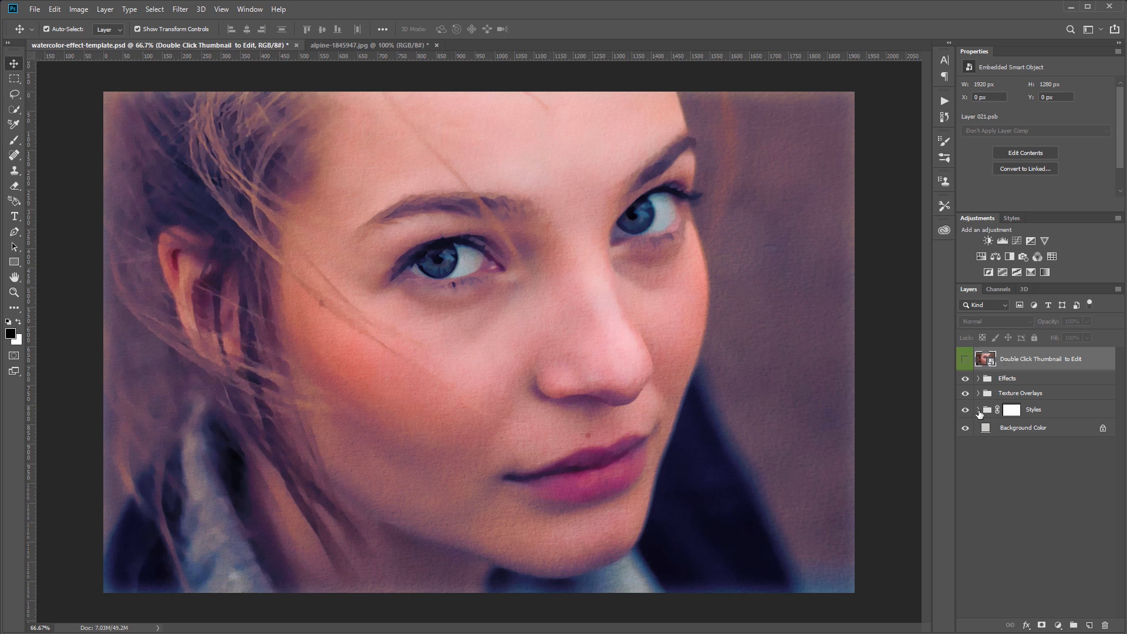
Expand the Styles group and hide Style 3.
{"action": "left_click", "coordinate": [978, 410]}
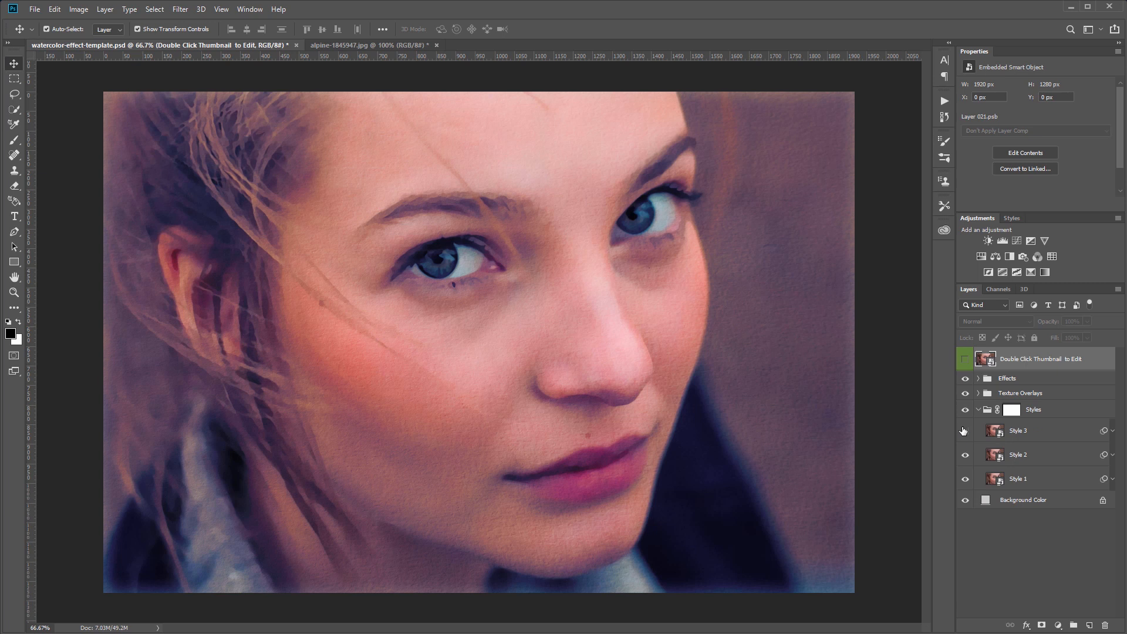
{"action": "left_click", "coordinate": [965, 430]}
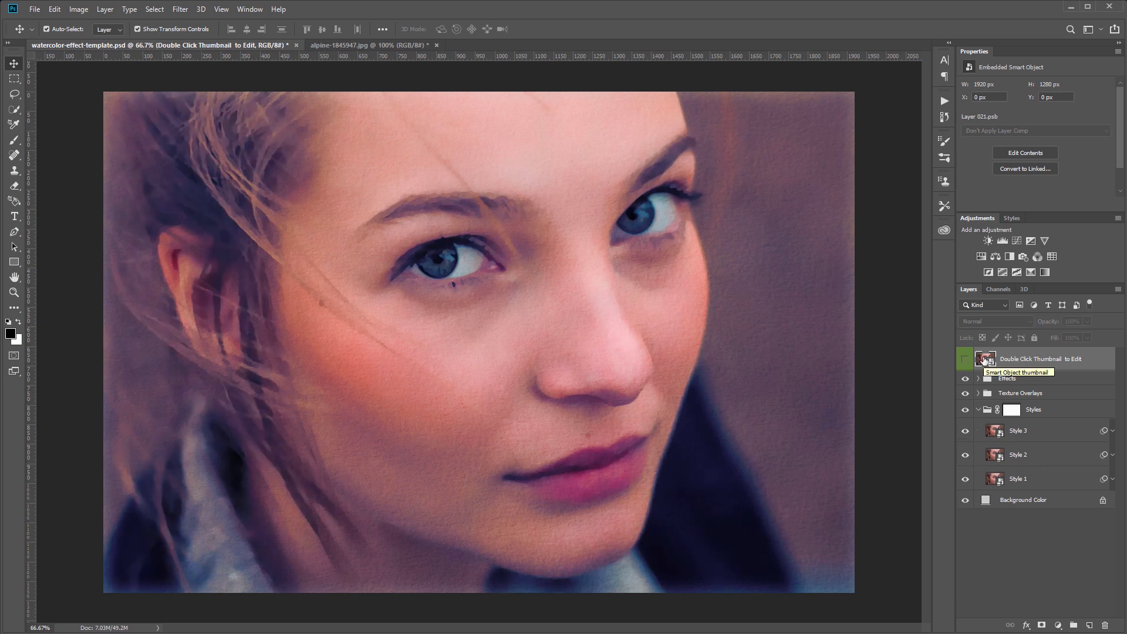
Cycle desert, castle and snowboarding photos through the smart object, committing the snowboarders.
{"action": "double_click", "coordinate": [985, 359]}
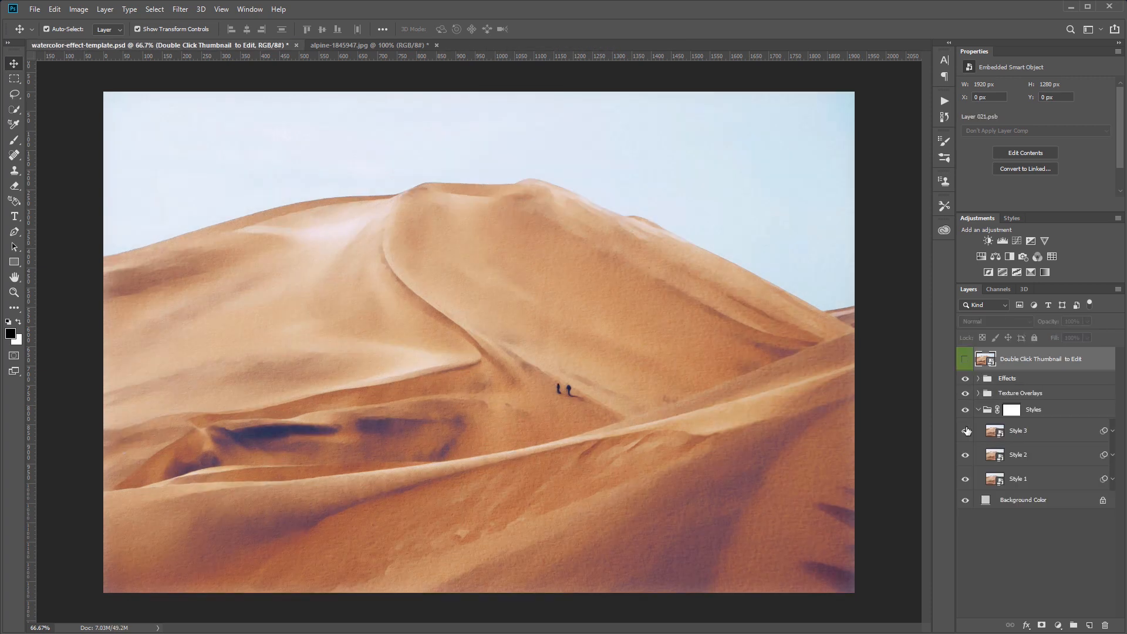
{"action": "double_click", "coordinate": [996, 359]}
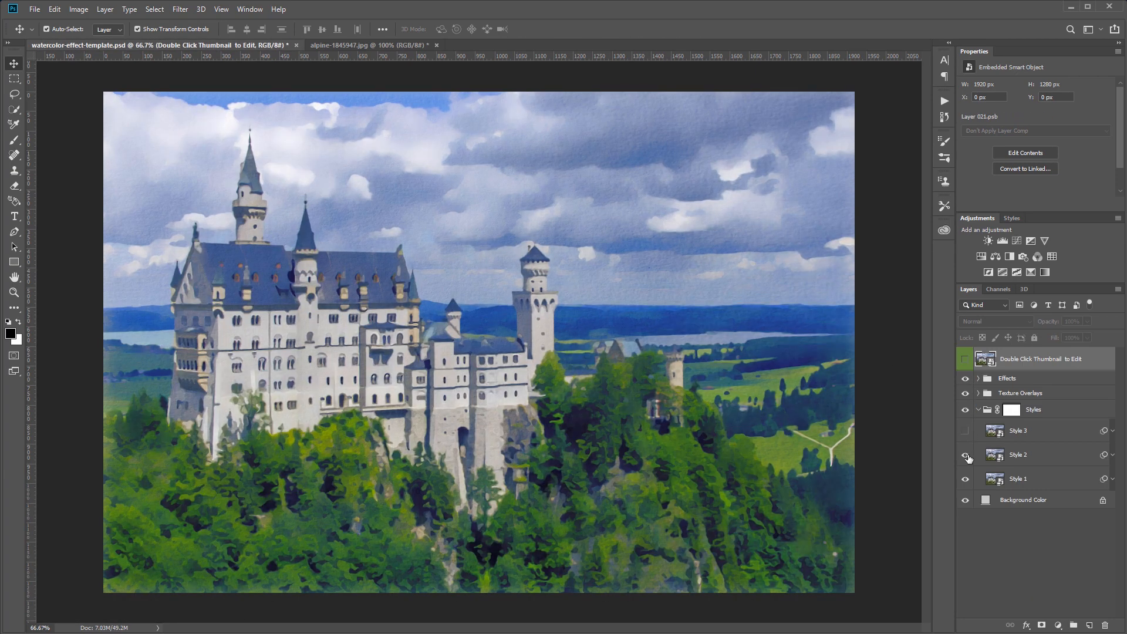
{"action": "double_click", "coordinate": [994, 358]}
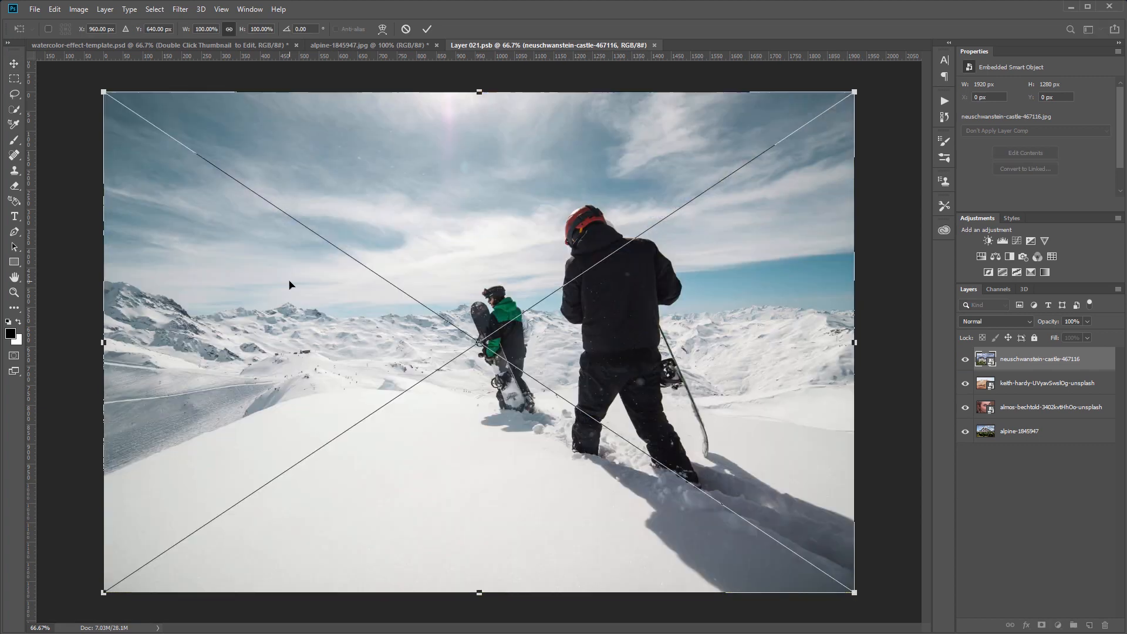
{"action": "left_click", "coordinate": [79, 44]}
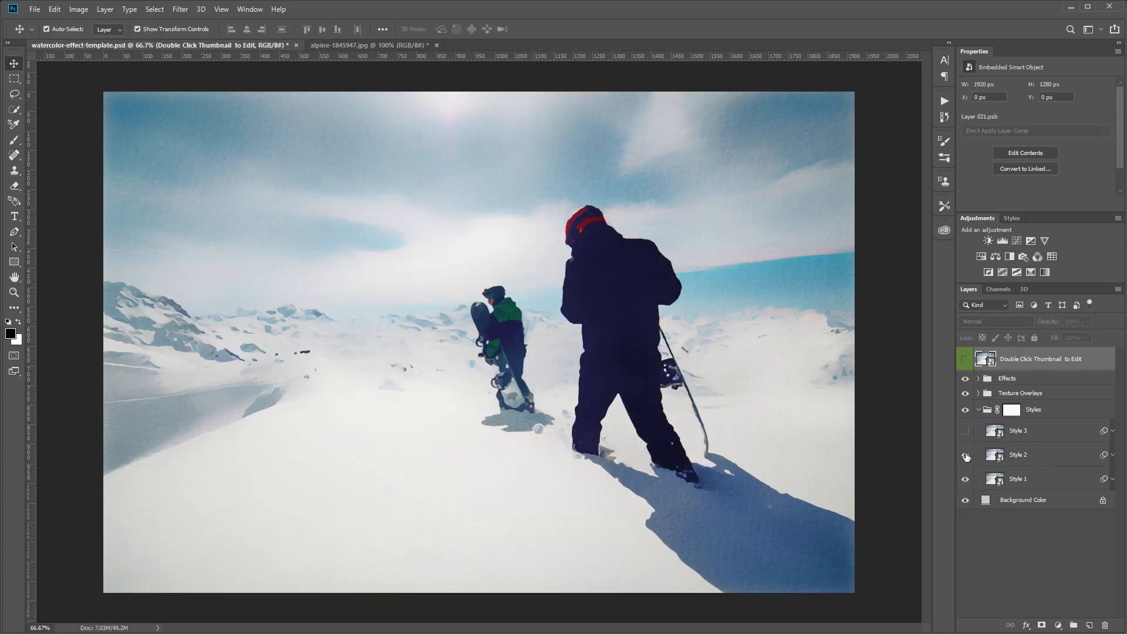